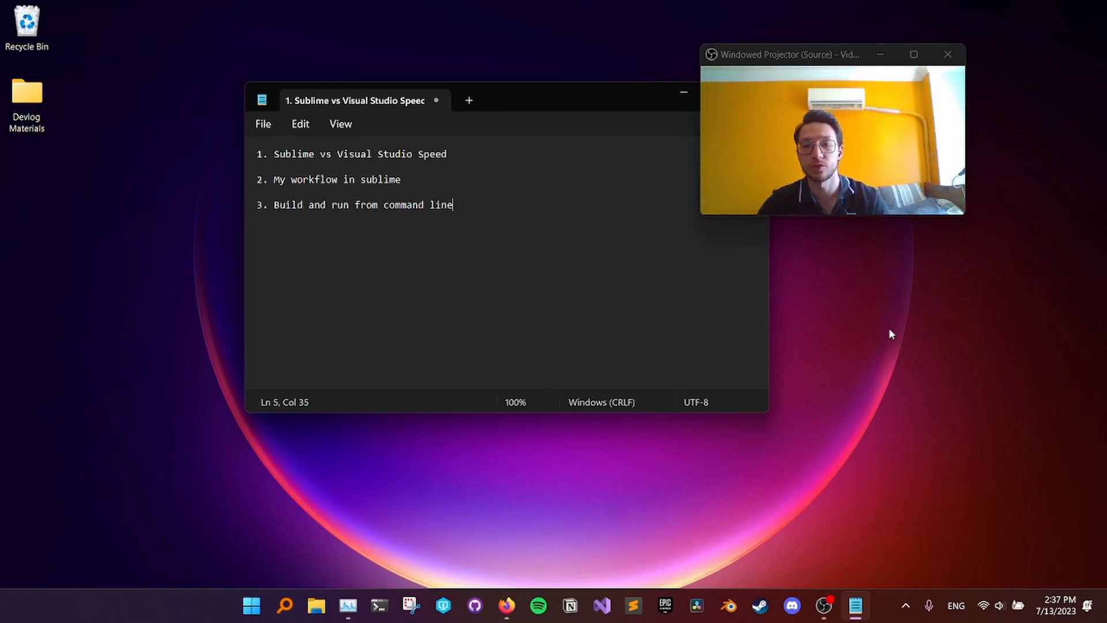
pyautogui.moveTo(897, 330)
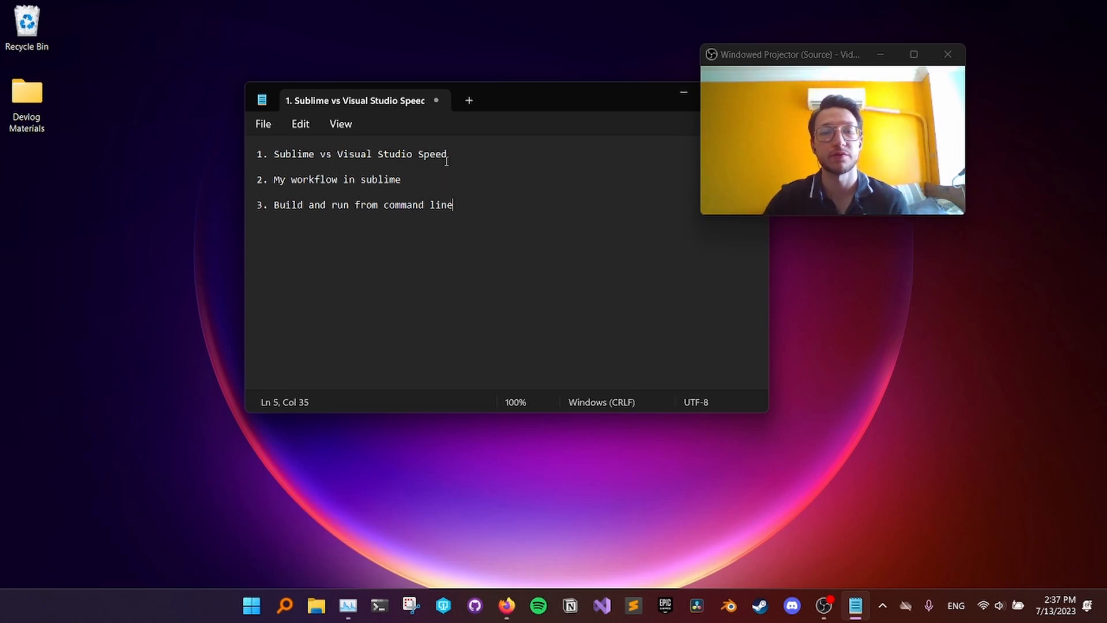
# Step: Leave the three-topic outline in Notepad and bring up File Explorer from the taskbar
pyautogui.click(338, 153)
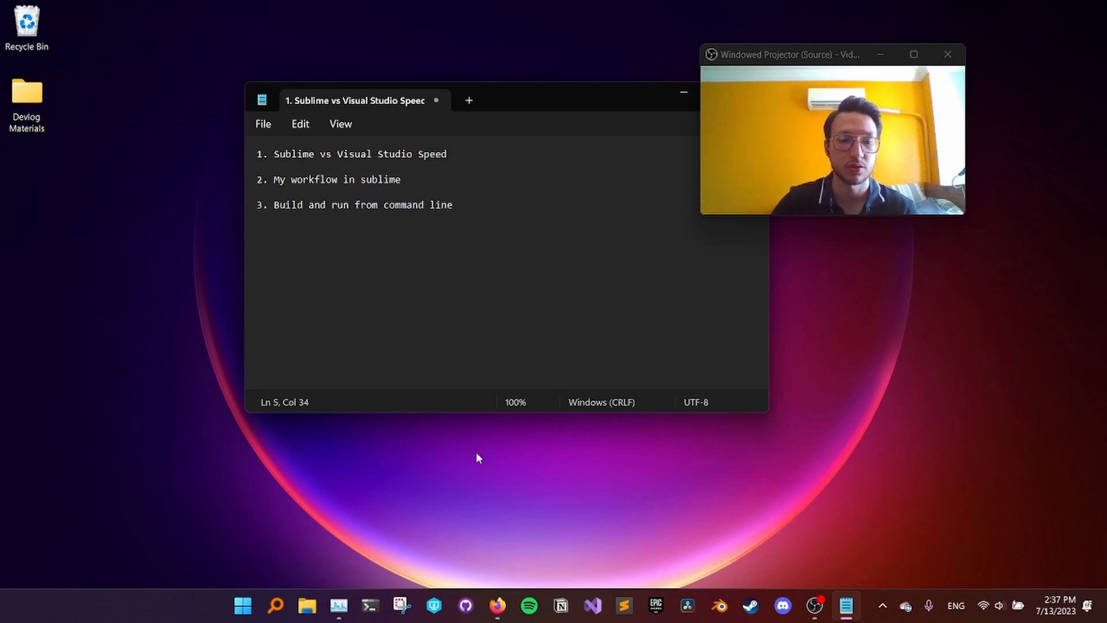
pyautogui.click(306, 605)
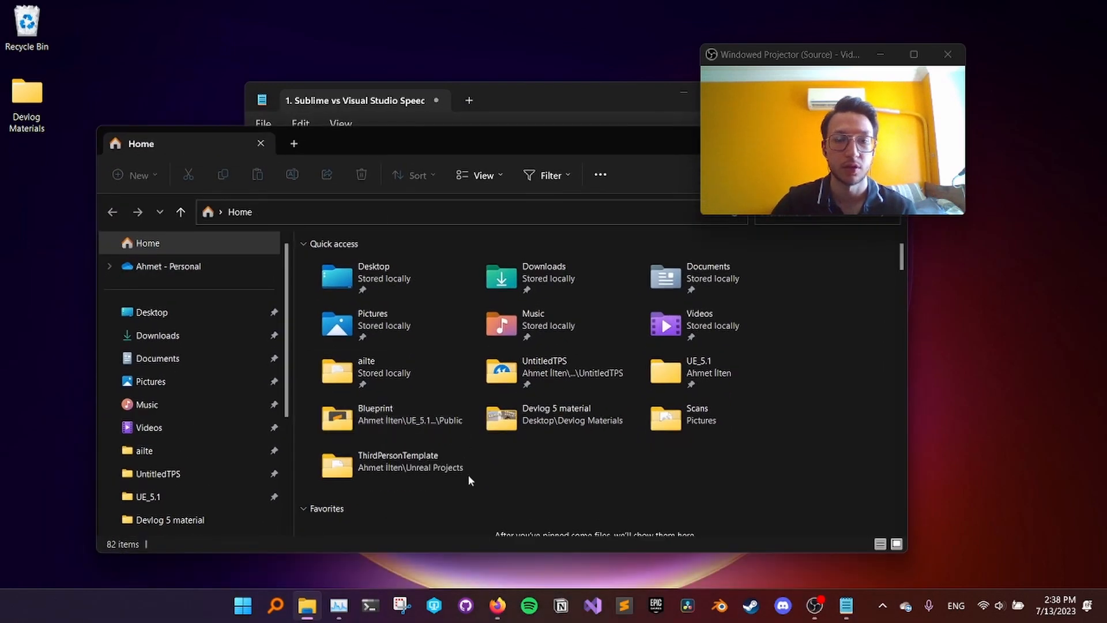
# Step: Open ThirdPersonTemplate.sln from the user folder's Unreal Projects > ThirdPersonTemplate
pyautogui.click(143, 451)
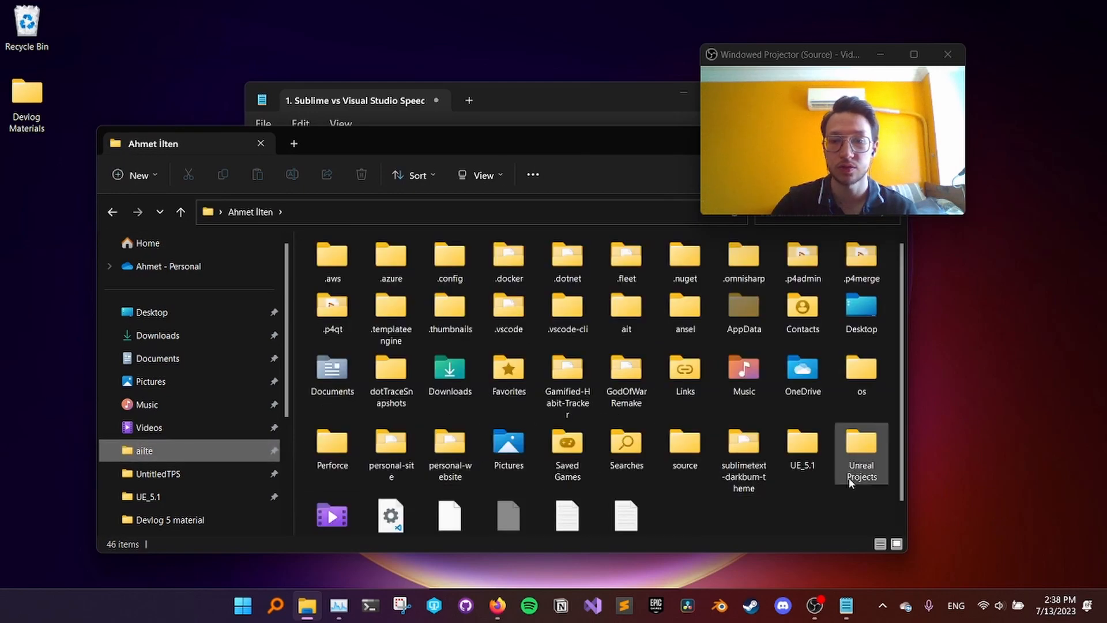
pyautogui.doubleClick(860, 454)
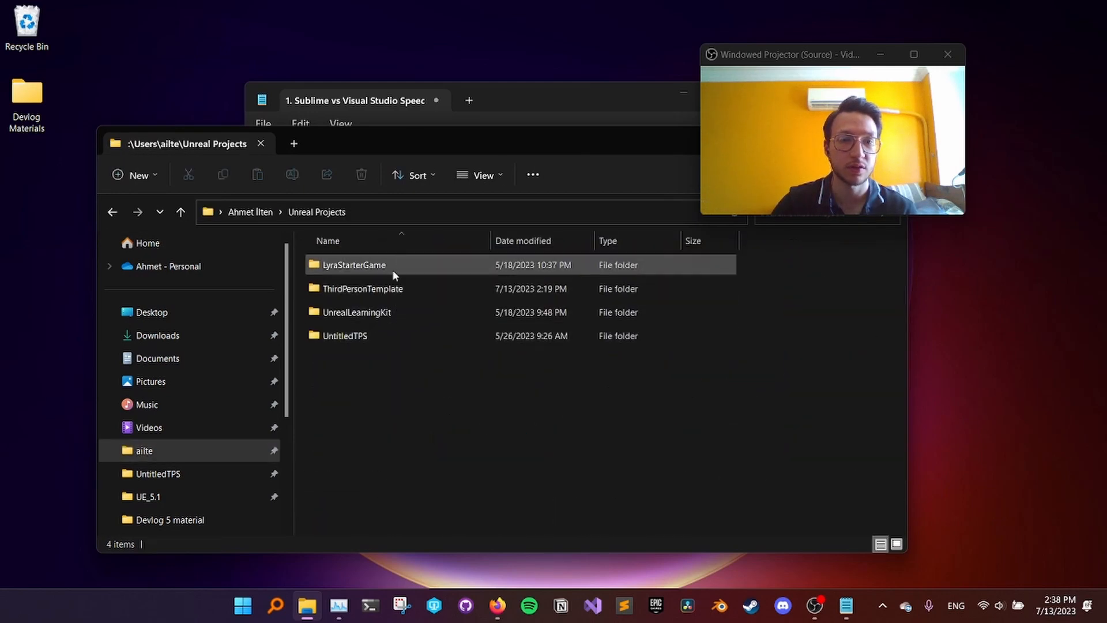
pyautogui.doubleClick(363, 288)
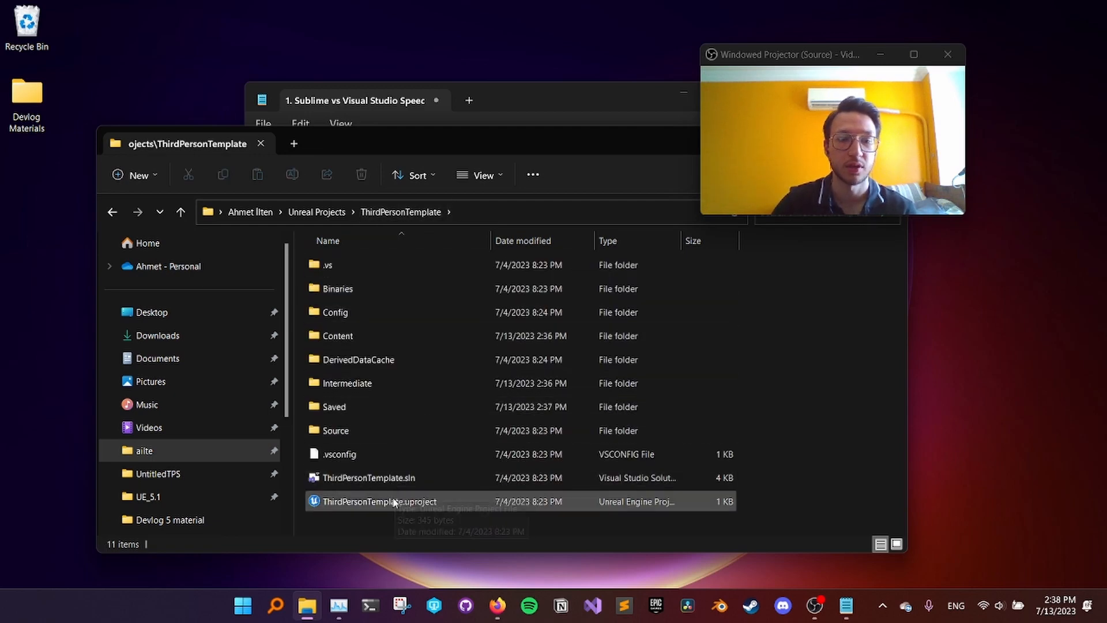
pyautogui.click(368, 477)
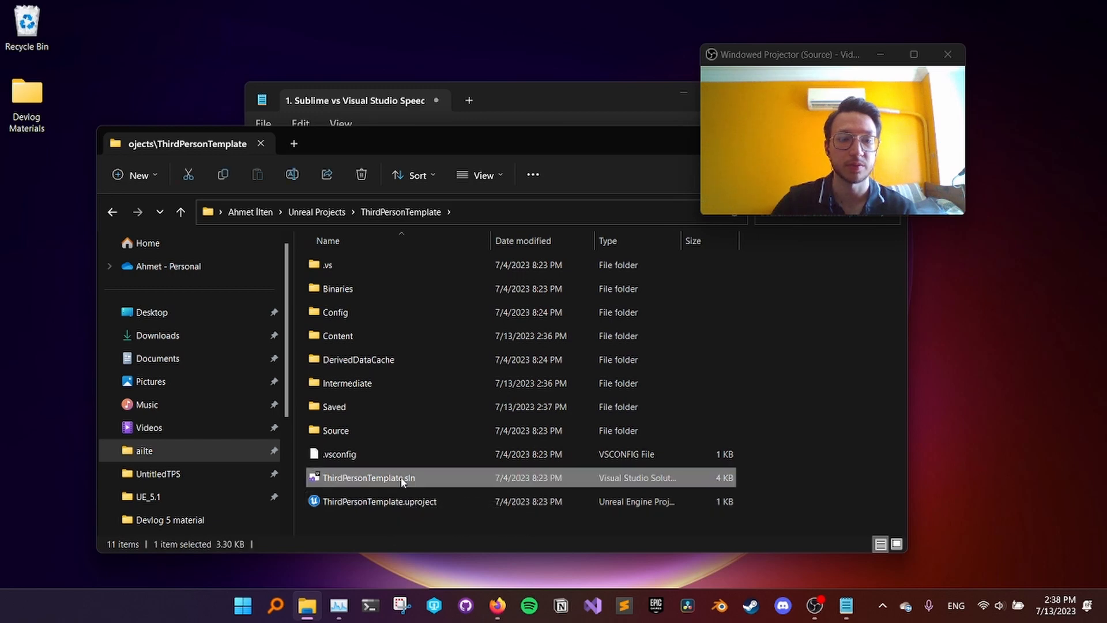
pyautogui.doubleClick(368, 478)
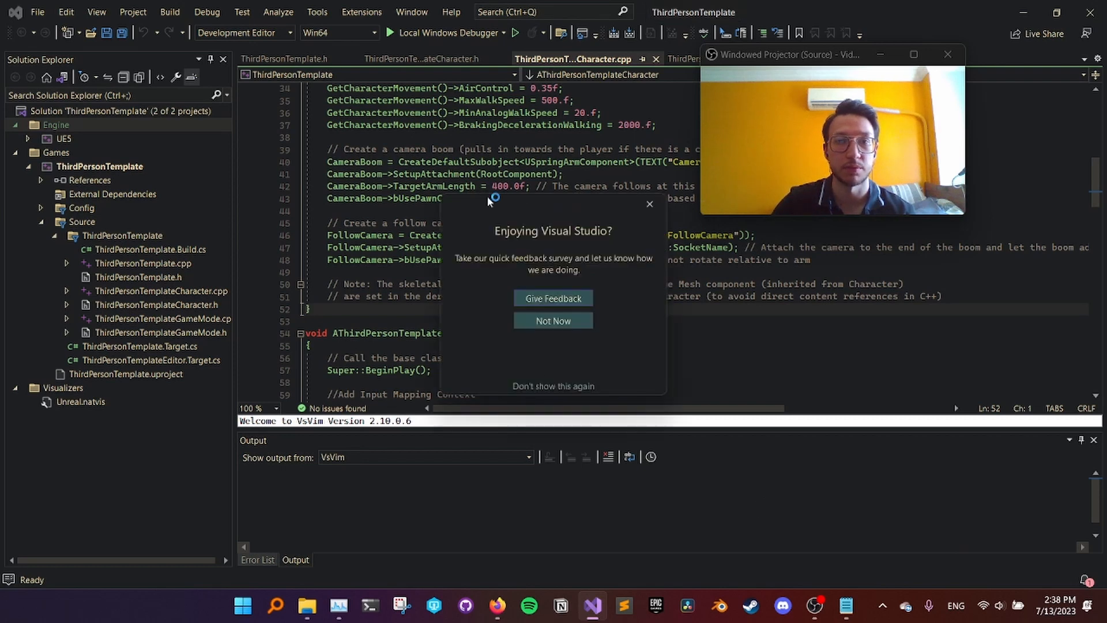
# Step: Dismiss the feedback popup and run ThirdPersonTemplate without debugging, launching Unreal Editor
pyautogui.click(553, 321)
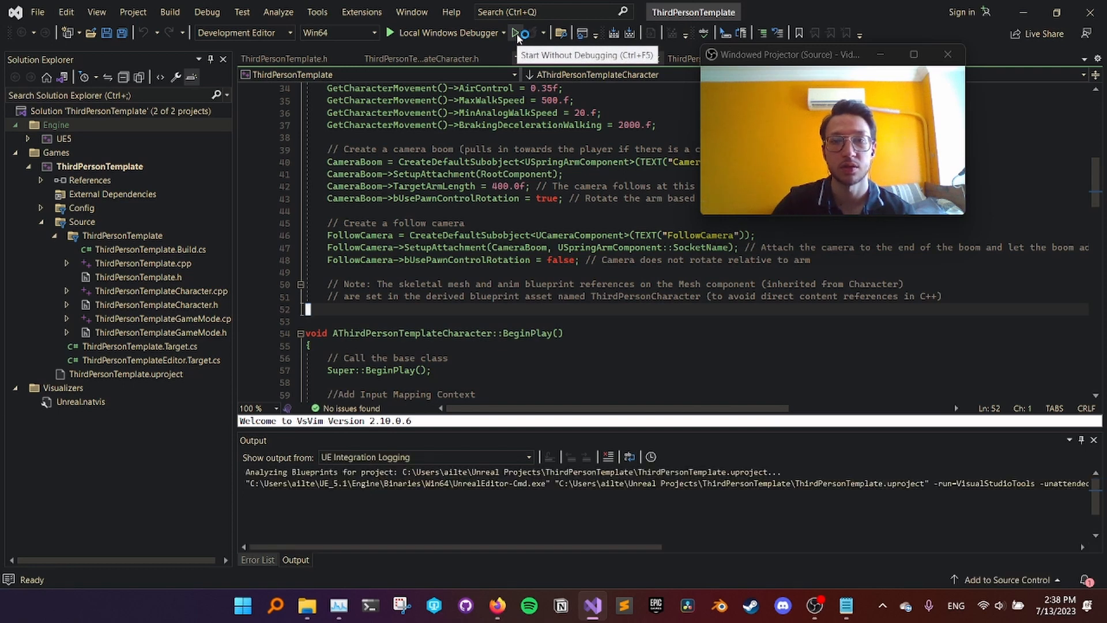
pyautogui.click(516, 32)
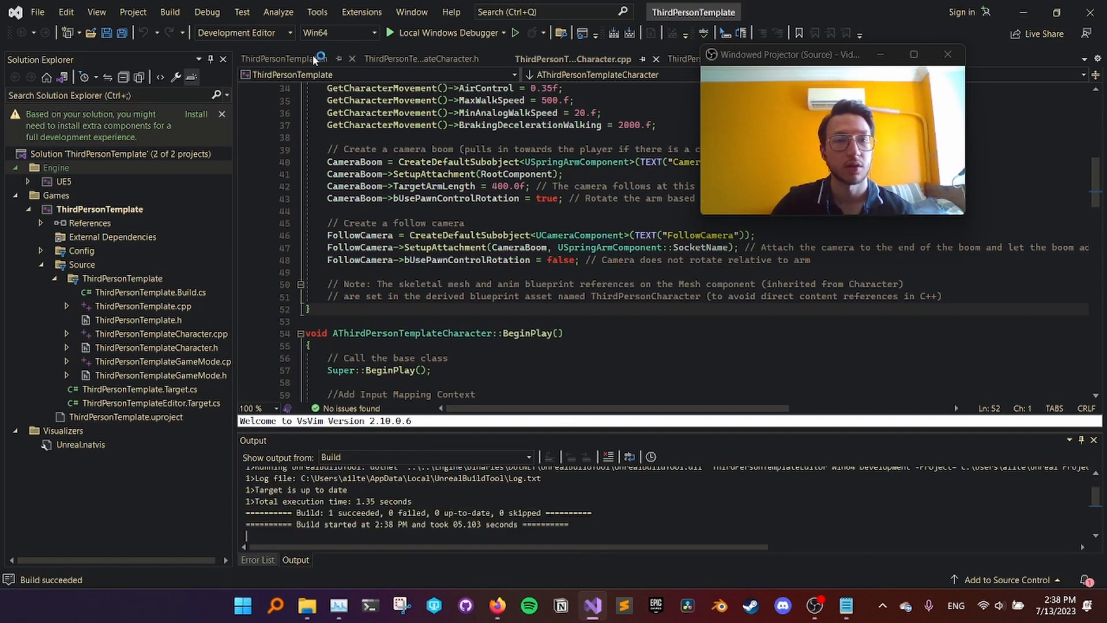
pyautogui.click(844, 605)
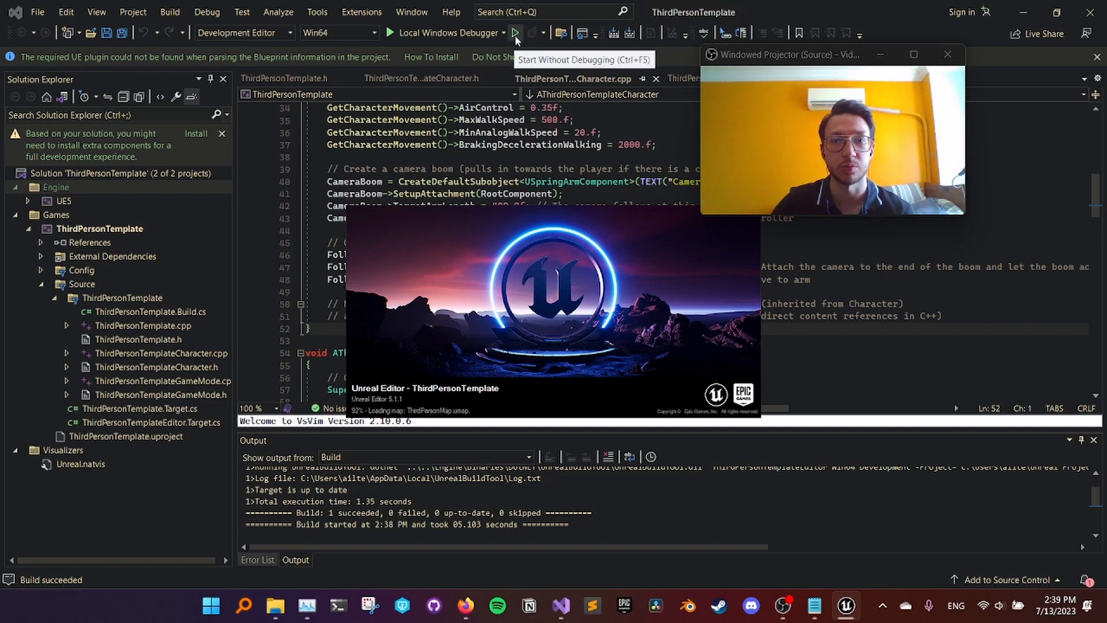
pyautogui.click(516, 34)
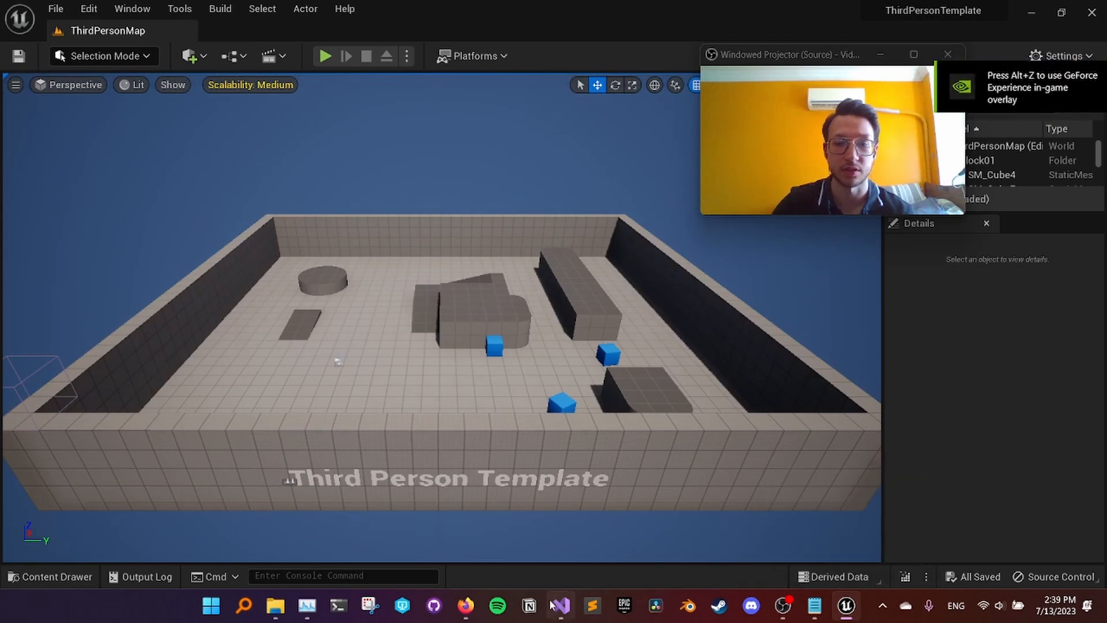
pyautogui.click(558, 606)
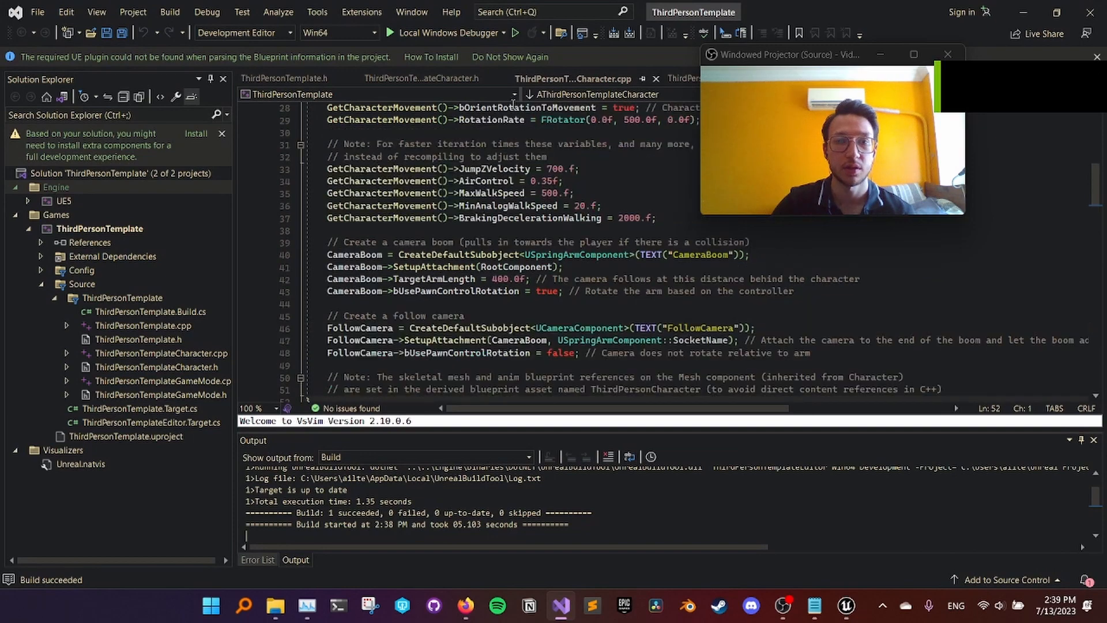
# Step: Declare a UCameraComponent* Camera1 property below FollowCamera in ThirdPersonTemplateCharacter.h
pyautogui.click(422, 77)
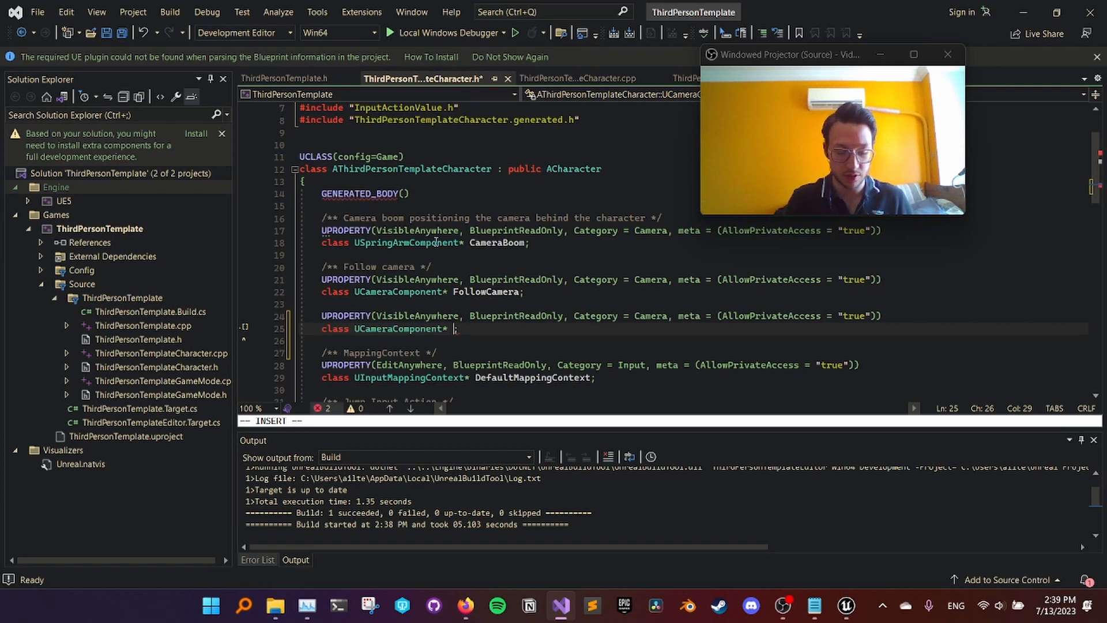
pyautogui.write('Camera1')
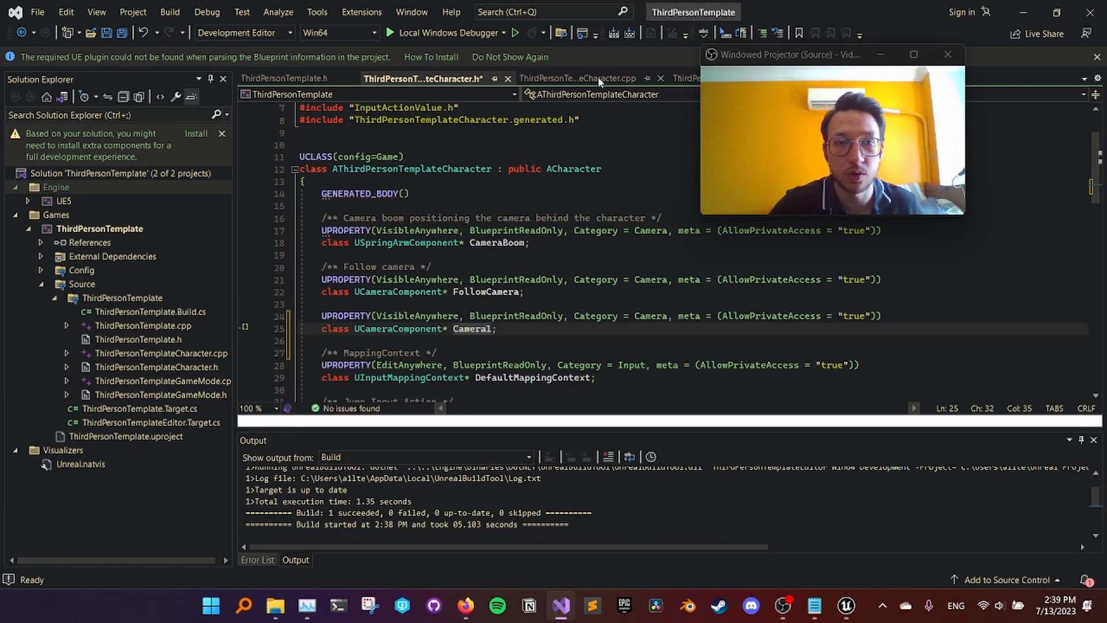
# Step: Duplicate the FollowCamera constructor block in ThirdPersonTemplateCharacter.cpp and rename it to Camera1
pyautogui.click(577, 79)
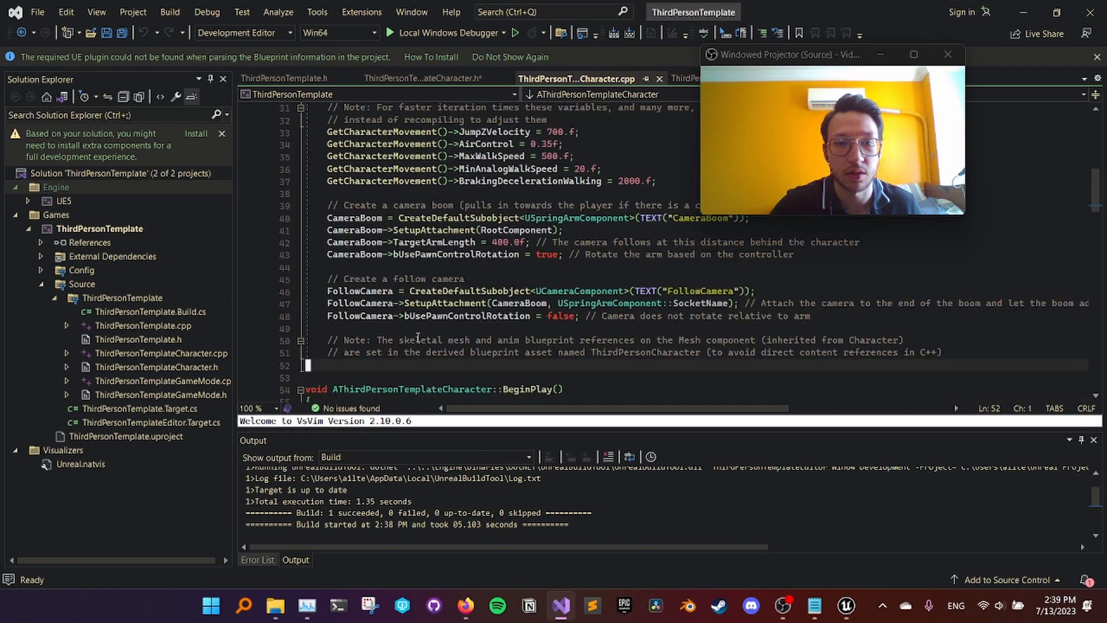
pyautogui.scroll(-3)
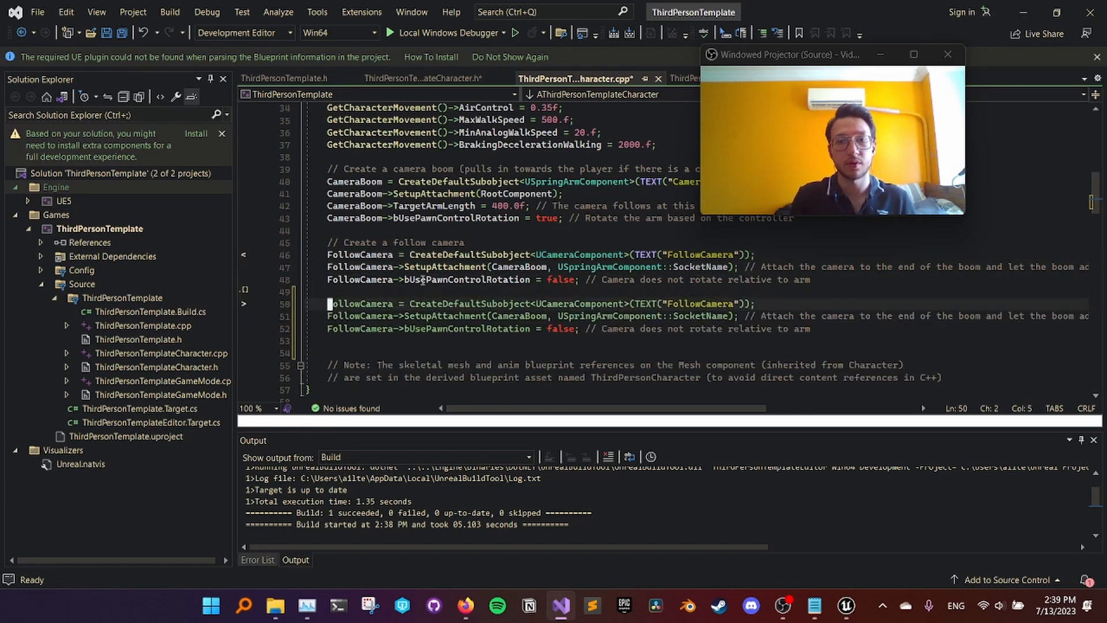
pyautogui.doubleClick(567, 303)
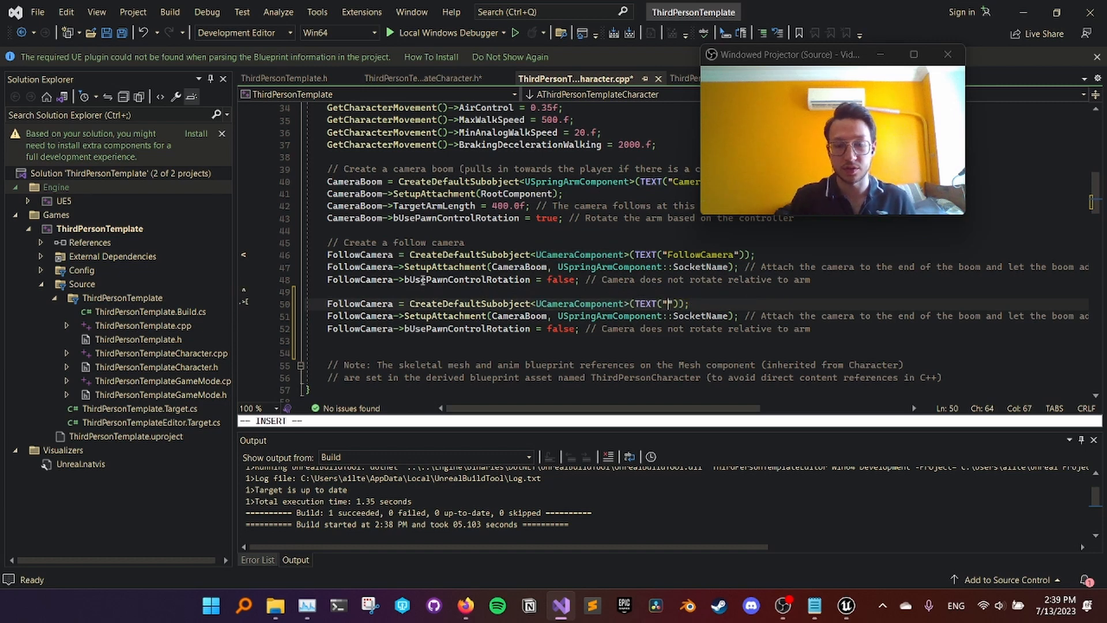
pyautogui.write('Camera1')
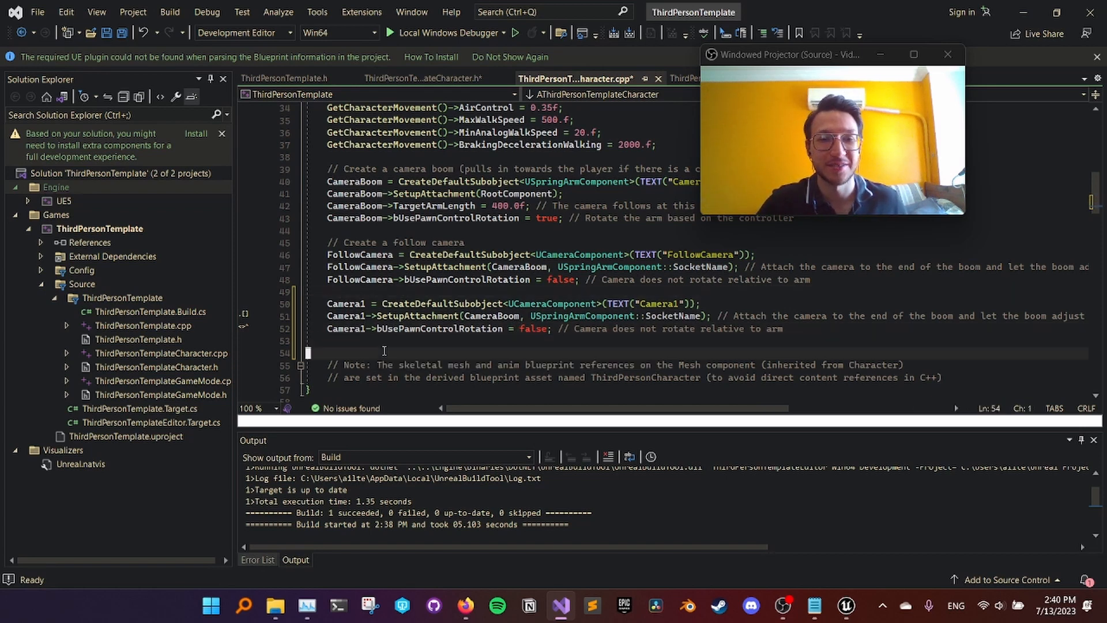
# Step: Make the header declaration read Camera1 to match, then return to the constructor code
pyautogui.click(417, 79)
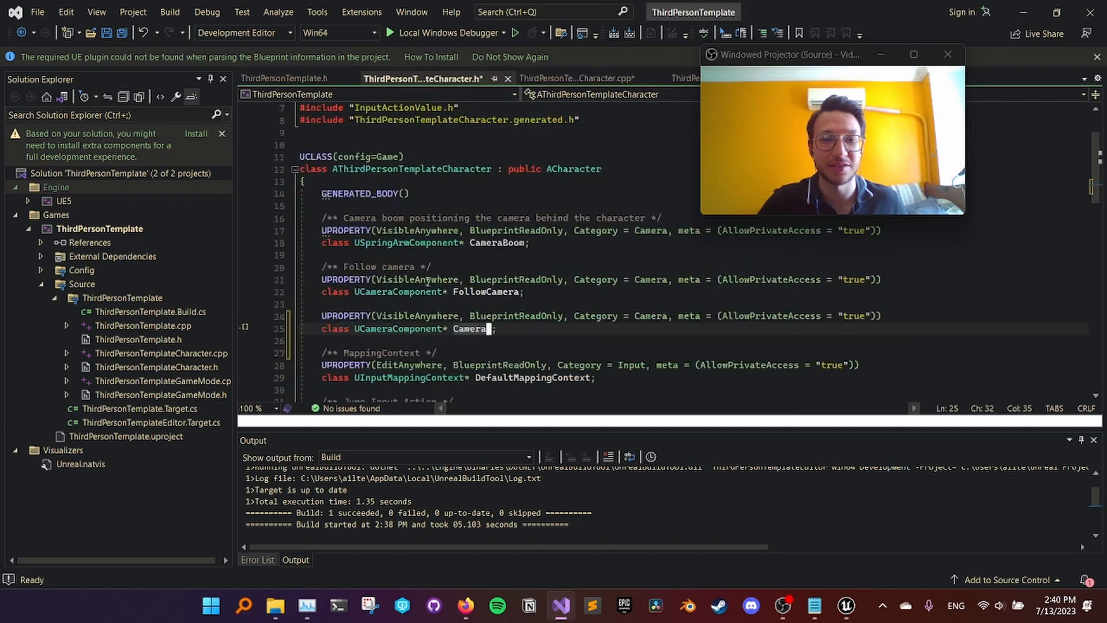
pyautogui.write('1')
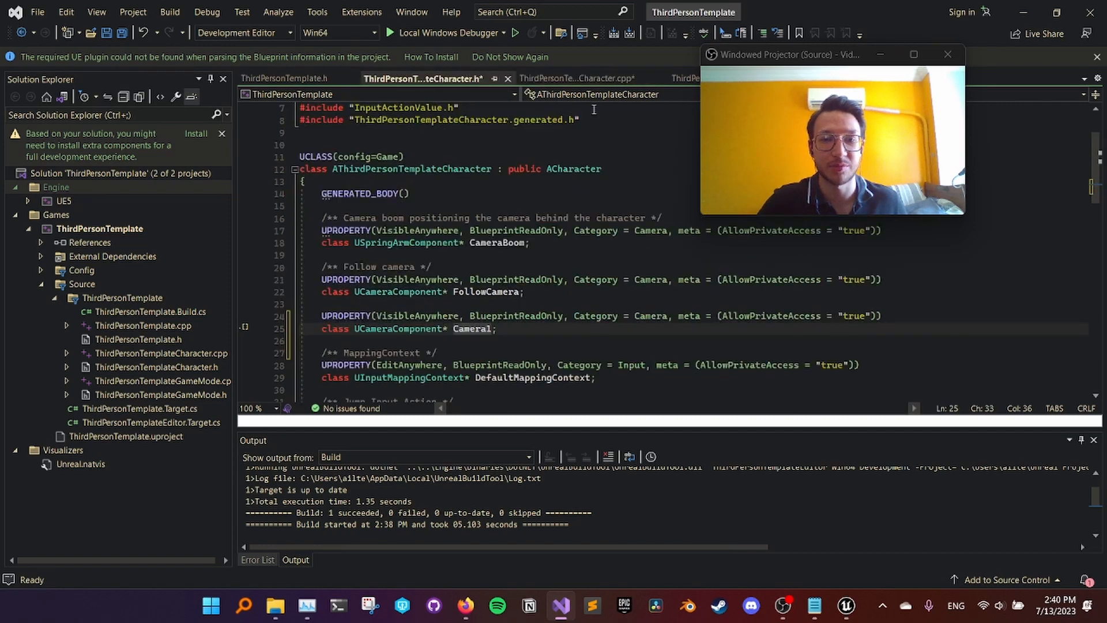
pyautogui.click(576, 78)
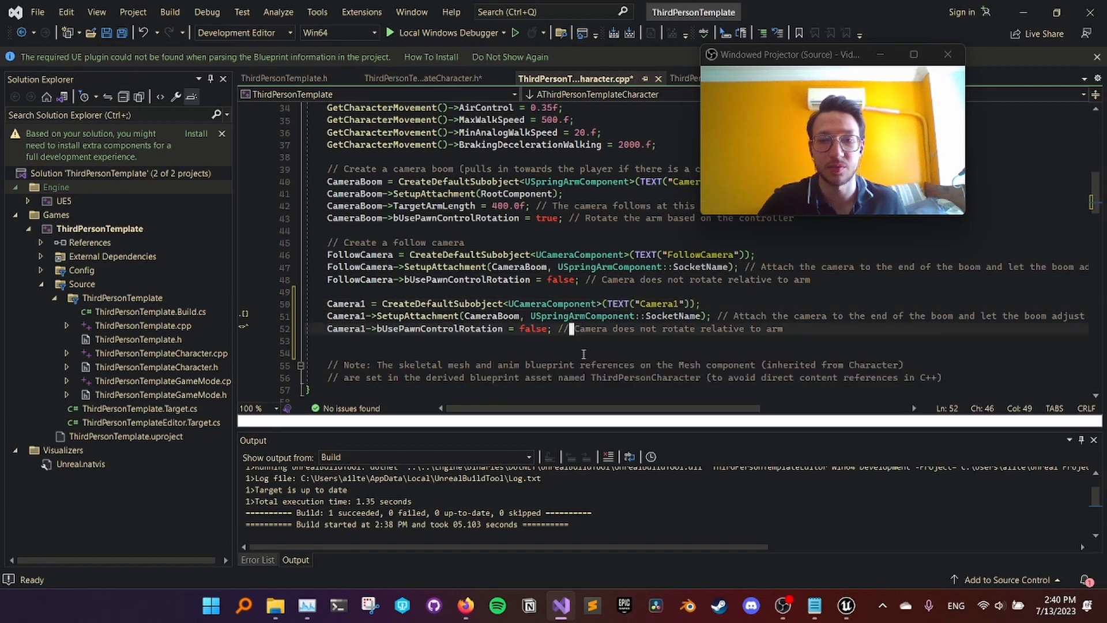
pyautogui.click(332, 342)
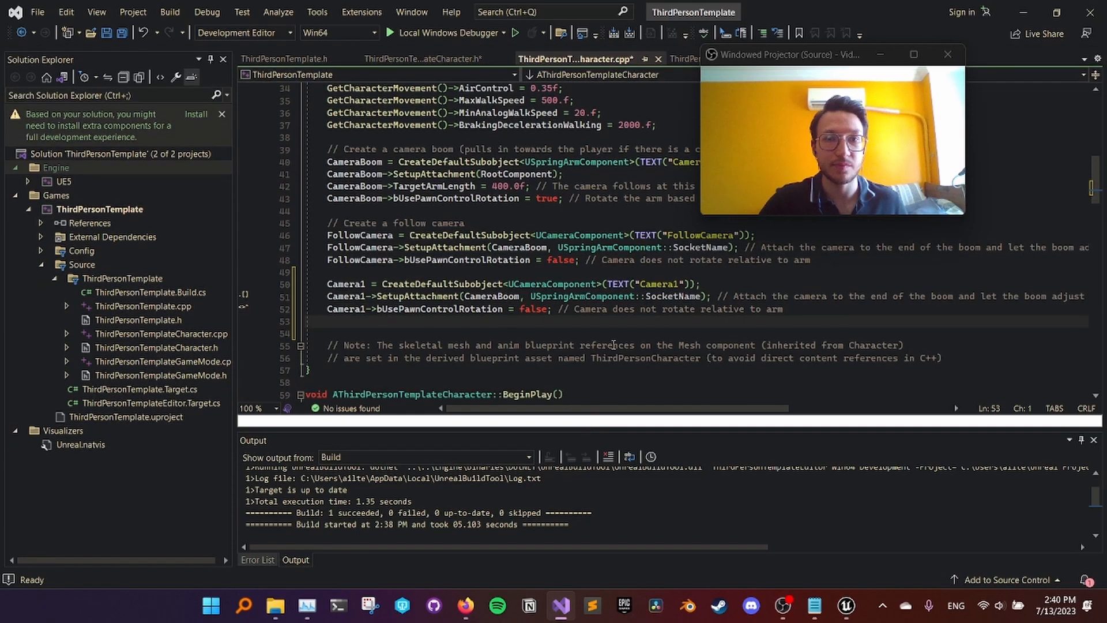
# Step: Start a Live Coding recompile in Unreal Editor and save the changed files in Visual Studio
pyautogui.click(846, 605)
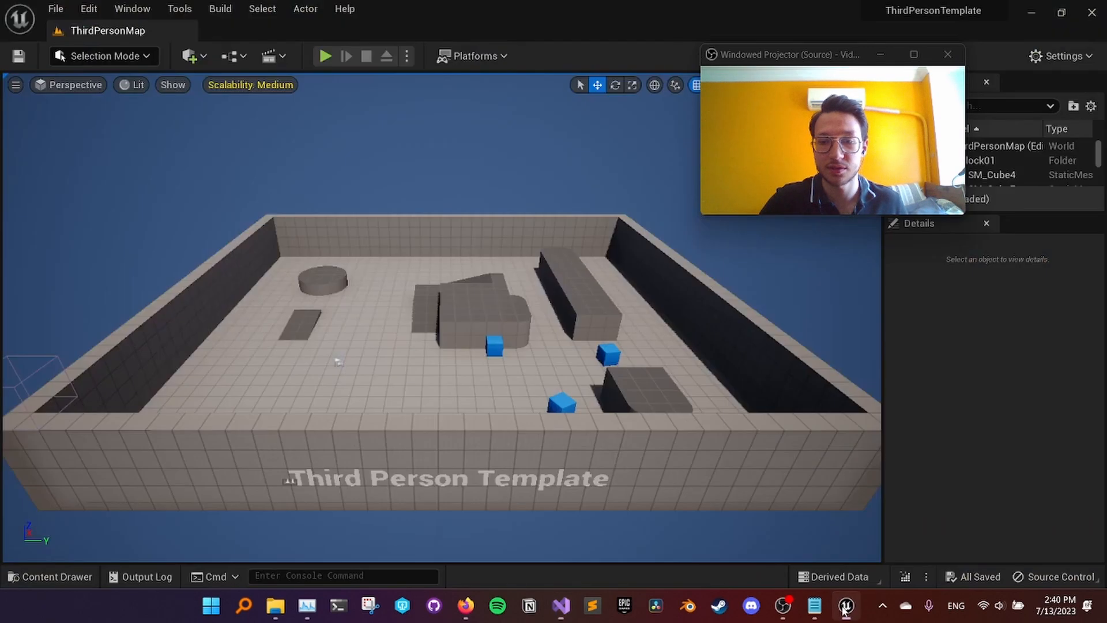
pyautogui.click(902, 577)
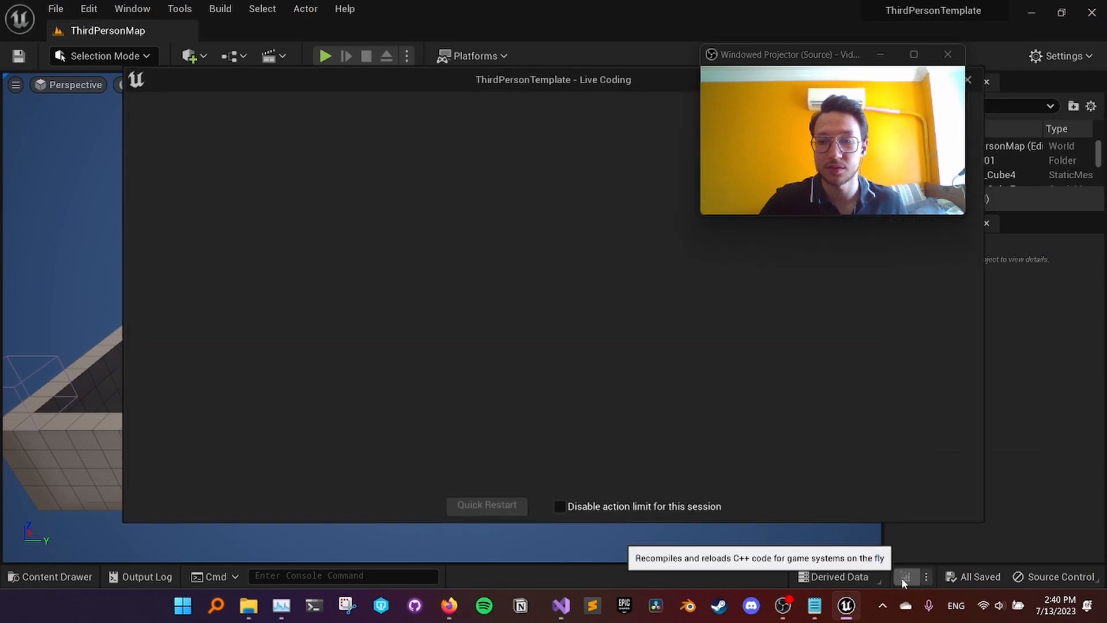
pyautogui.click(904, 576)
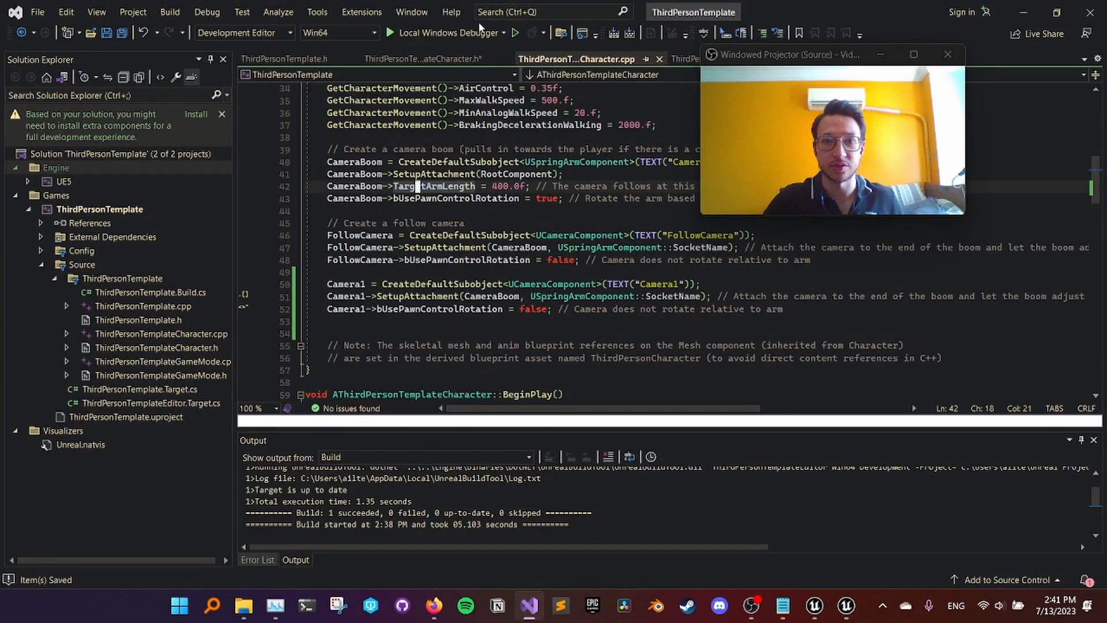
pyautogui.click(420, 59)
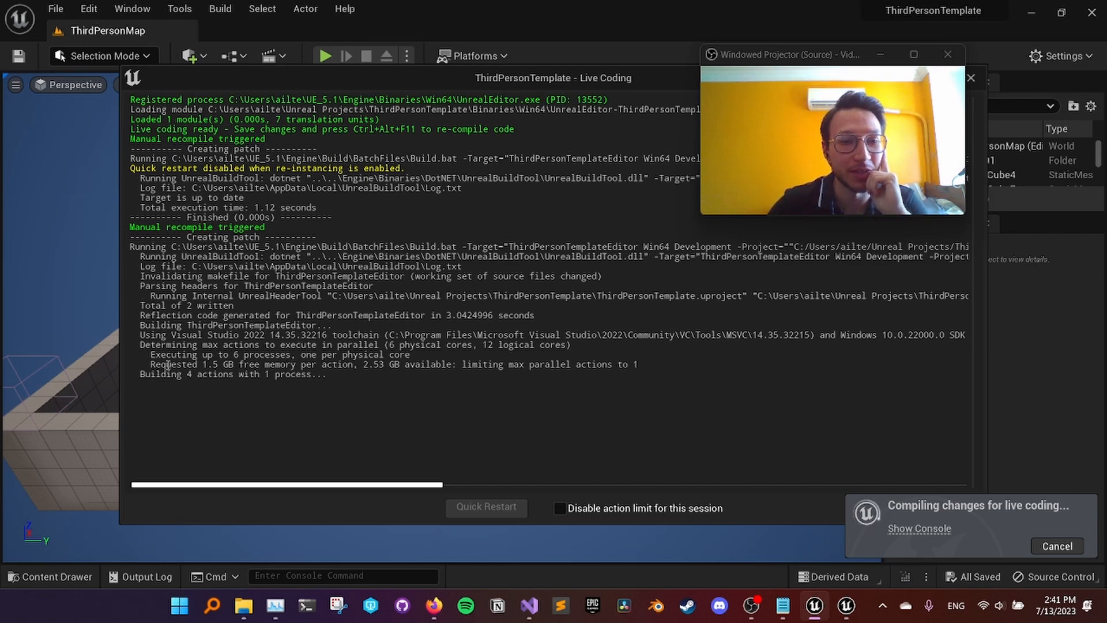
# Step: Highlight parts of the Live Coding compile log while the patch builds
pyautogui.doubleClick(173, 365)
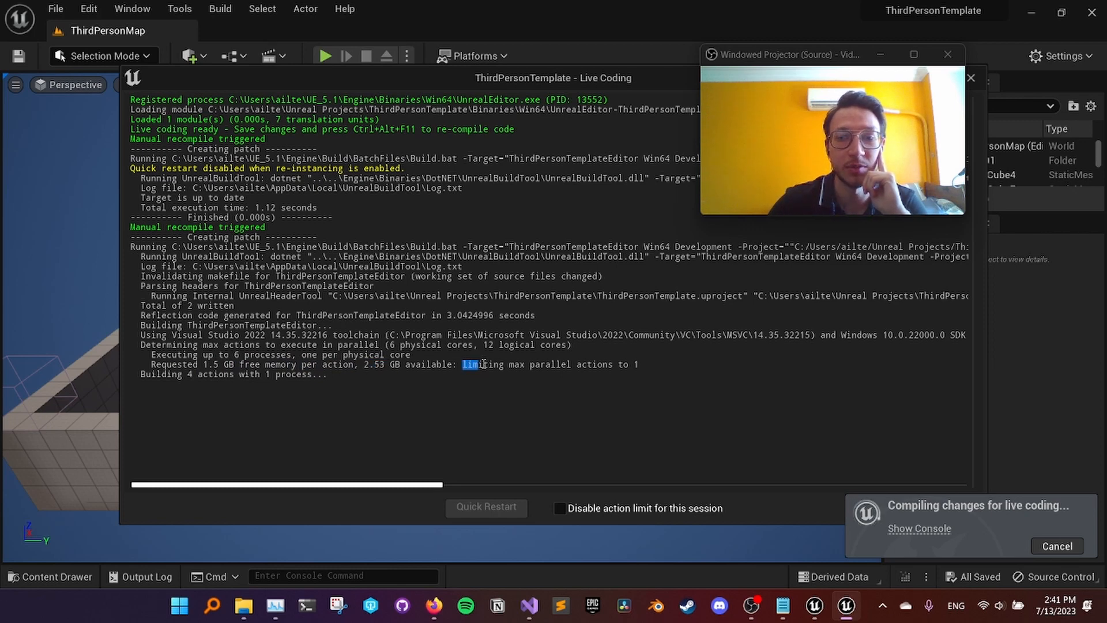
pyautogui.moveTo(462, 365); pyautogui.dragTo(639, 365)
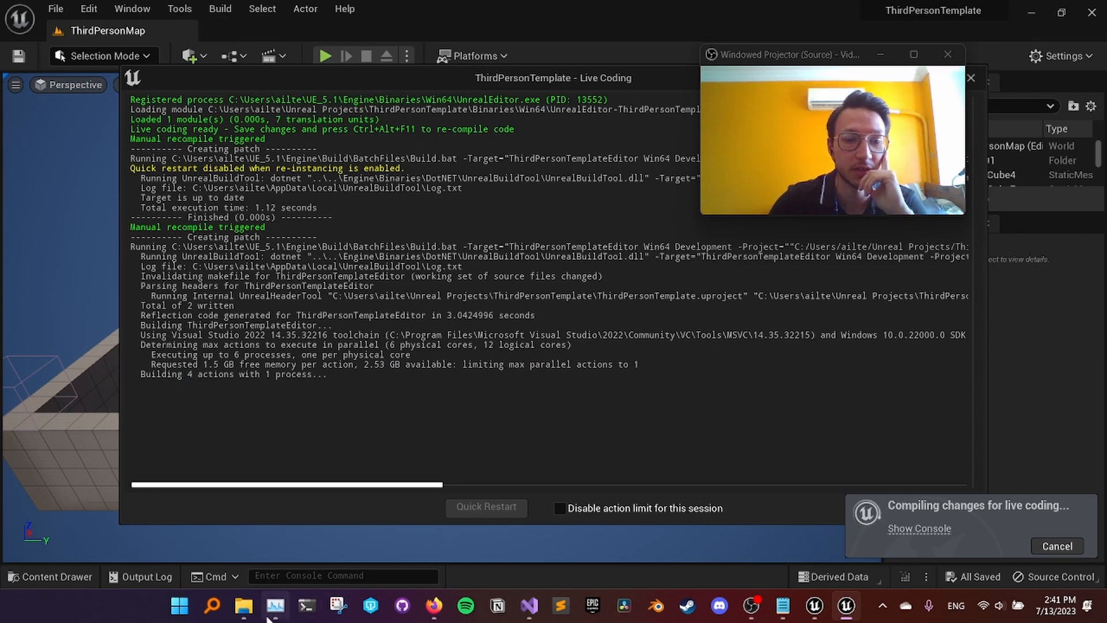
# Step: Bring up Task Manager's Processes list and enlarge it to watch memory use mid-build
pyautogui.click(275, 605)
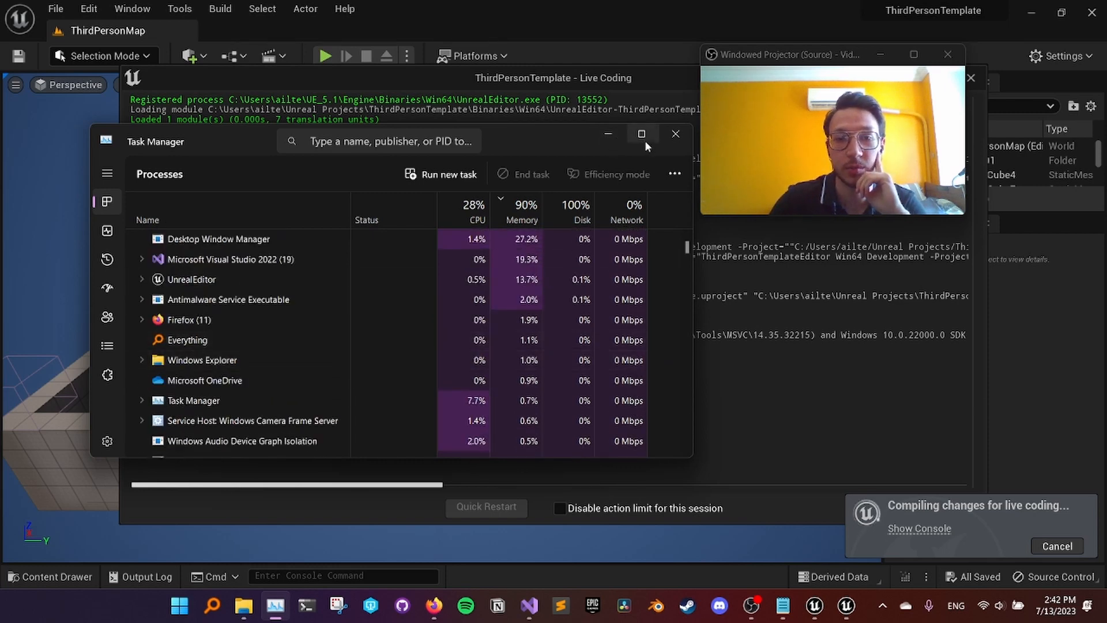
pyautogui.click(674, 141)
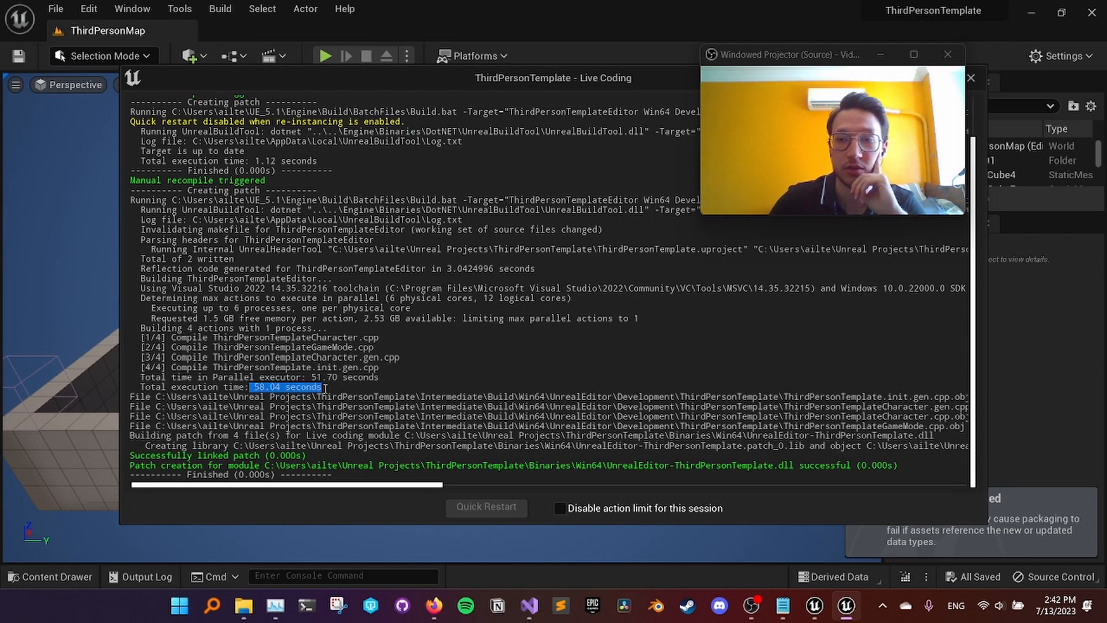
pyautogui.click(530, 605)
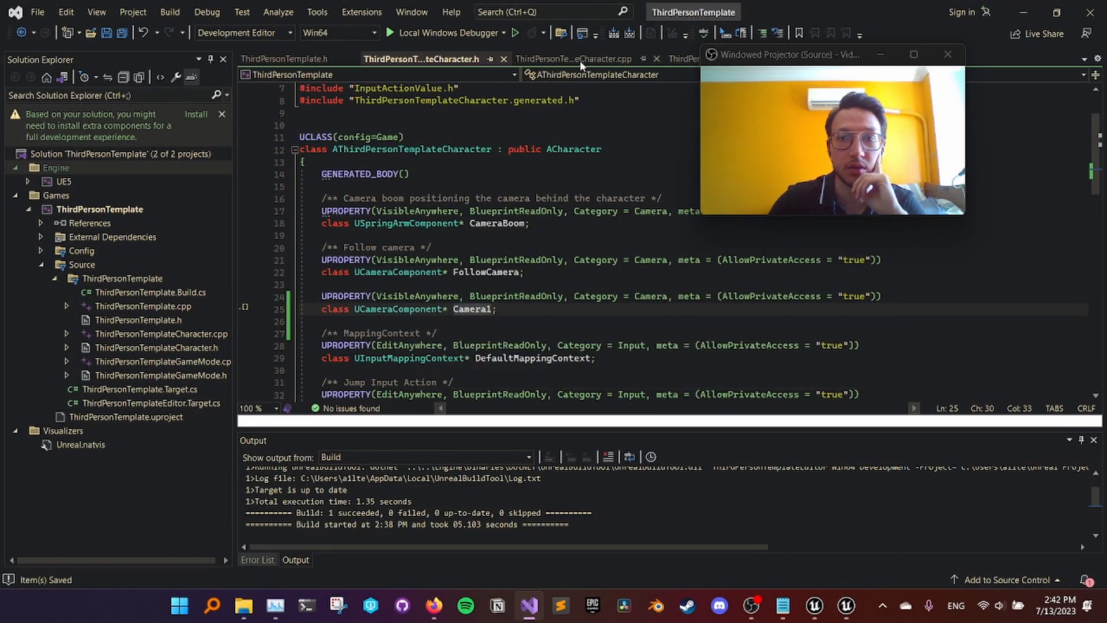
# Step: View the Camera1 creation and boom attachment code in ThirdPersonTemplateCharacter.cpp
pyautogui.click(572, 58)
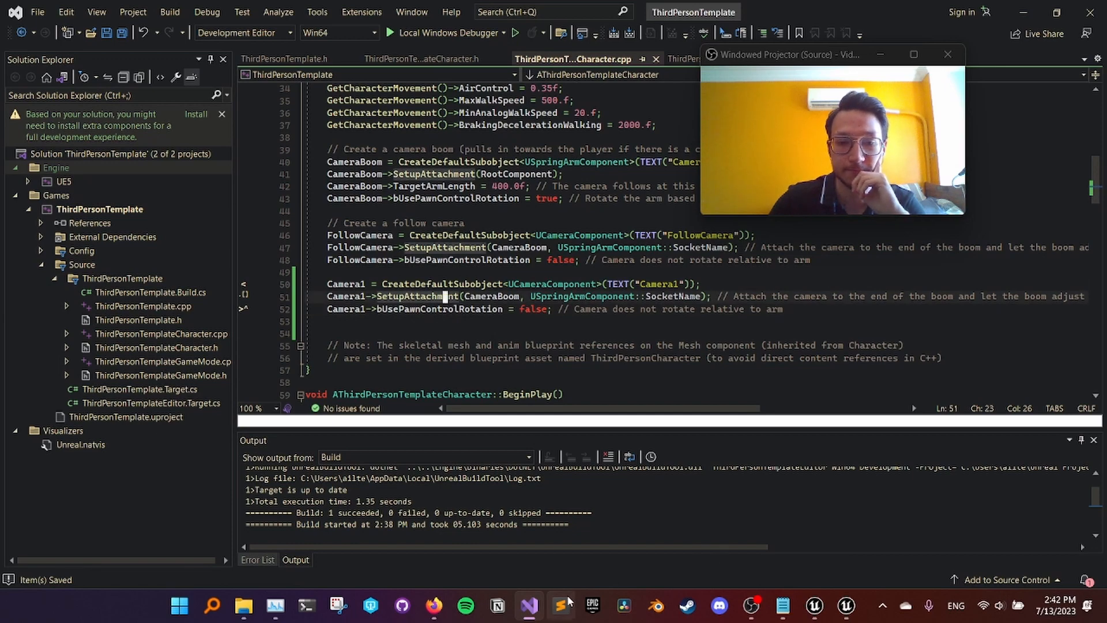
pyautogui.moveTo(529, 605)
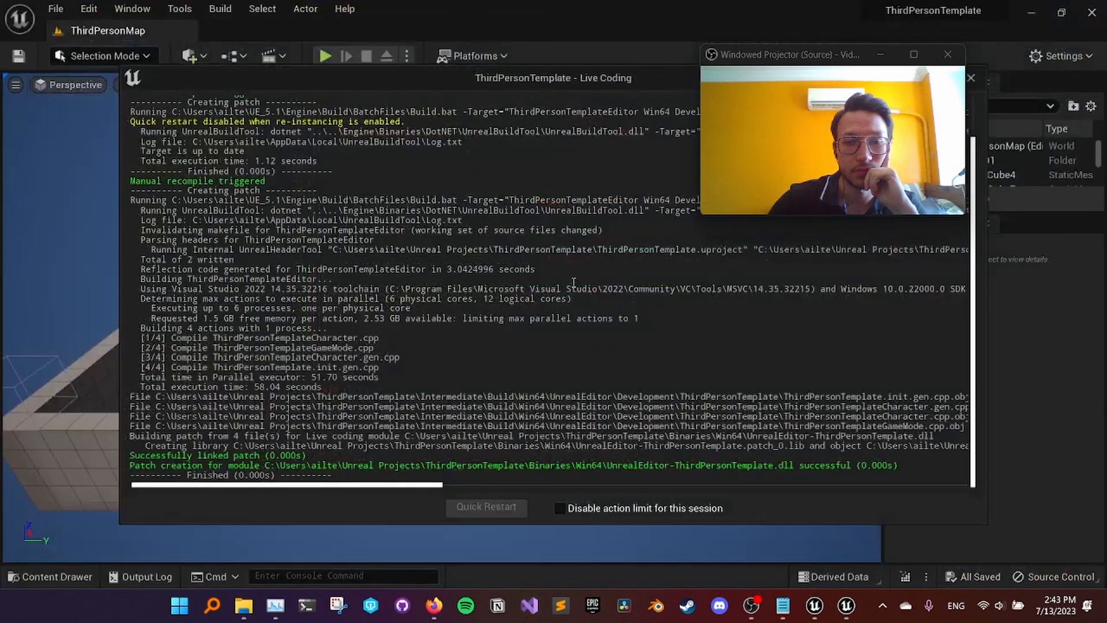
pyautogui.moveTo(560, 605)
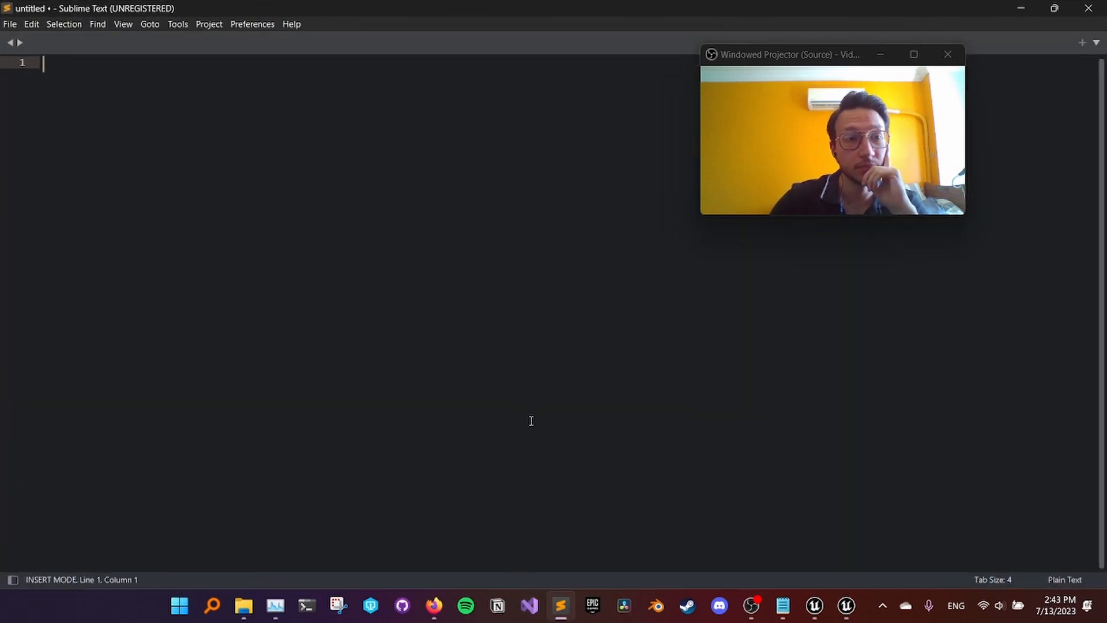
pyautogui.moveTo(102, 153)
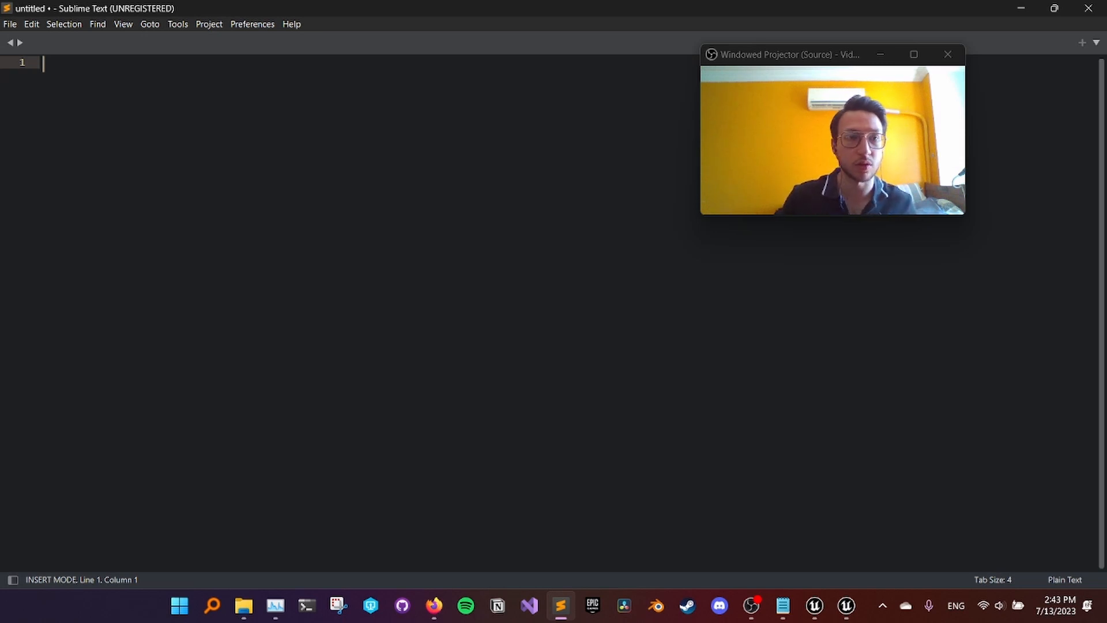
# Step: Cancel the file browser and add the ThirdPersonTemplate folder via File > Open Folder
pyautogui.click(10, 25)
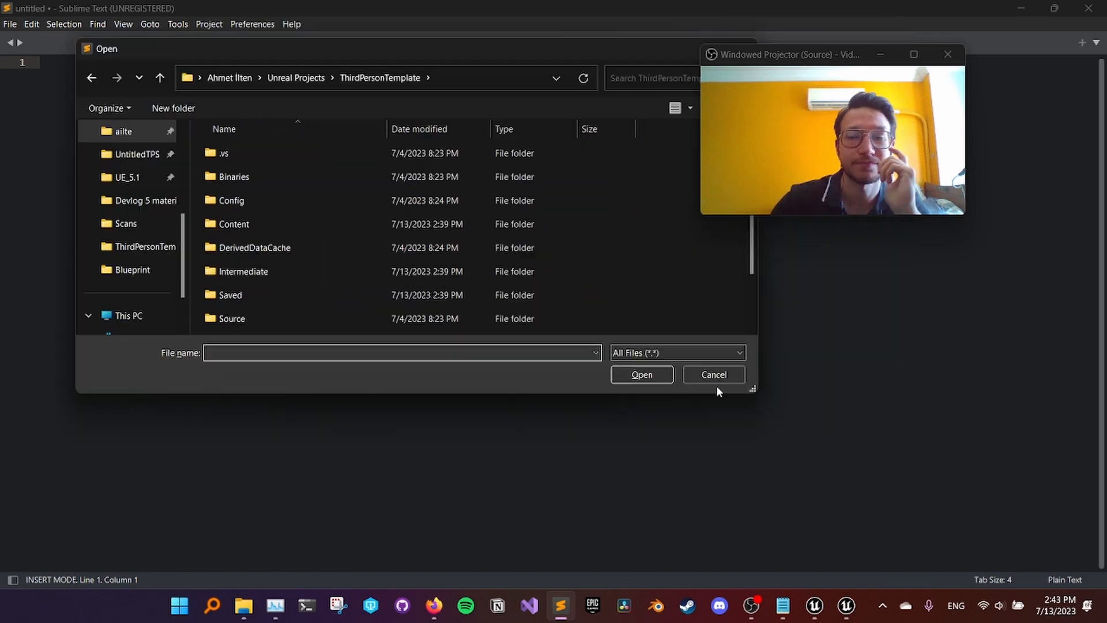
pyautogui.click(232, 201)
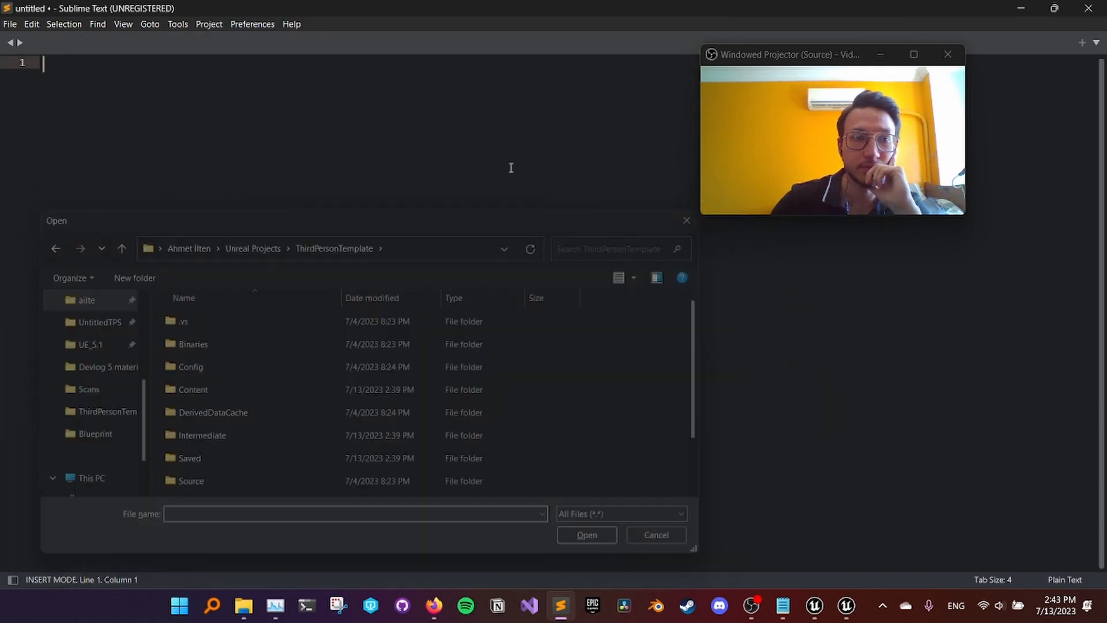
pyautogui.click(11, 23)
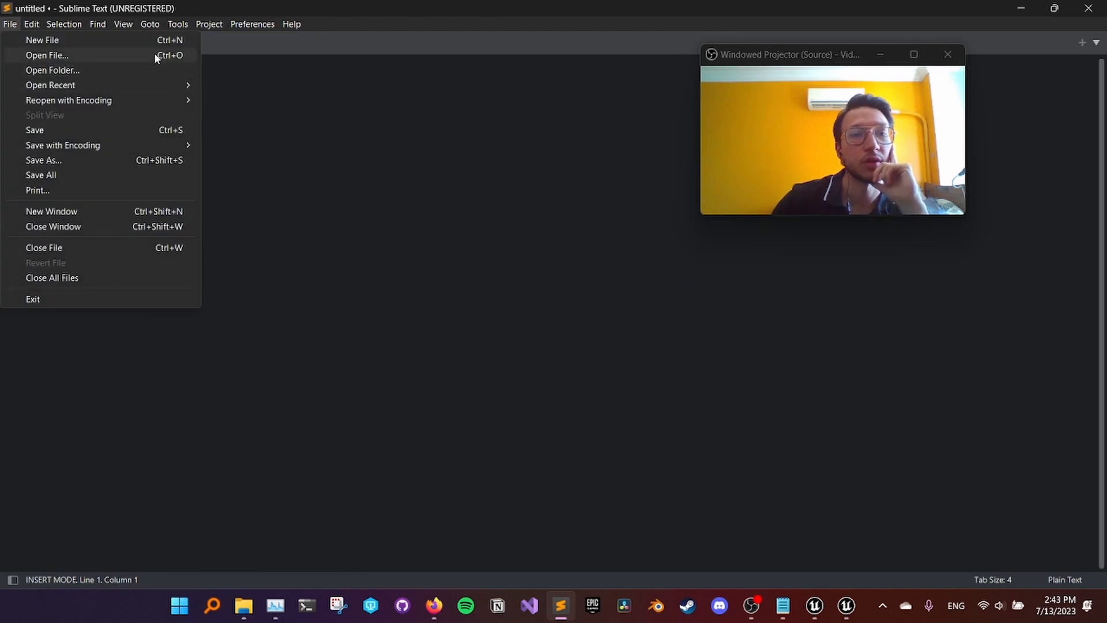
pyautogui.moveTo(86, 62)
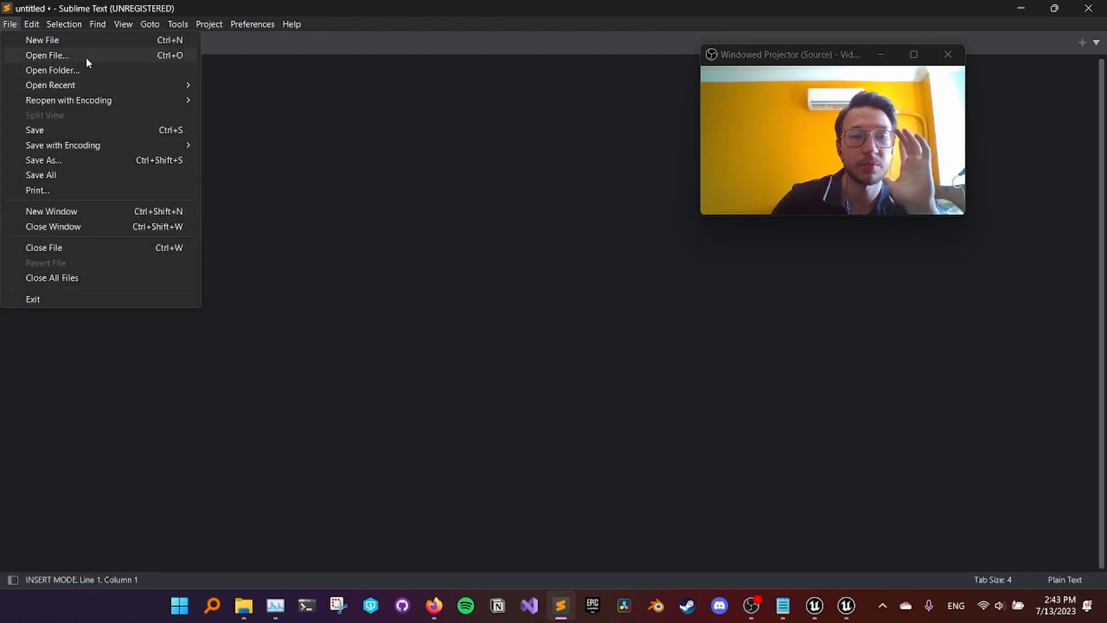
pyautogui.click(47, 56)
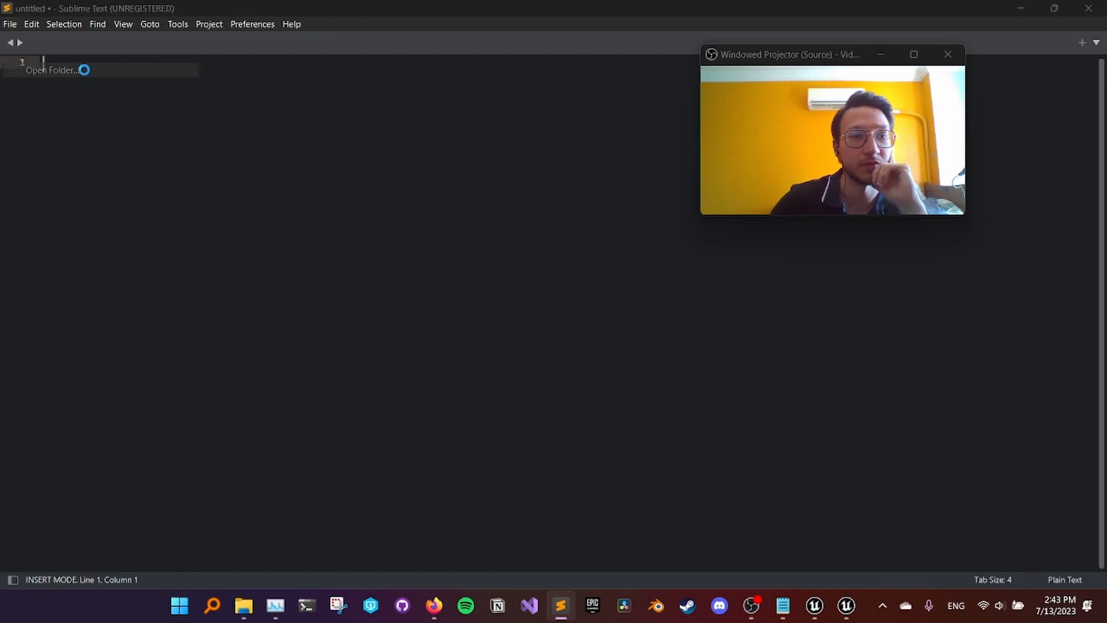
pyautogui.click(50, 71)
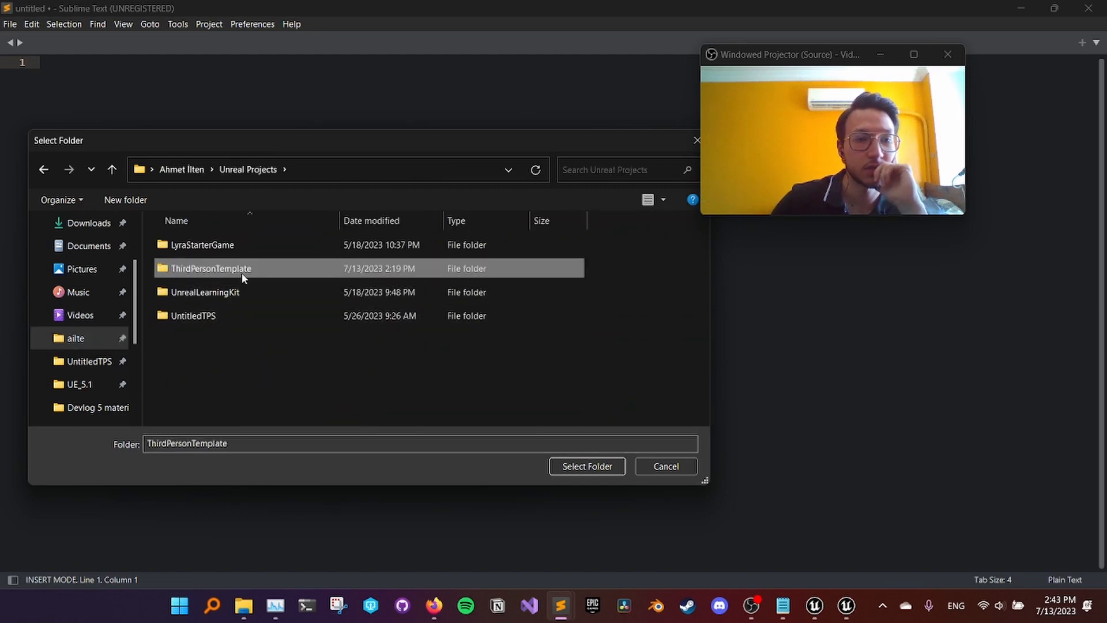
pyautogui.click(585, 466)
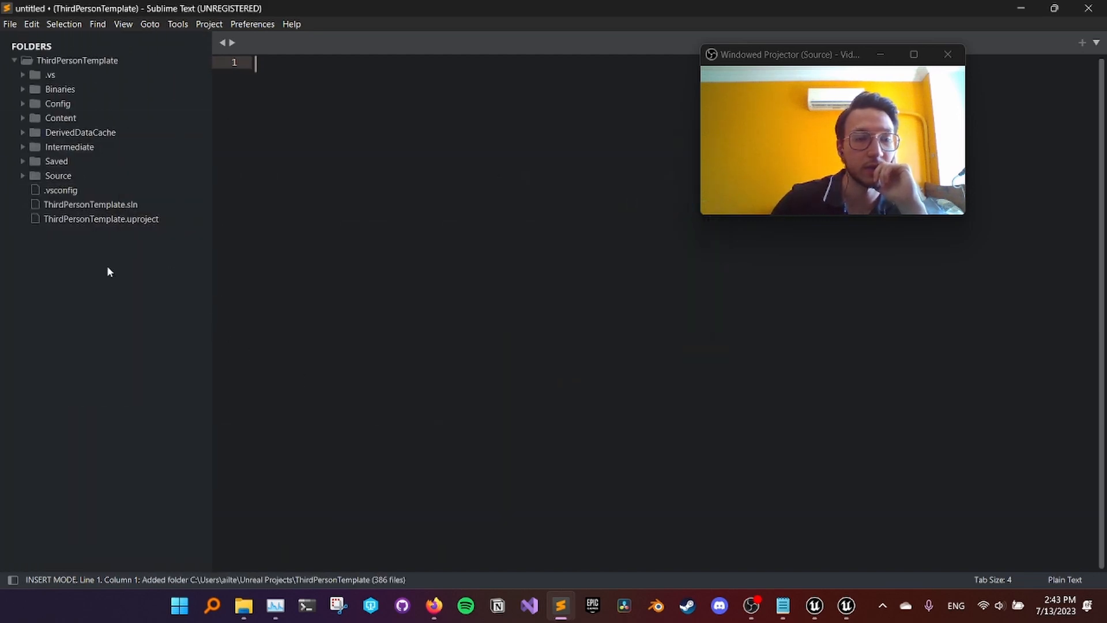
pyautogui.moveTo(318, 249)
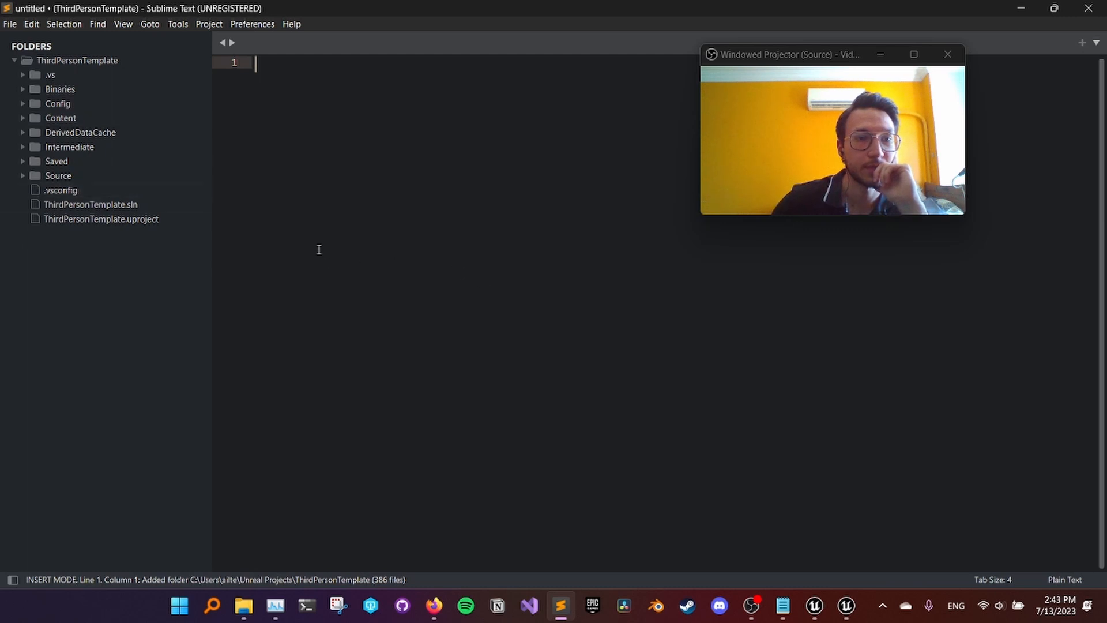
# Step: Open ThirdPersonTemplateCharacter.h from Source > ThirdPersonTemplate, duplicate the Camera1 block and save
pyautogui.click(23, 175)
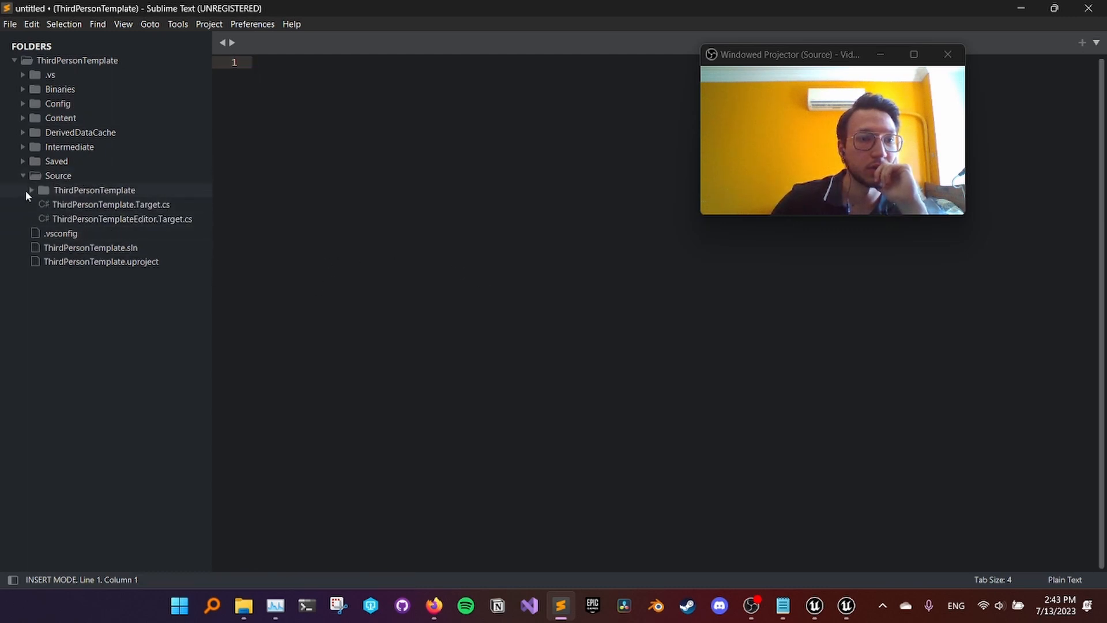
pyautogui.click(32, 190)
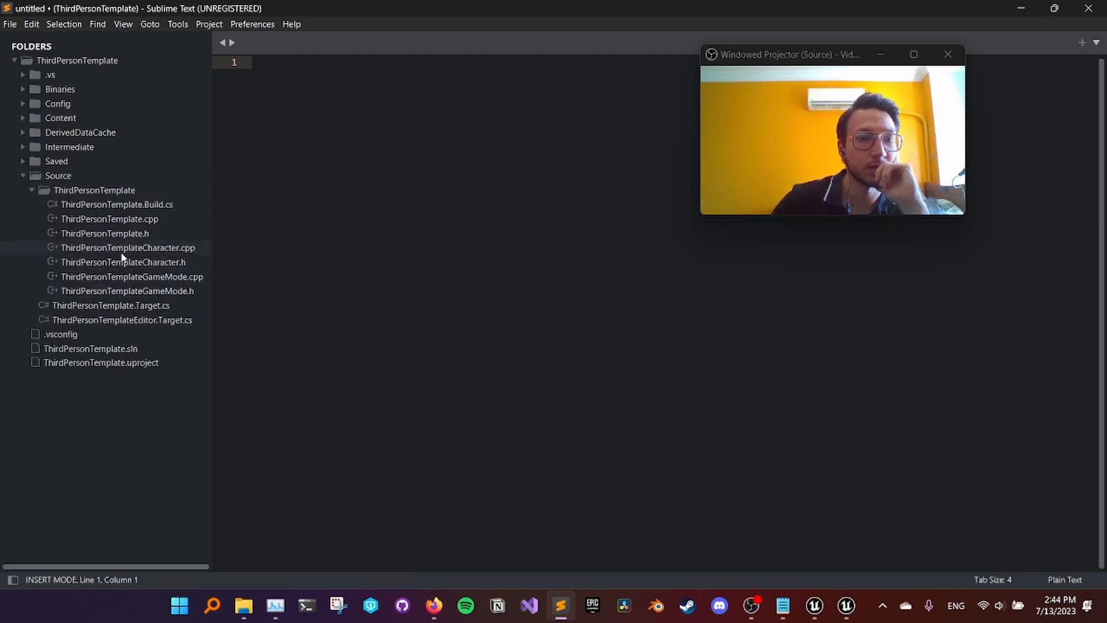
pyautogui.doubleClick(124, 261)
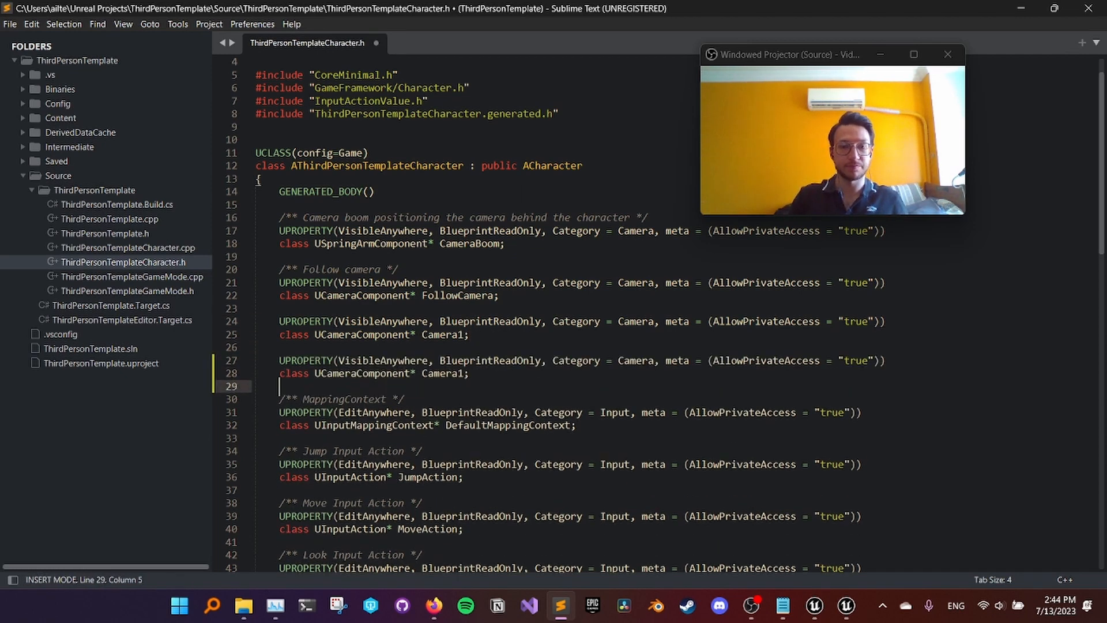
pyautogui.press('Escape')
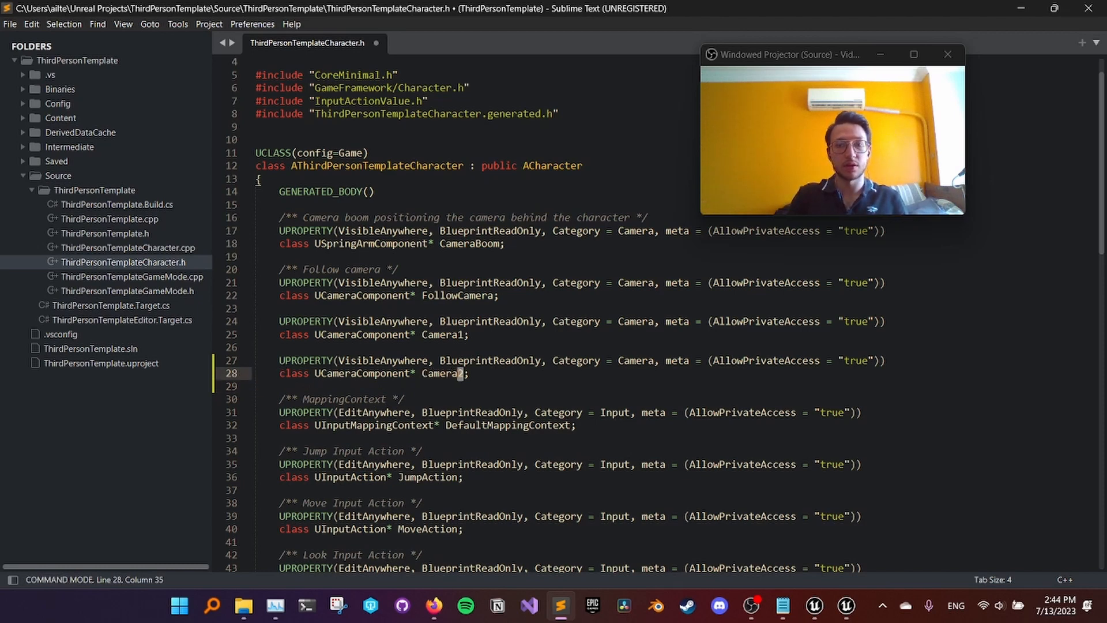
pyautogui.press('ctrl+s')
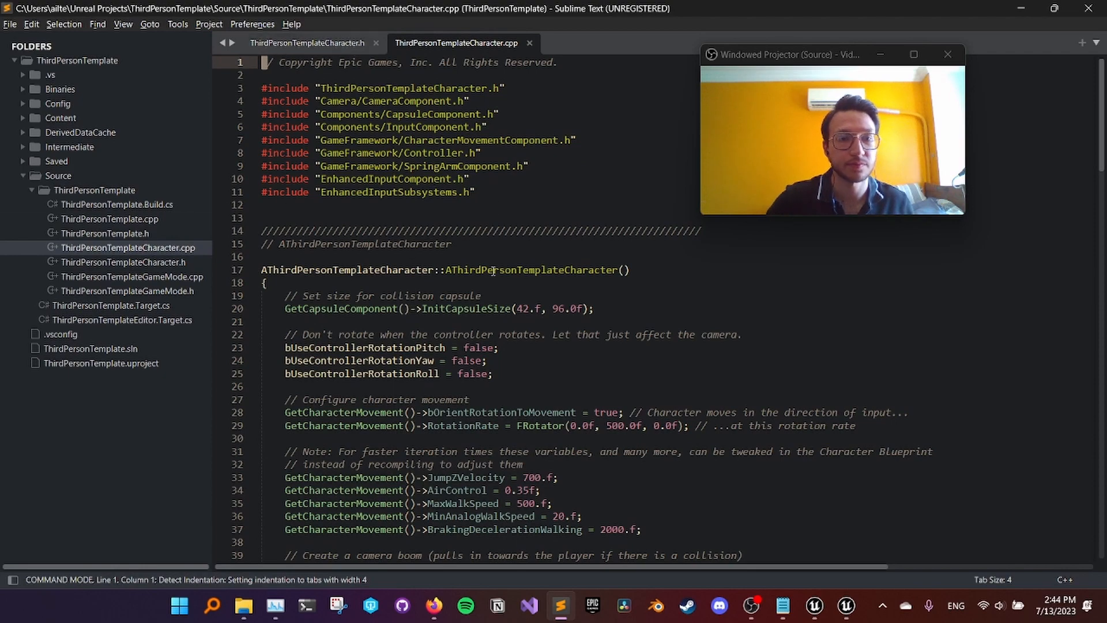
# Step: Insert a Camera2 block below Camera1 in the ThirdPersonTemplateCharacter.cpp constructor and save
pyautogui.scroll(-3)
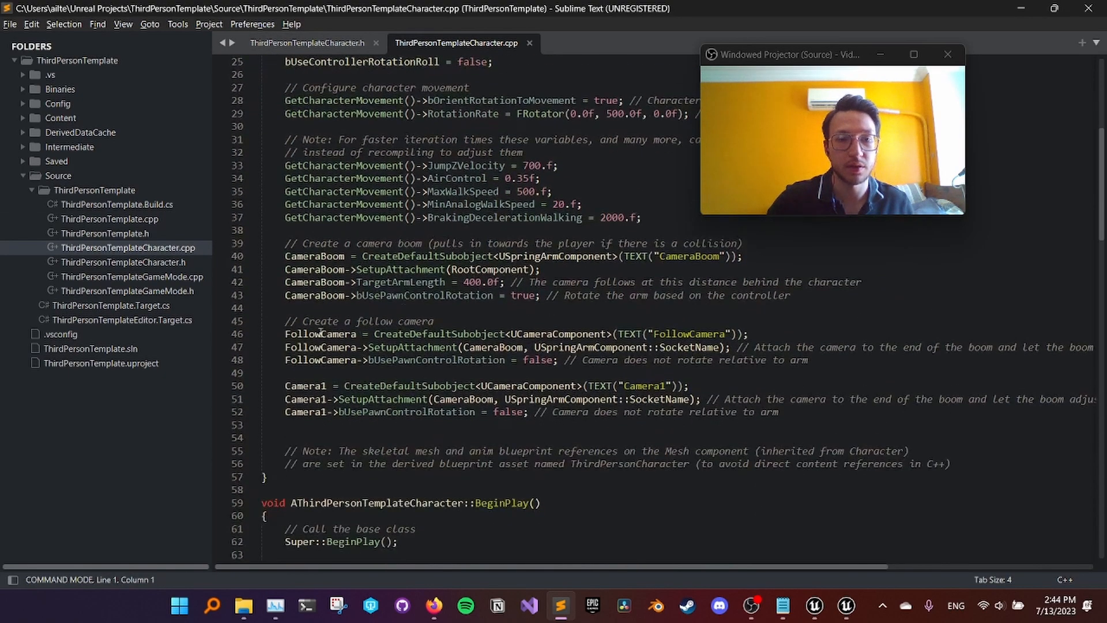
pyautogui.click(289, 348)
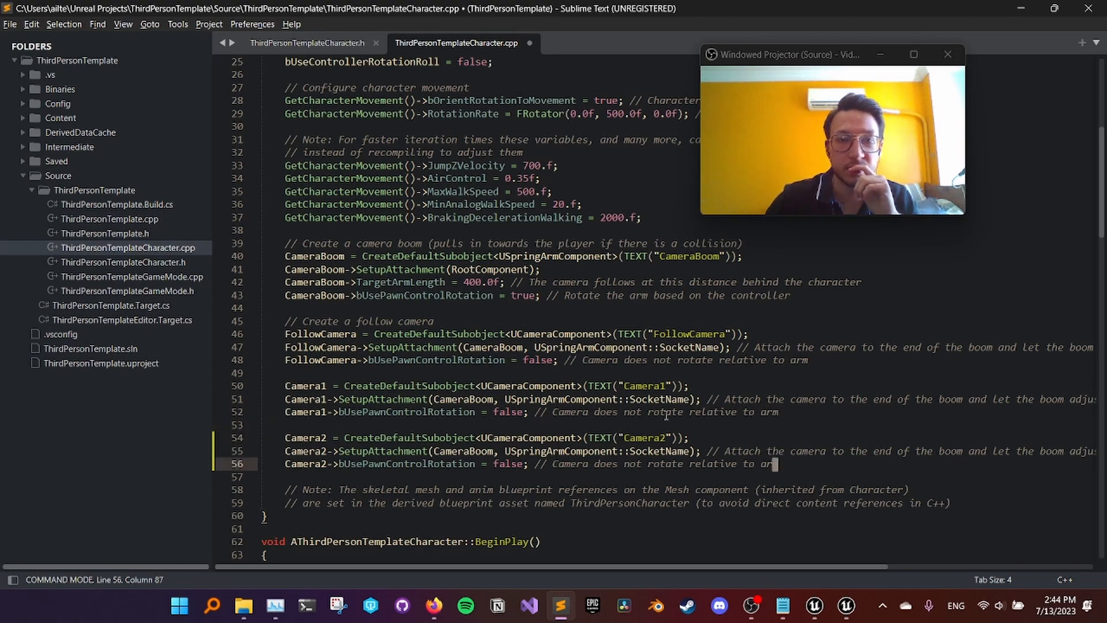
pyautogui.press('ctrl+s')
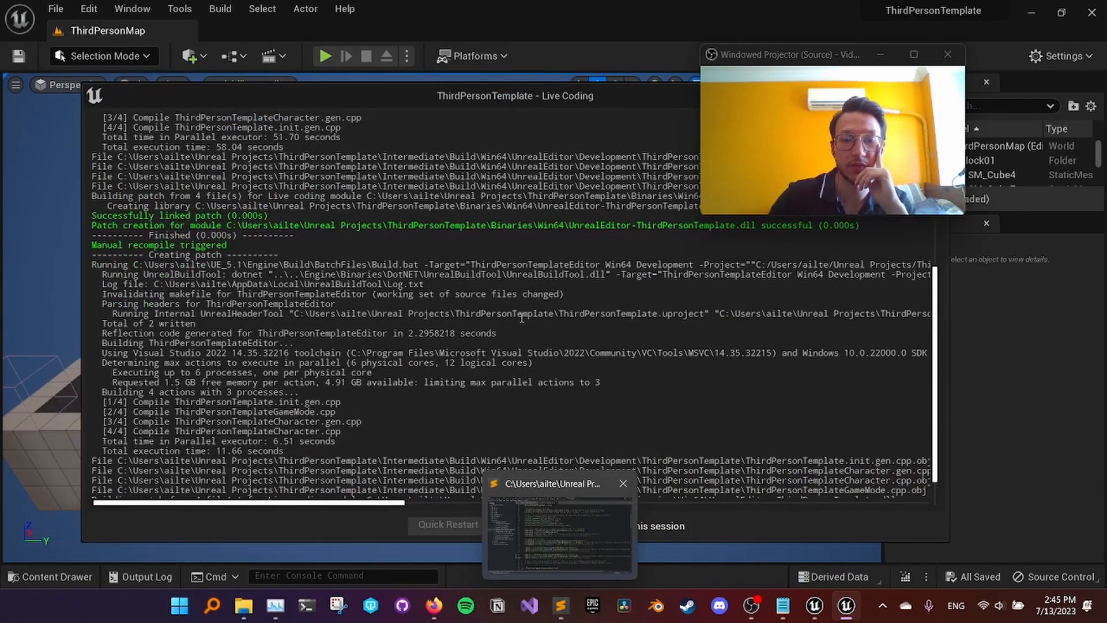
pyautogui.moveTo(560, 606)
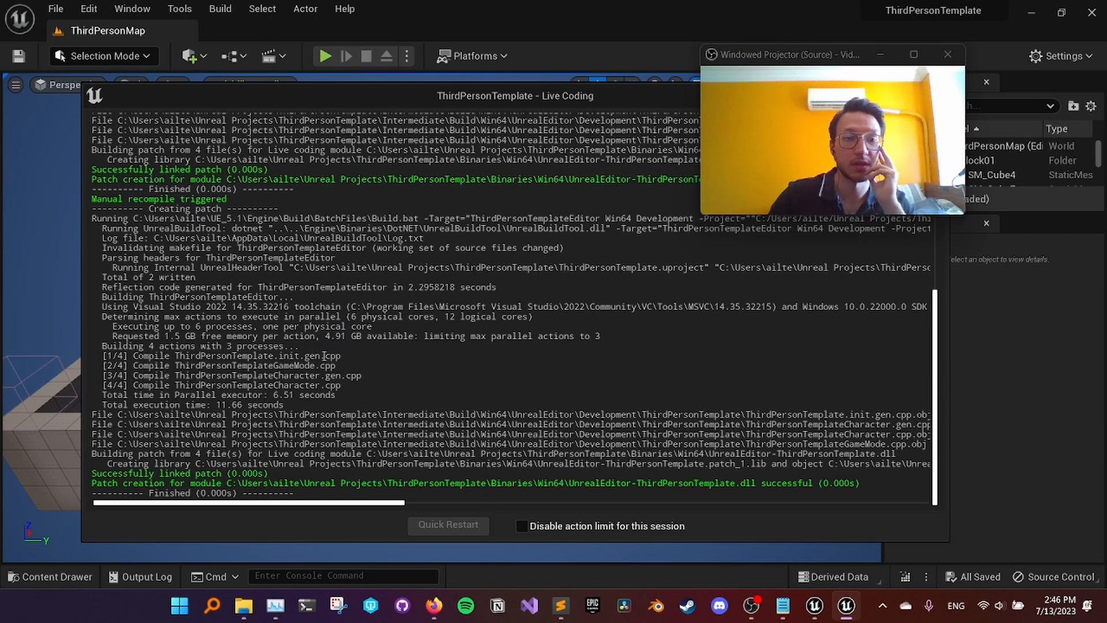
# Step: Let the Live Coding patch finish successfully, then return to the Sublime Text editor
pyautogui.doubleClick(128, 336)
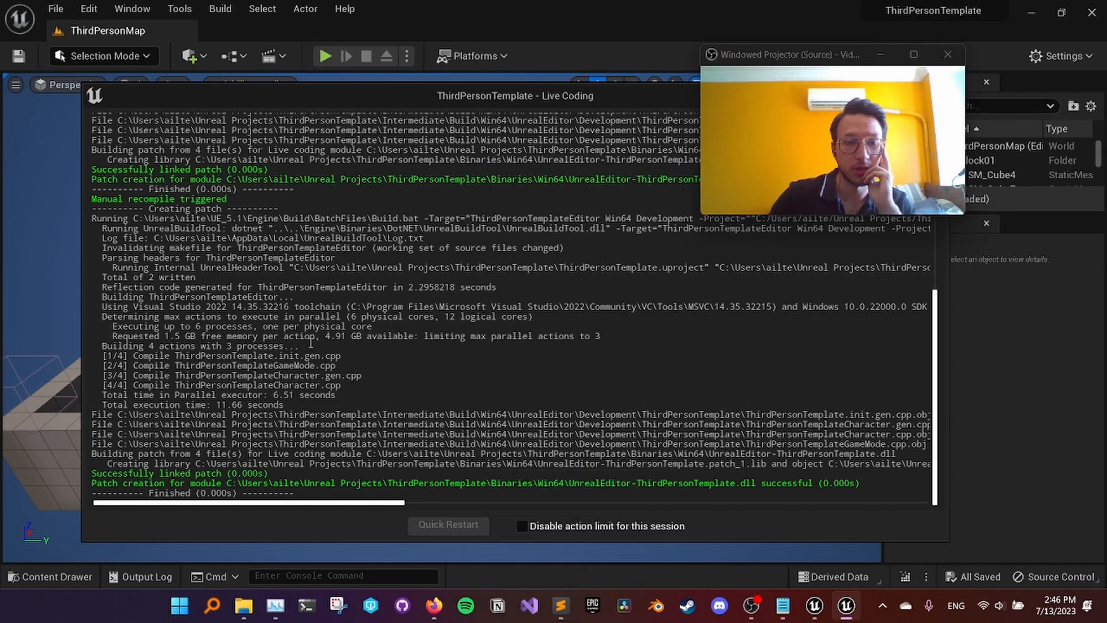
pyautogui.click(560, 606)
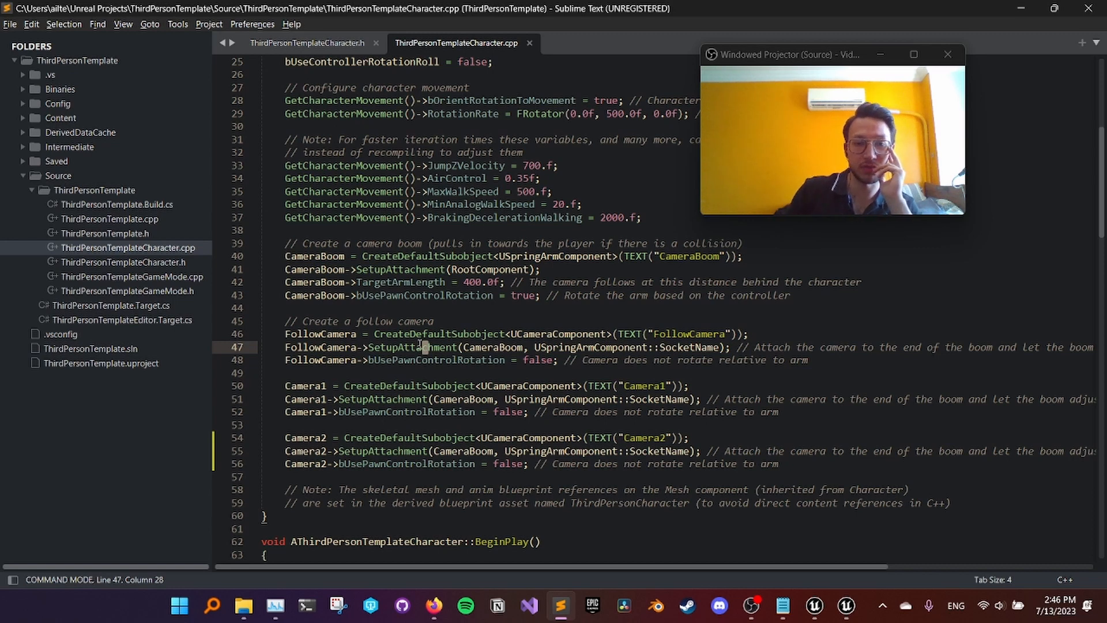
pyautogui.click(423, 399)
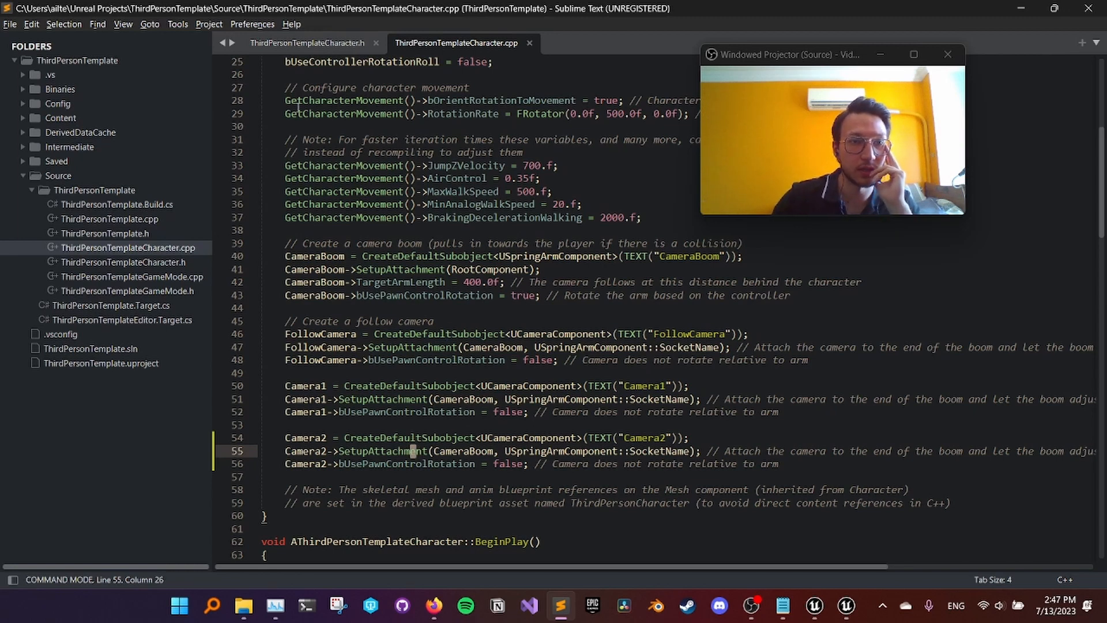
pyautogui.click(209, 24)
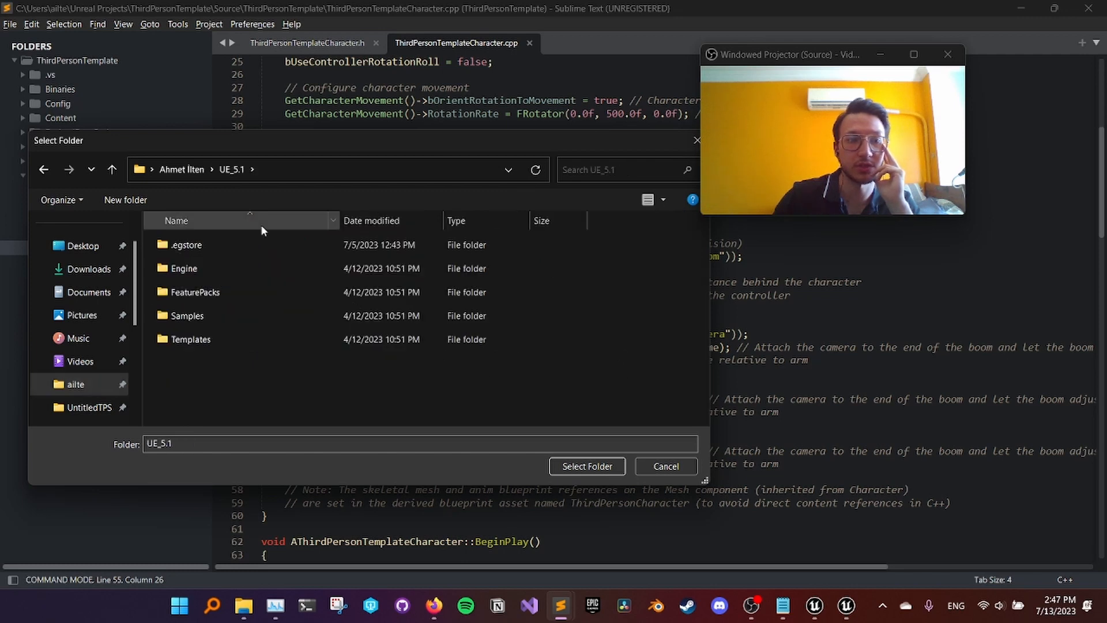
# Step: Add the UE_5.1 engine's Runtime source folder to the Sublime Text sidebar
pyautogui.click(183, 269)
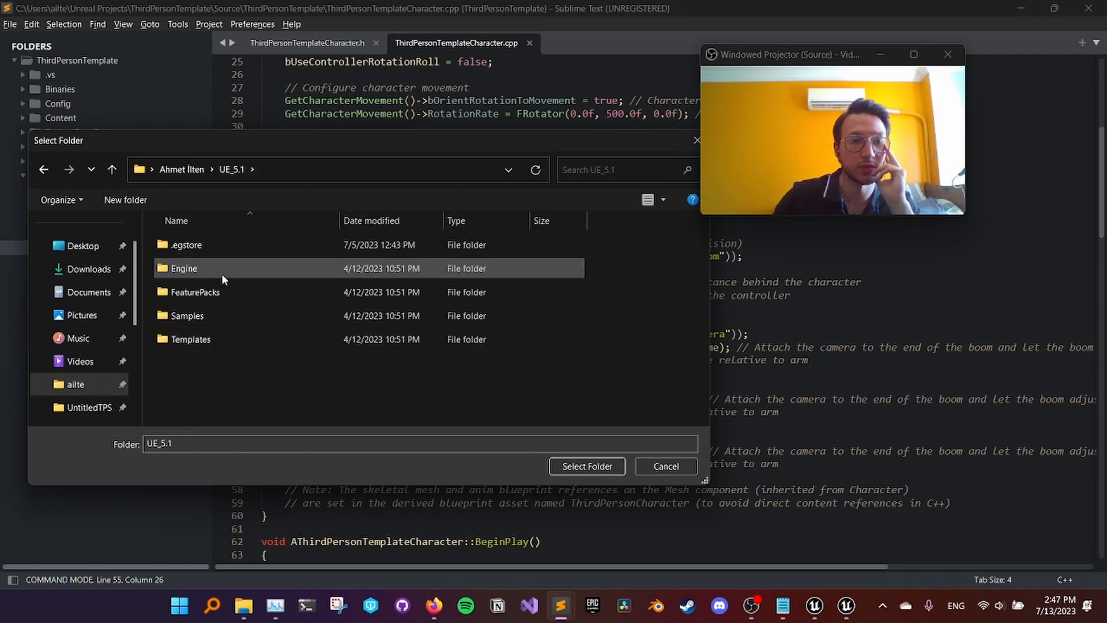
pyautogui.doubleClick(183, 269)
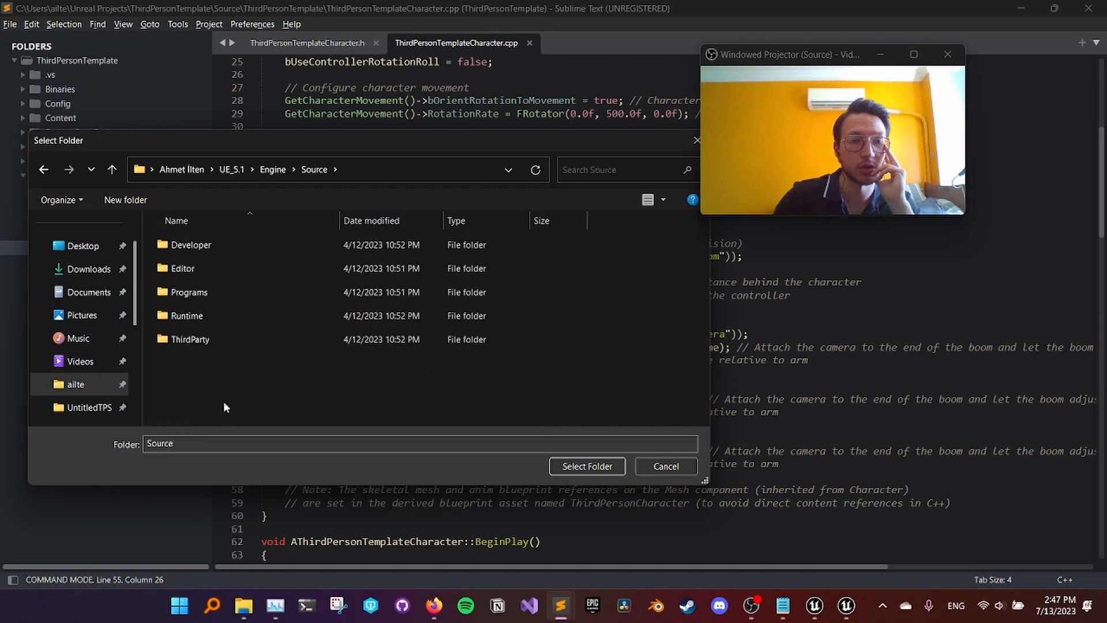
pyautogui.click(586, 466)
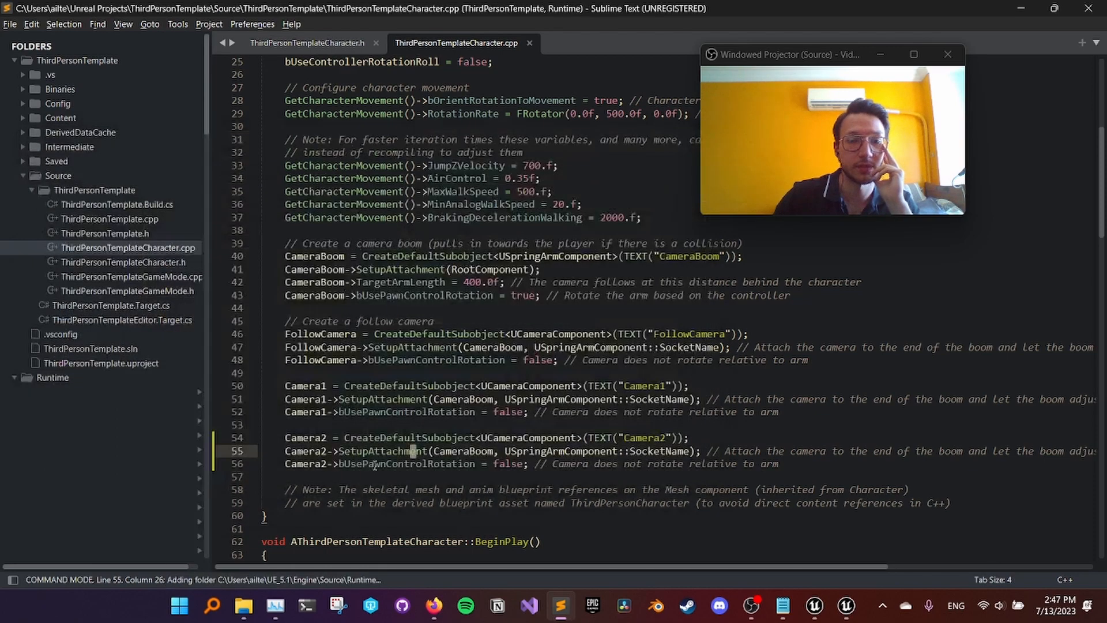
# Step: Expand and then collapse the Runtime folder in the sidebar
pyautogui.click(53, 377)
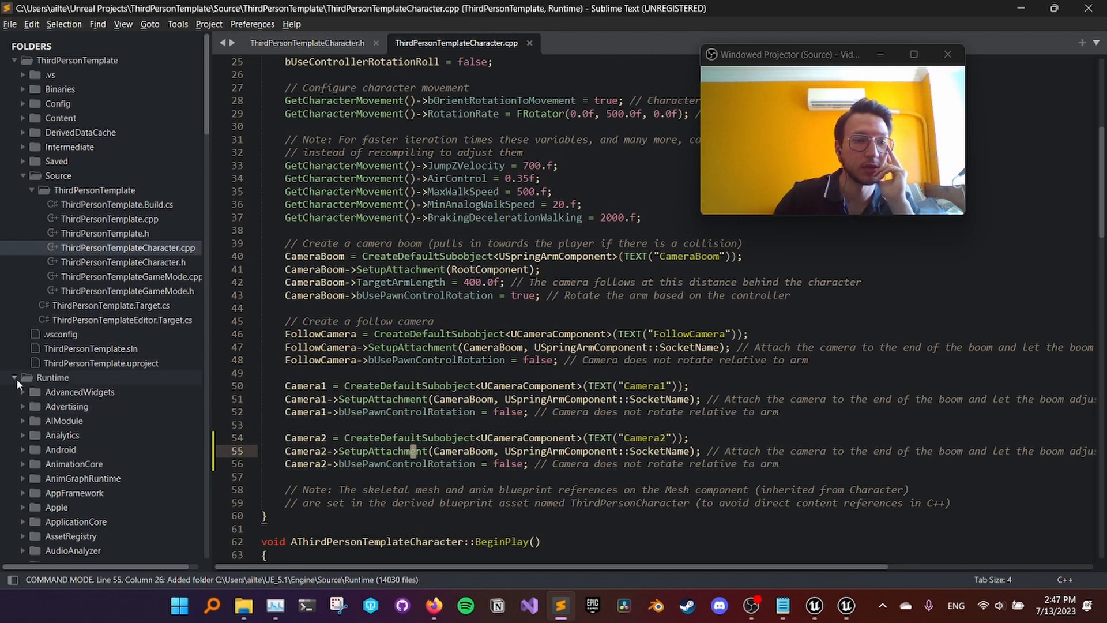
pyautogui.click(13, 377)
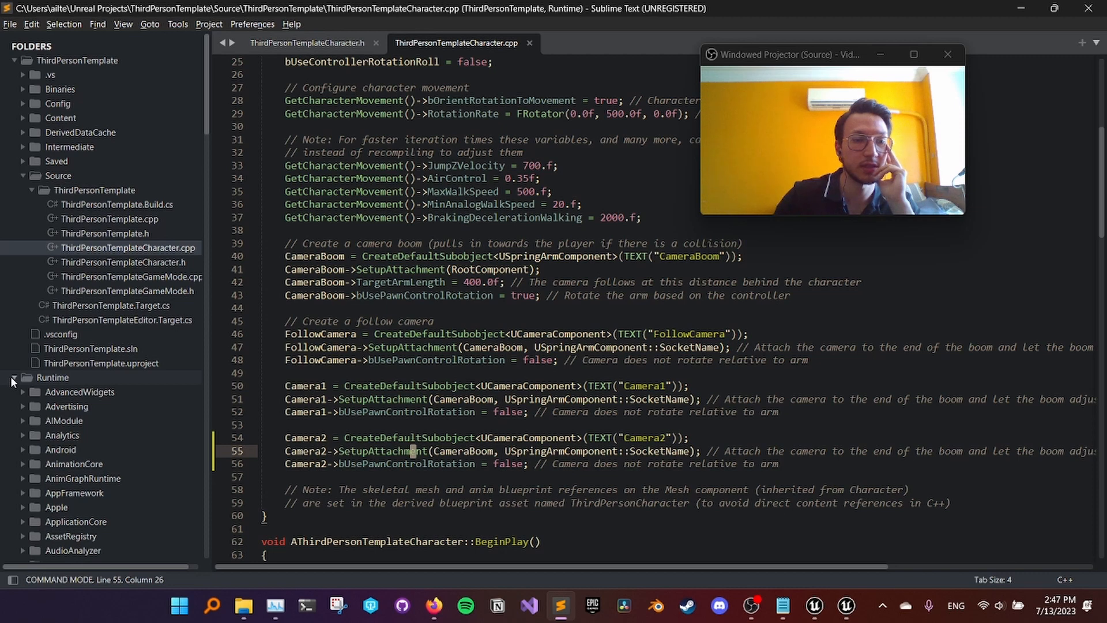
pyautogui.click(14, 377)
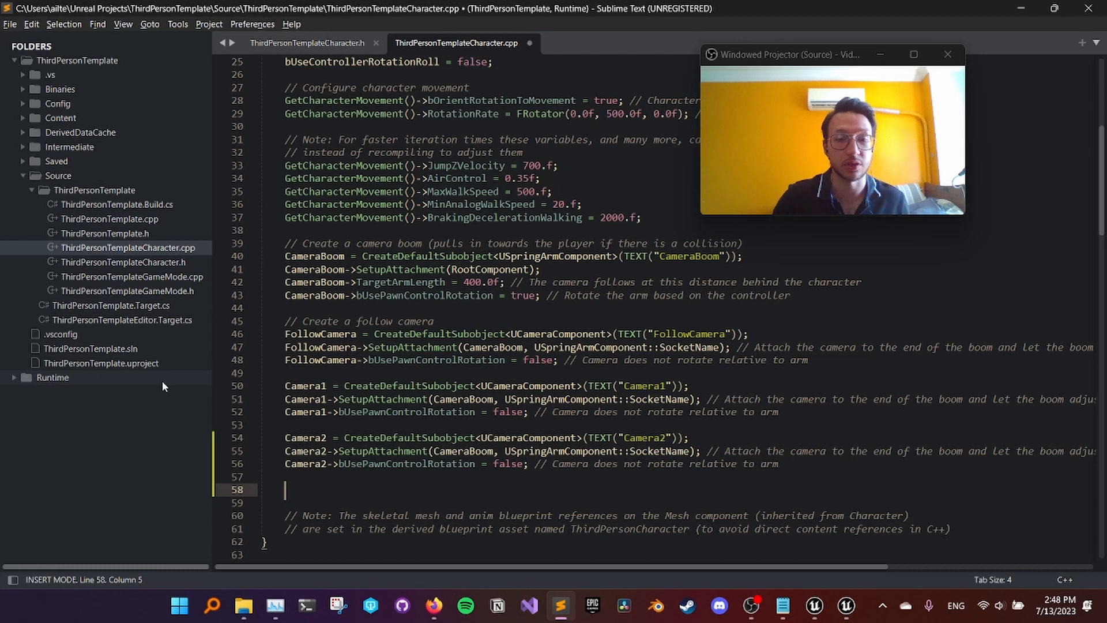
# Step: Comment out the old Camera2 attachment line and start typing Camera2->SetupAttachment with autocomplete
pyautogui.write('CA')
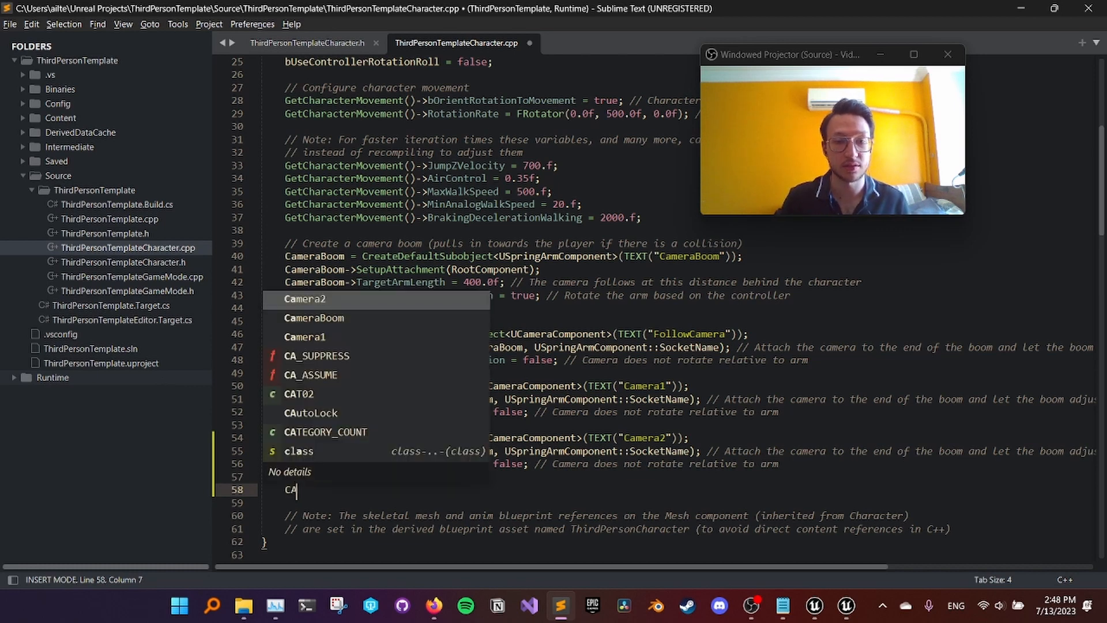
pyautogui.press('Escape')
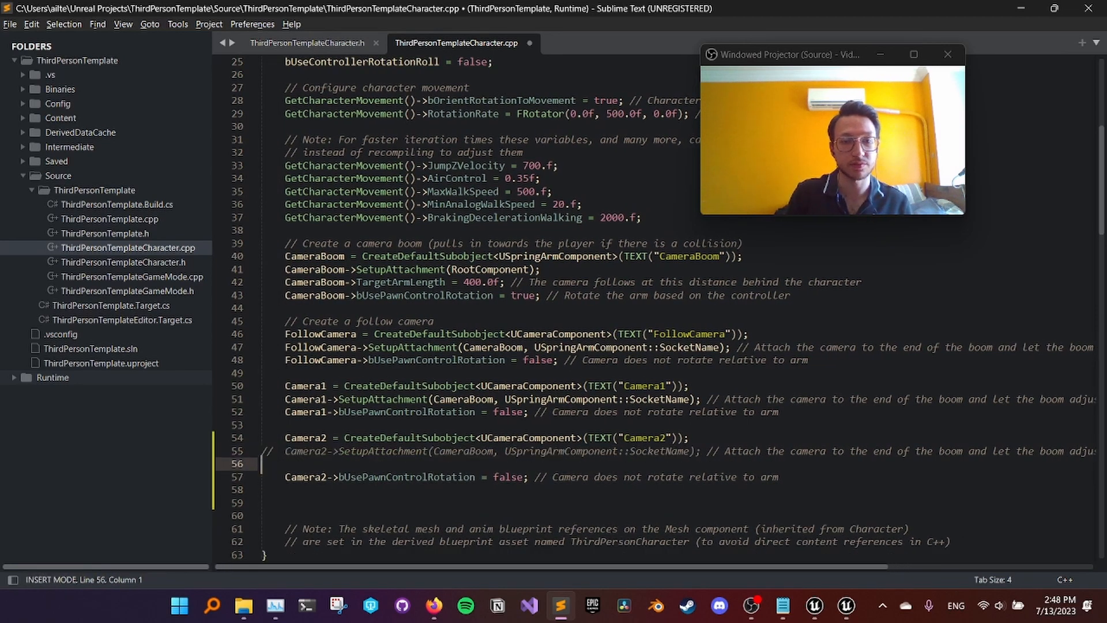
pyautogui.write('CA')
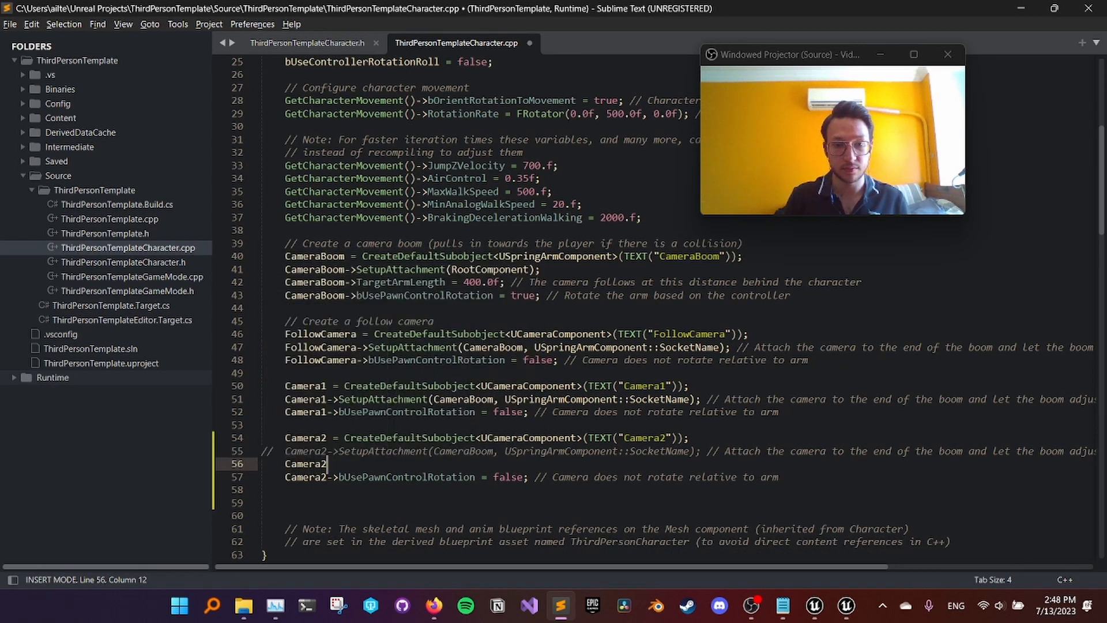
pyautogui.write('->Se')
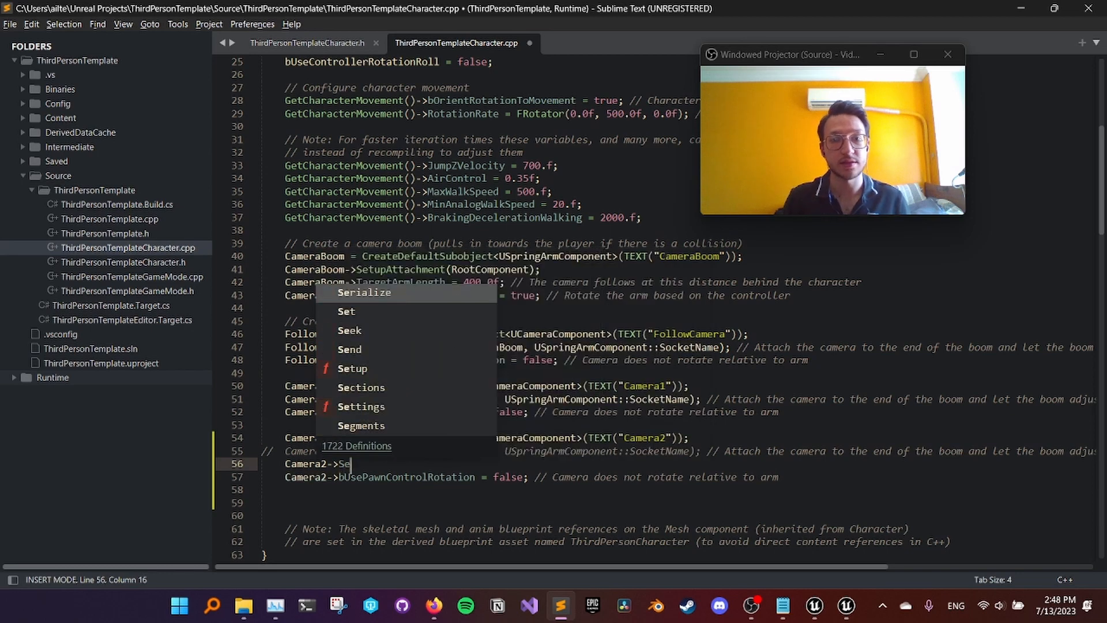
pyautogui.write('u')
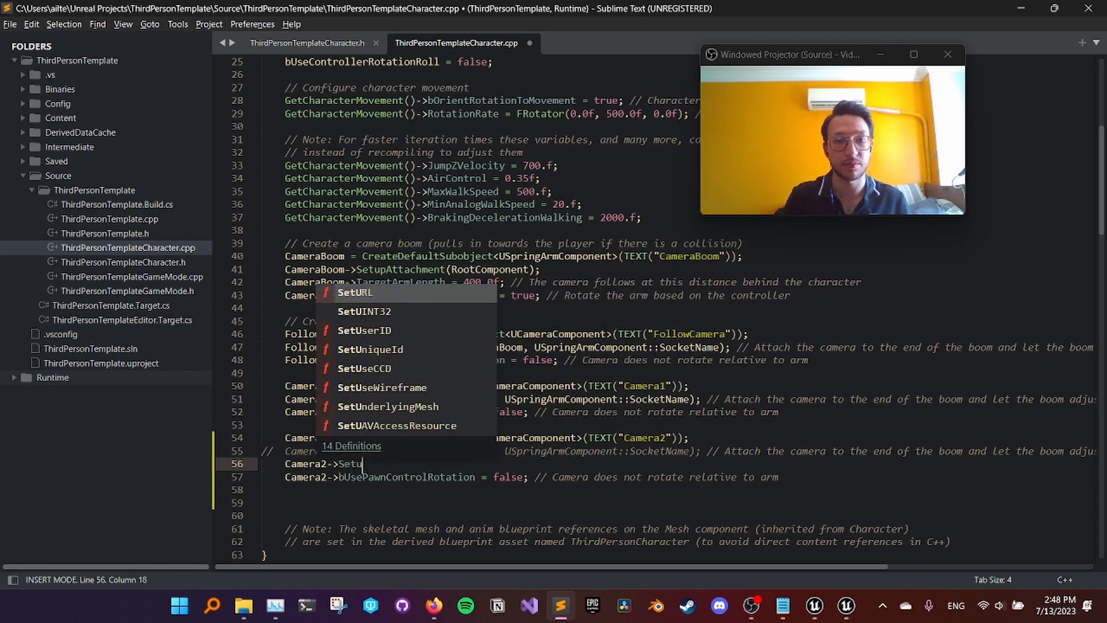
pyautogui.write('Attachment(CameraBoom')
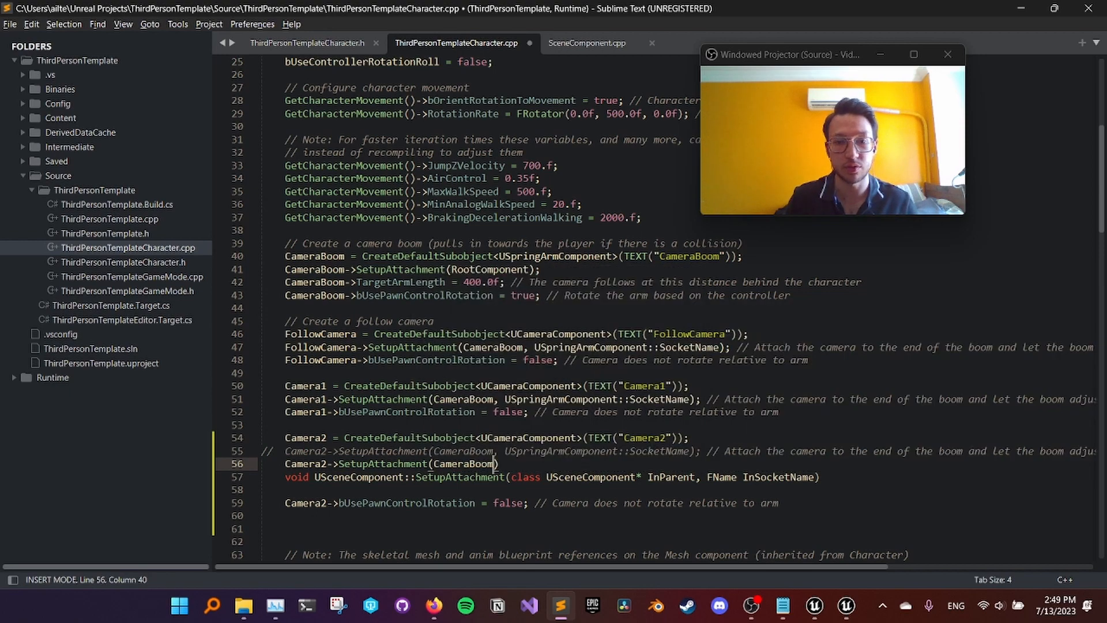
# Step: Complete the call with (CameraBoom, USpringArmComponent::SocketName) and remove the extra blank line
pyautogui.write('USpringArmComponent')
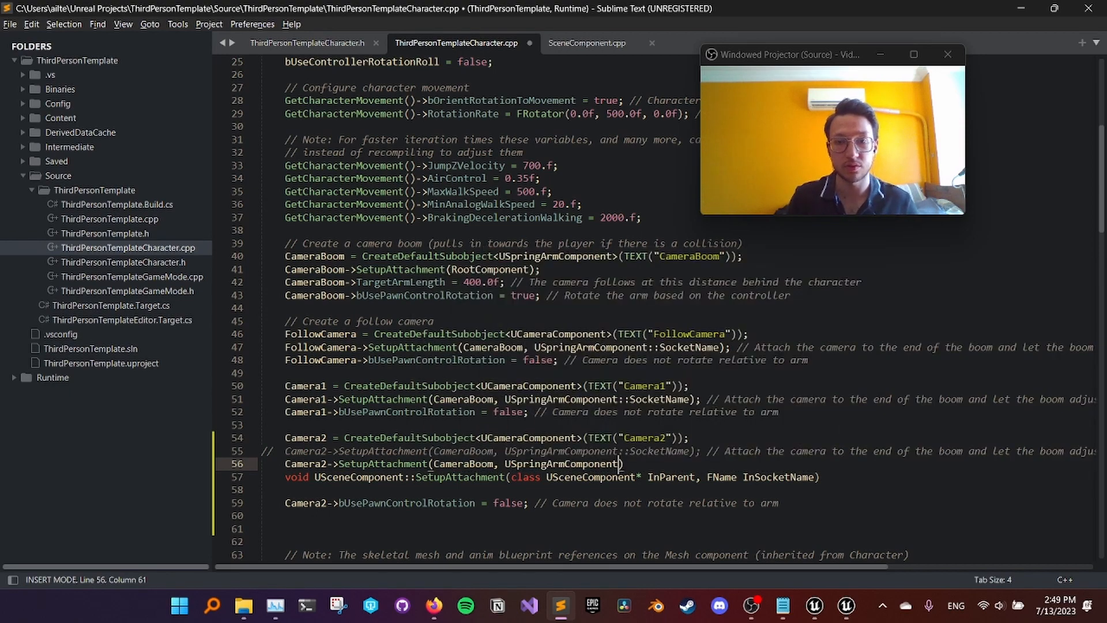
pyautogui.write('::SocketName')
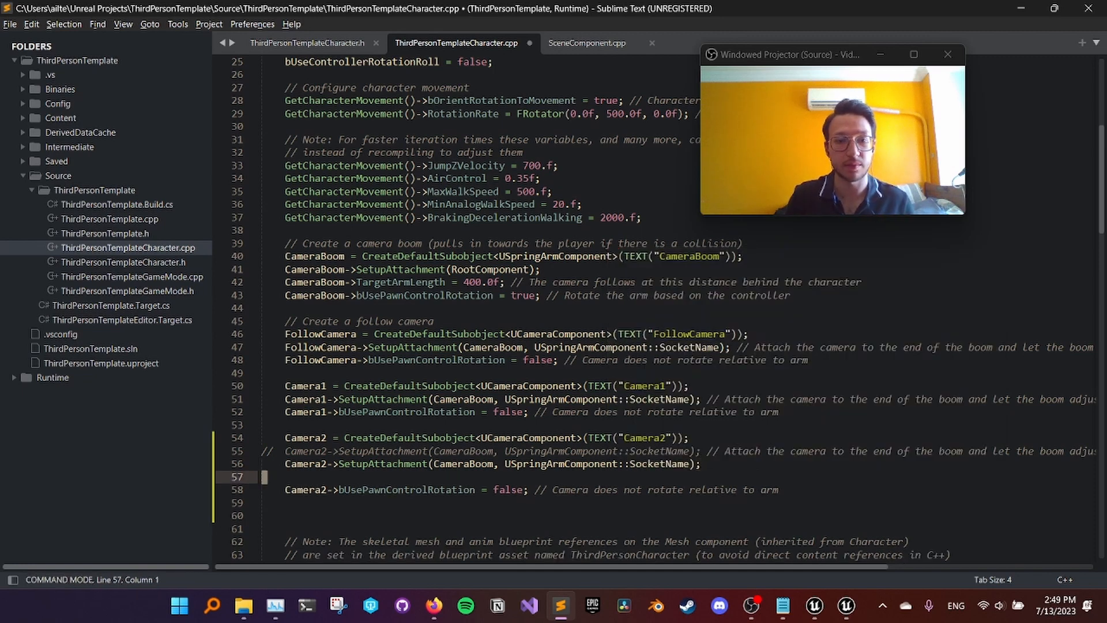
pyautogui.press('backspace')
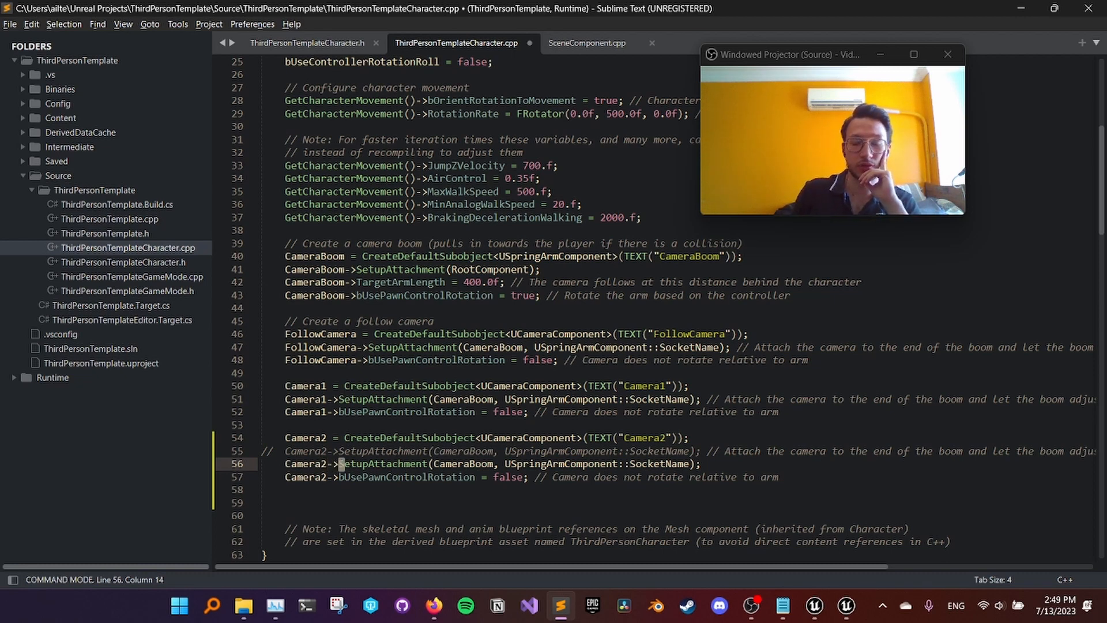
# Step: Jump to the SetupAttachment definition in SceneComponent.cpp, then return to the character file
pyautogui.click(586, 43)
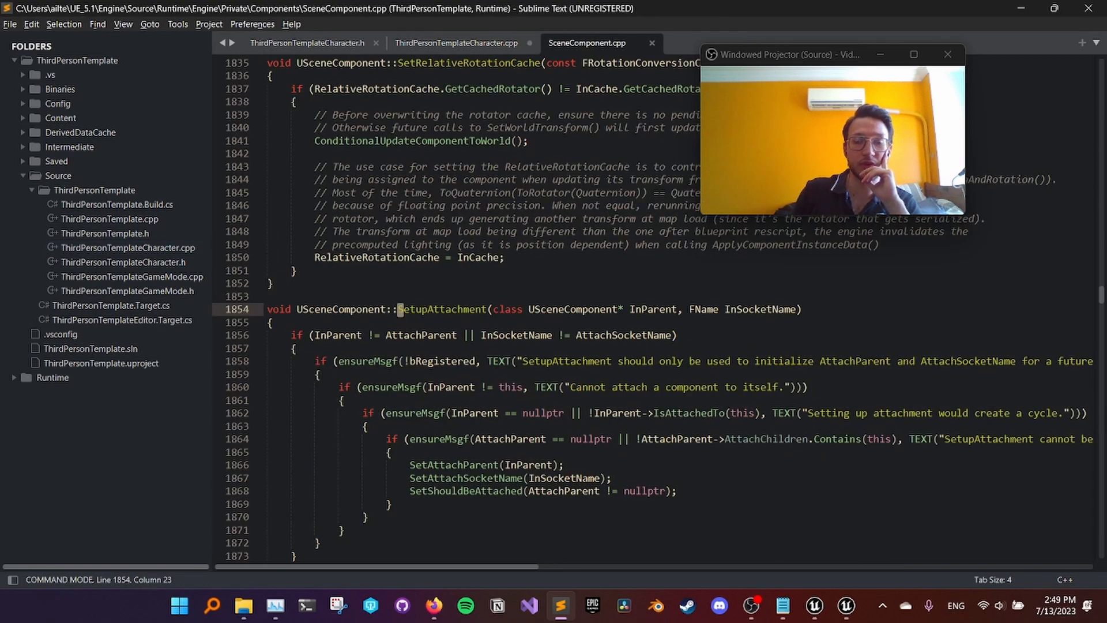
pyautogui.scroll(-3)
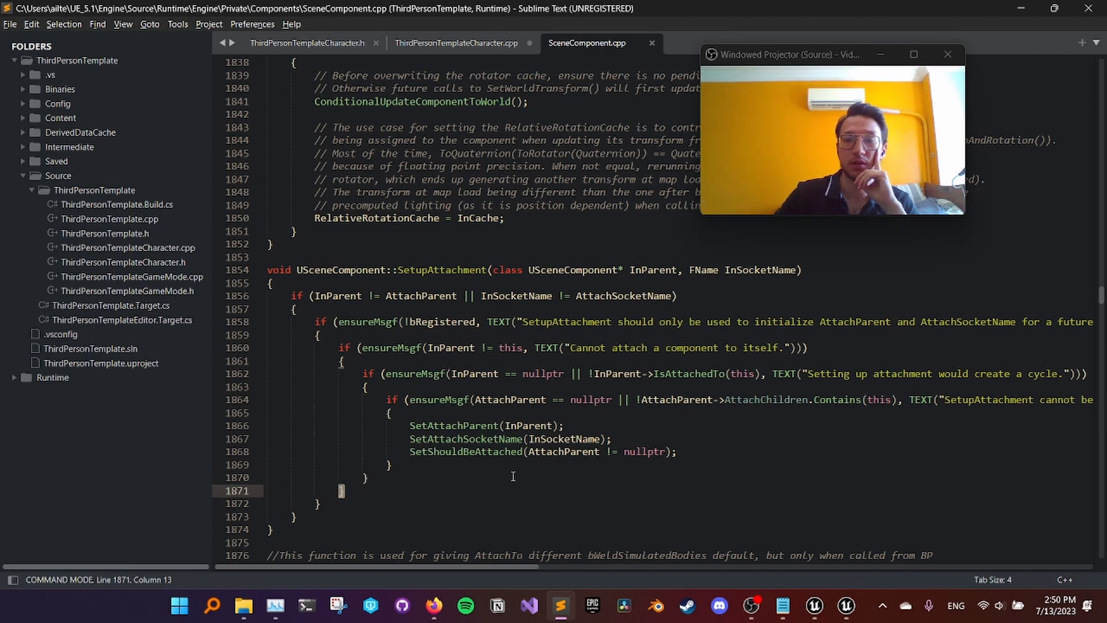
pyautogui.click(456, 42)
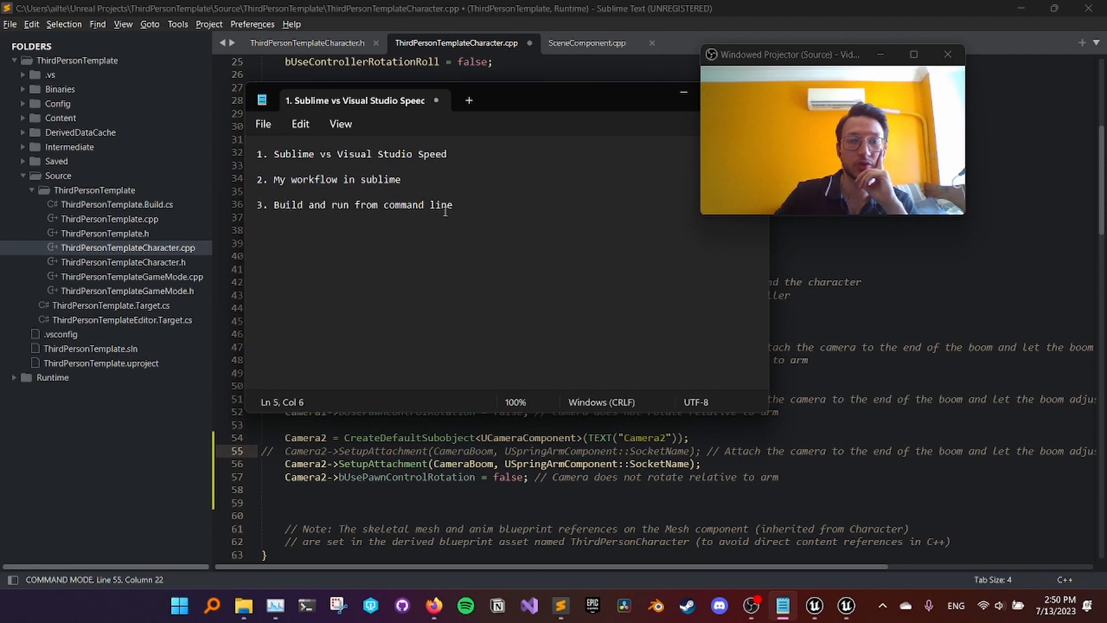
# Step: Bring the Notepad video outline window to the front
pyautogui.moveTo(445, 100); pyautogui.dragTo(385, 117)
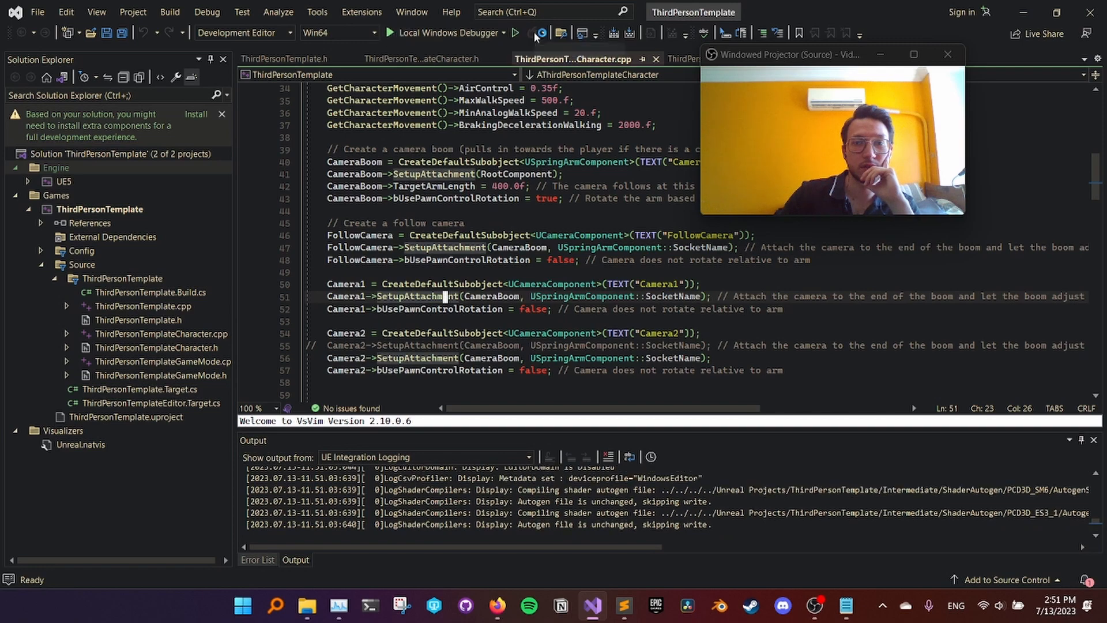
pyautogui.moveTo(518, 34)
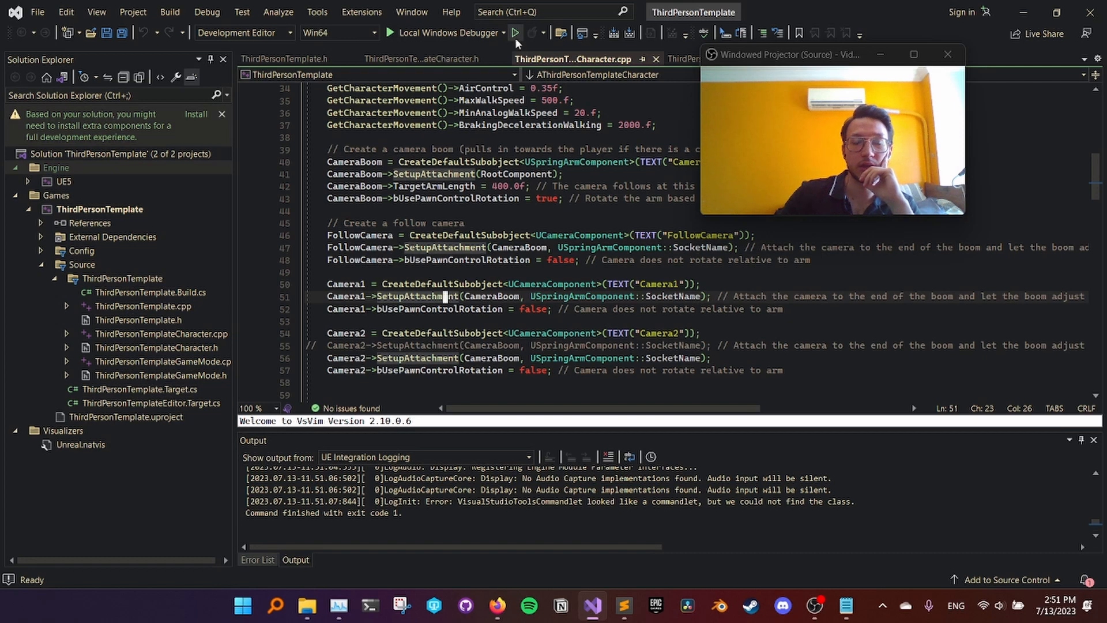
pyautogui.moveTo(516, 34)
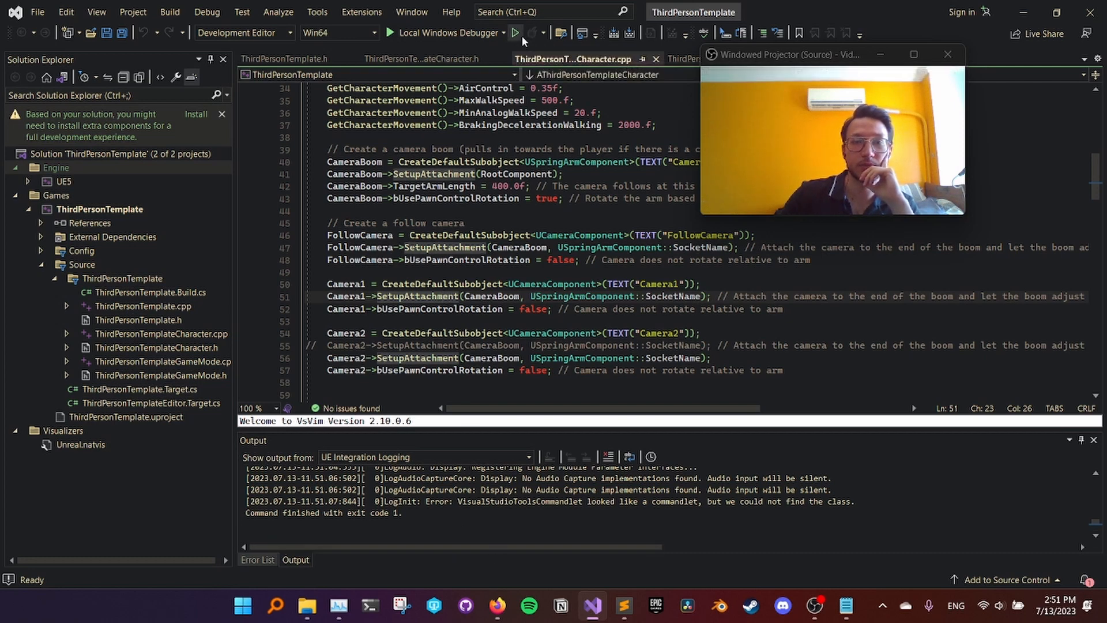
pyautogui.moveTo(452, 33)
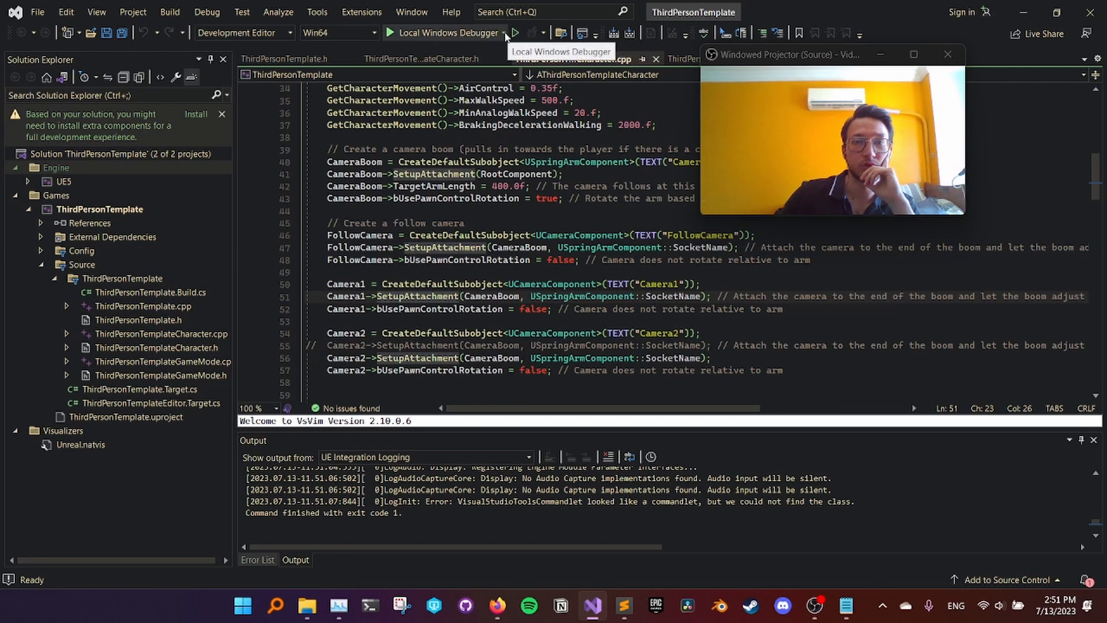
# Step: Open ThirdPersonTemplate Debug Properties from the Local Windows Debugger dropdown to view the NMake settings
pyautogui.click(504, 32)
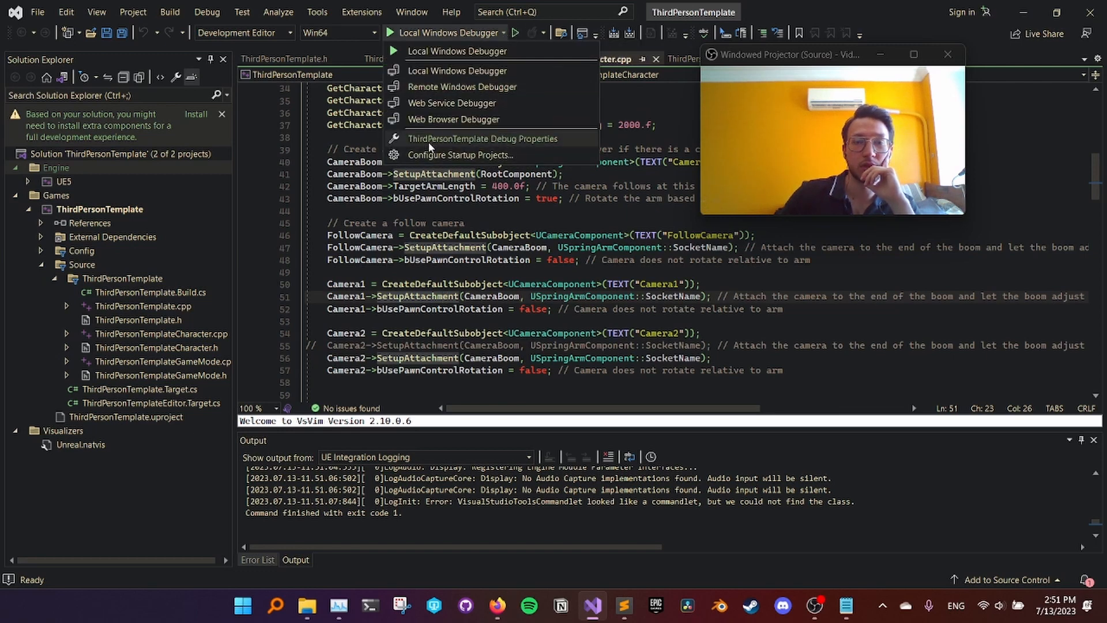
pyautogui.moveTo(552, 148)
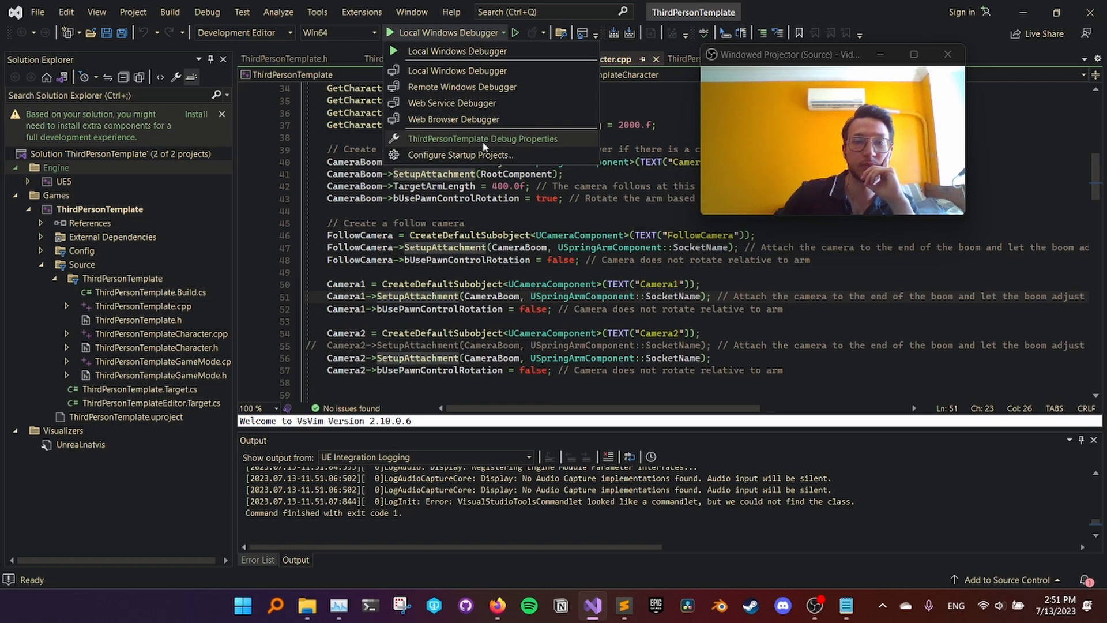
pyautogui.moveTo(570, 146)
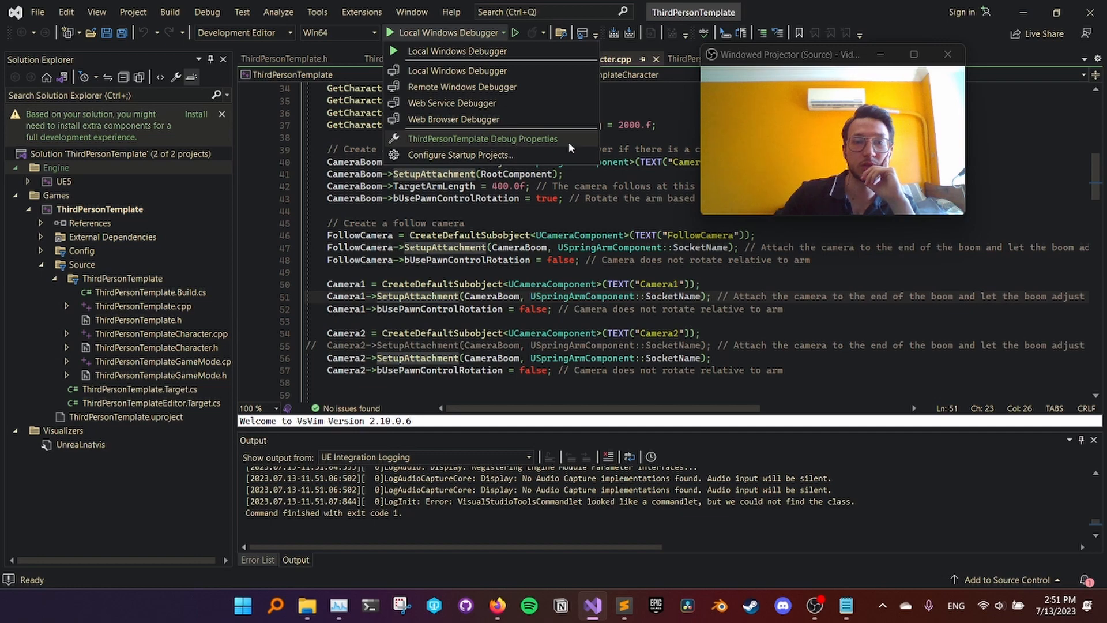
pyautogui.click(484, 138)
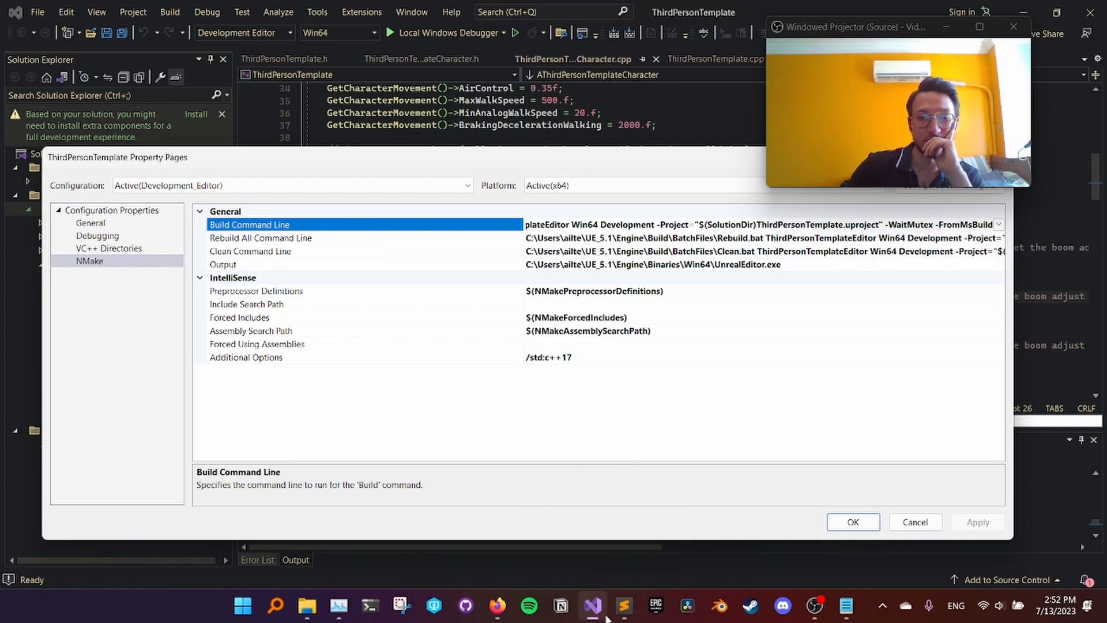
# Step: Switch from Visual Studio back to Sublime Text showing the character source
pyautogui.click(624, 606)
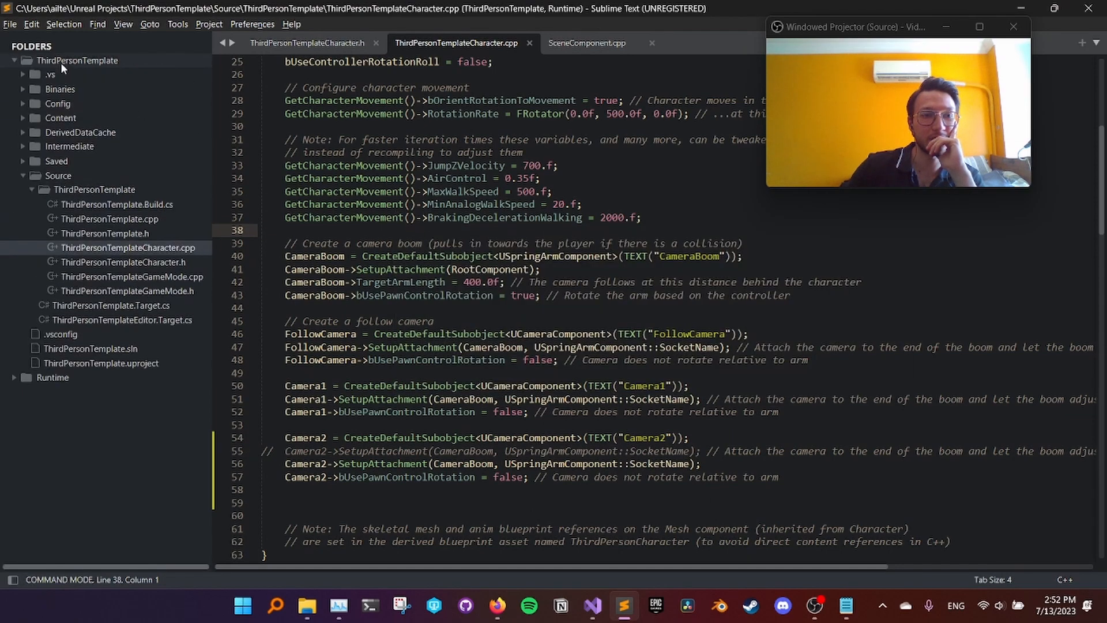
# Step: Create build.bat in the project folder containing the pasted Build.bat command line and save it
pyautogui.rightClick(77, 60)
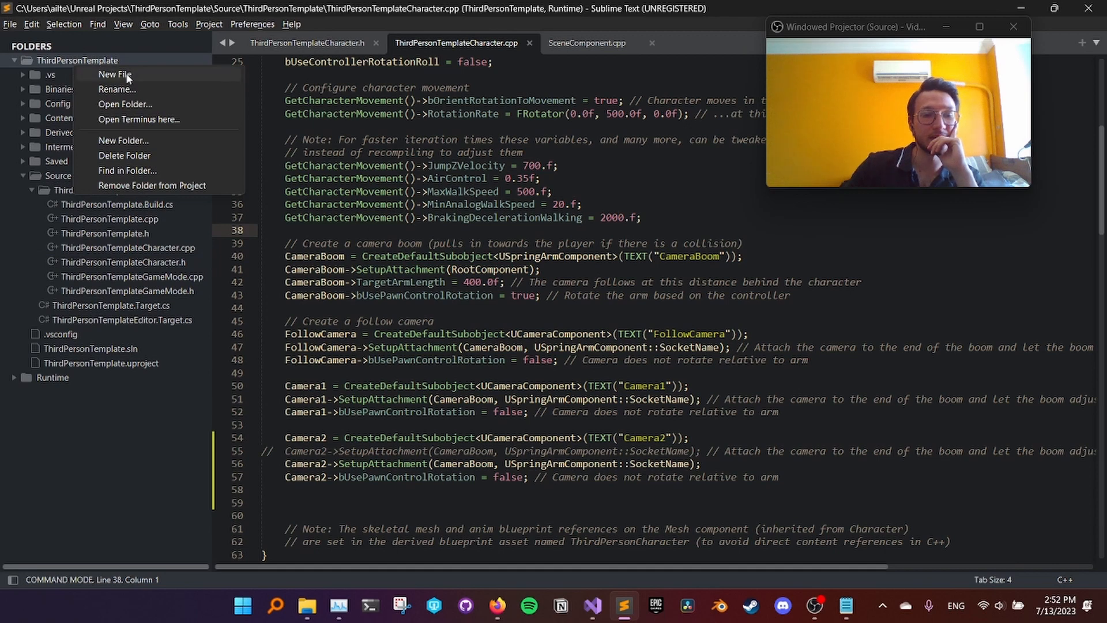
pyautogui.click(114, 75)
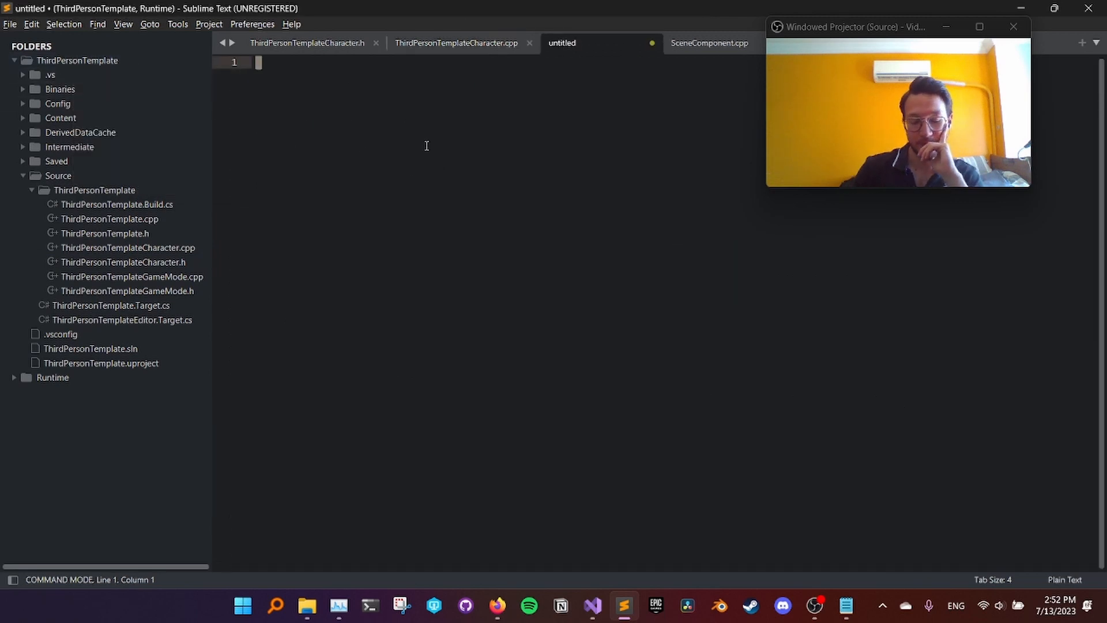
pyautogui.press('i')
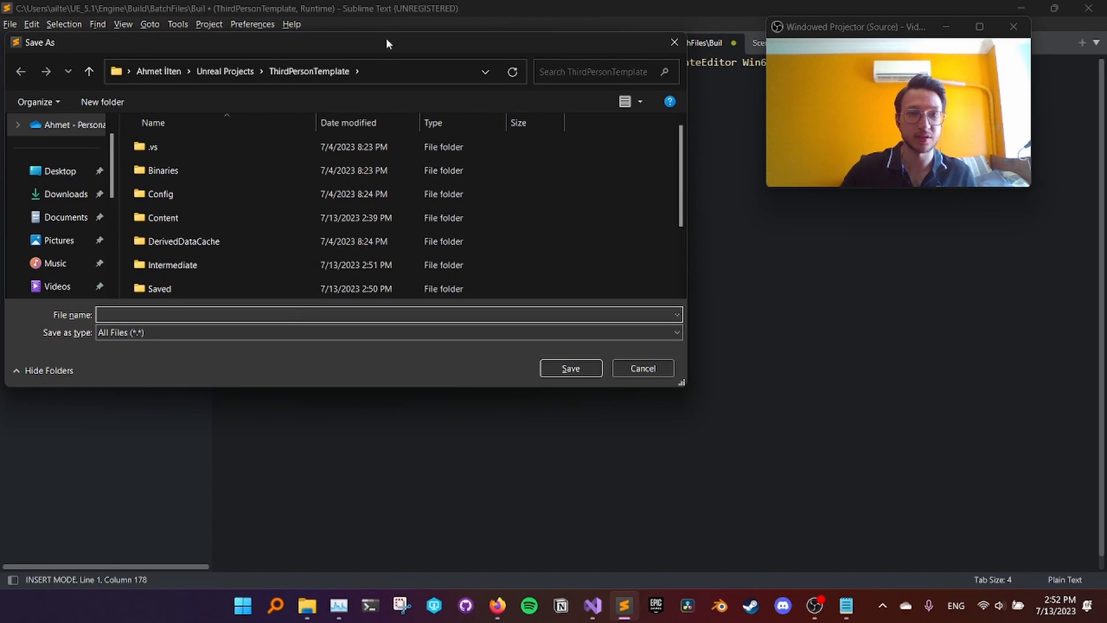
pyautogui.write('build')
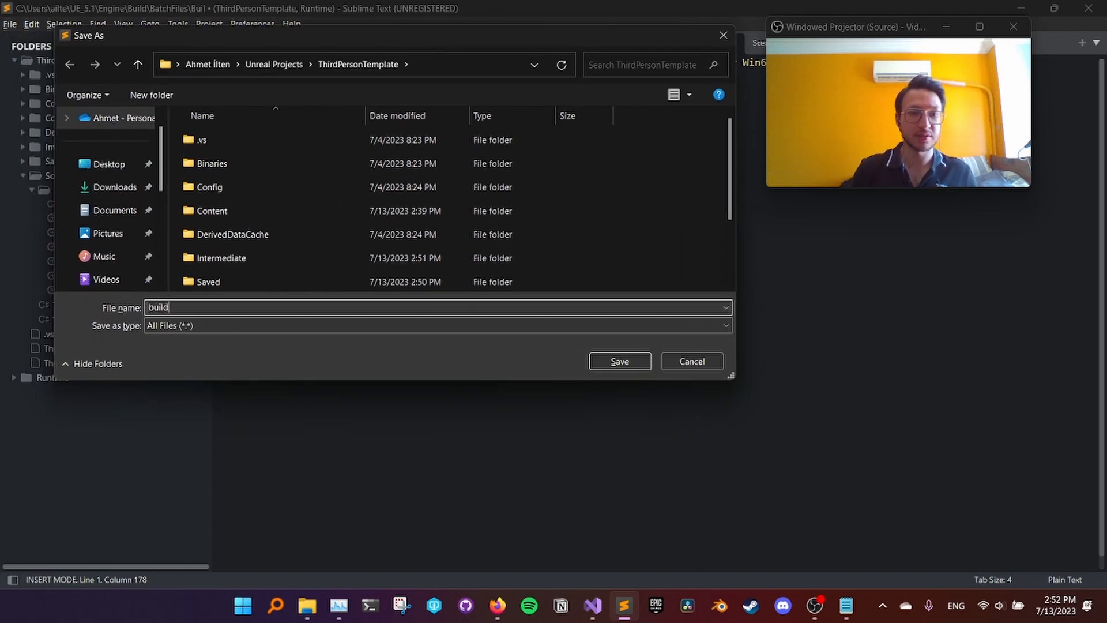
pyautogui.write('.bat')
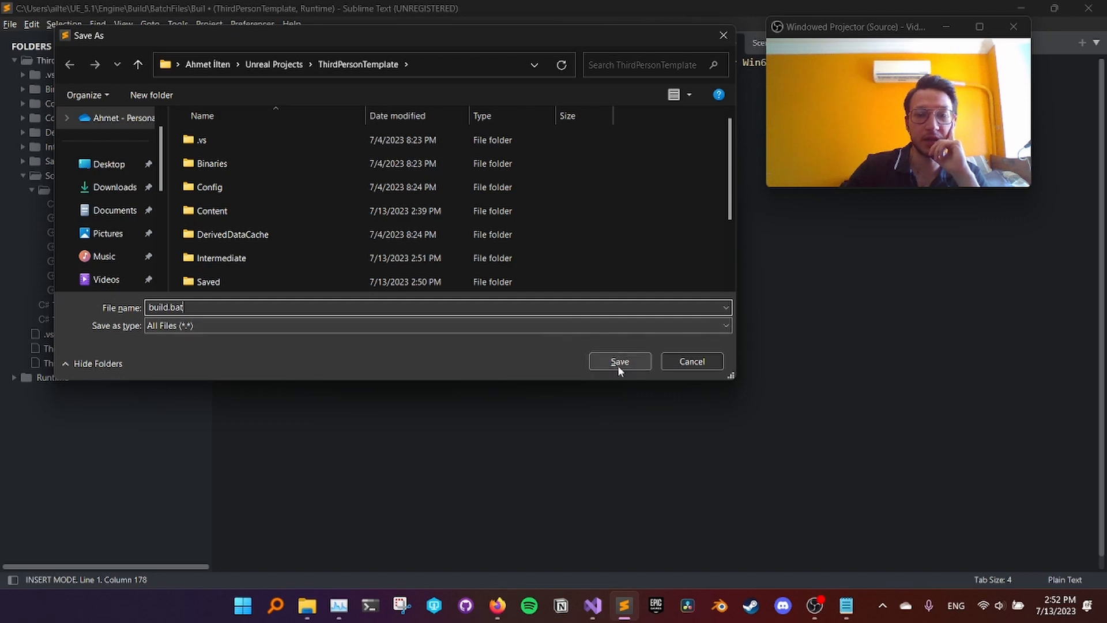
pyautogui.click(618, 361)
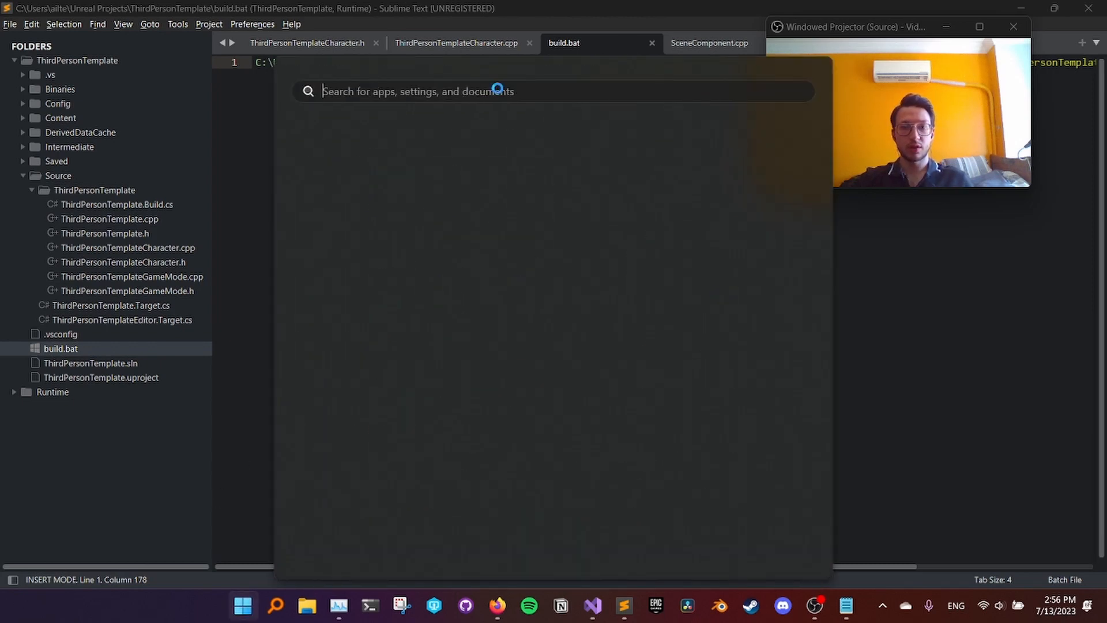
# Step: Launch Command Prompt and begin a cd command
pyautogui.write('cm')
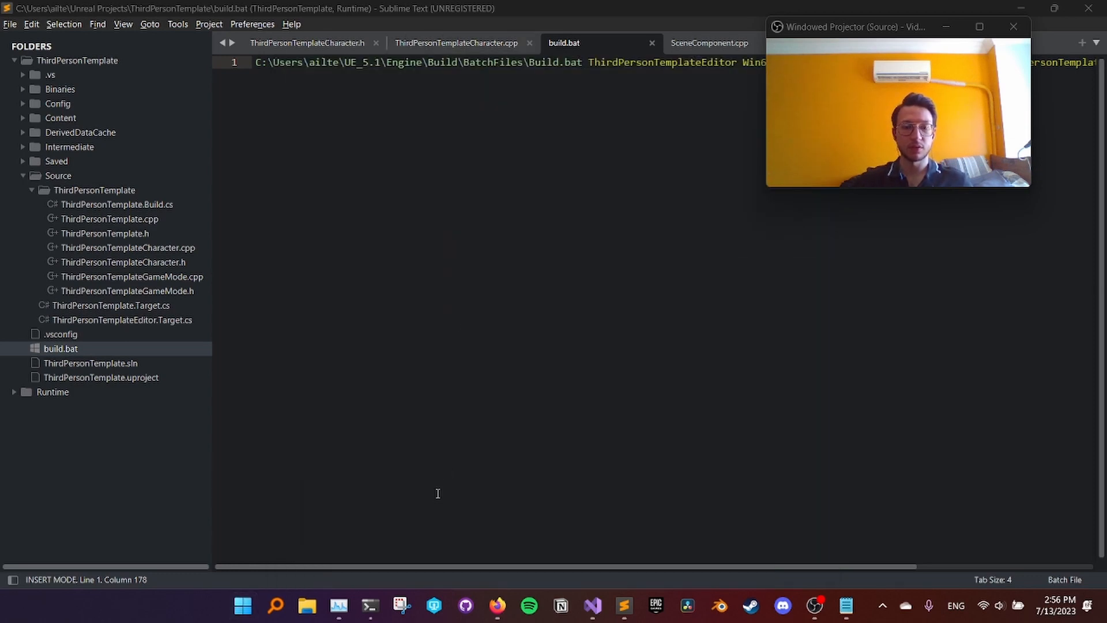
pyautogui.click(369, 606)
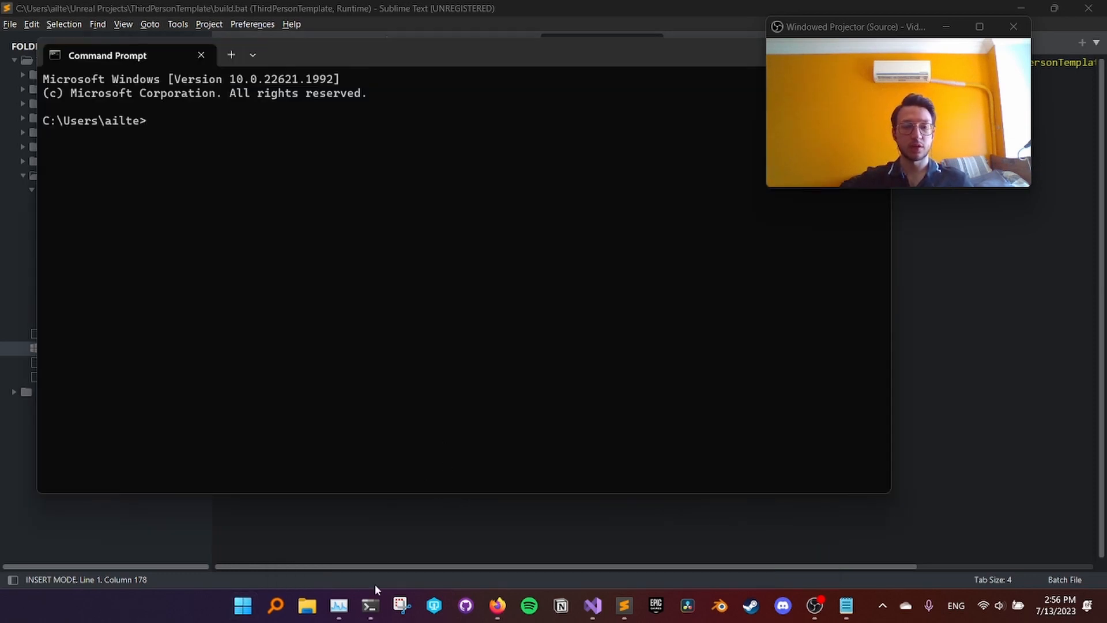
pyautogui.moveTo(266, 536)
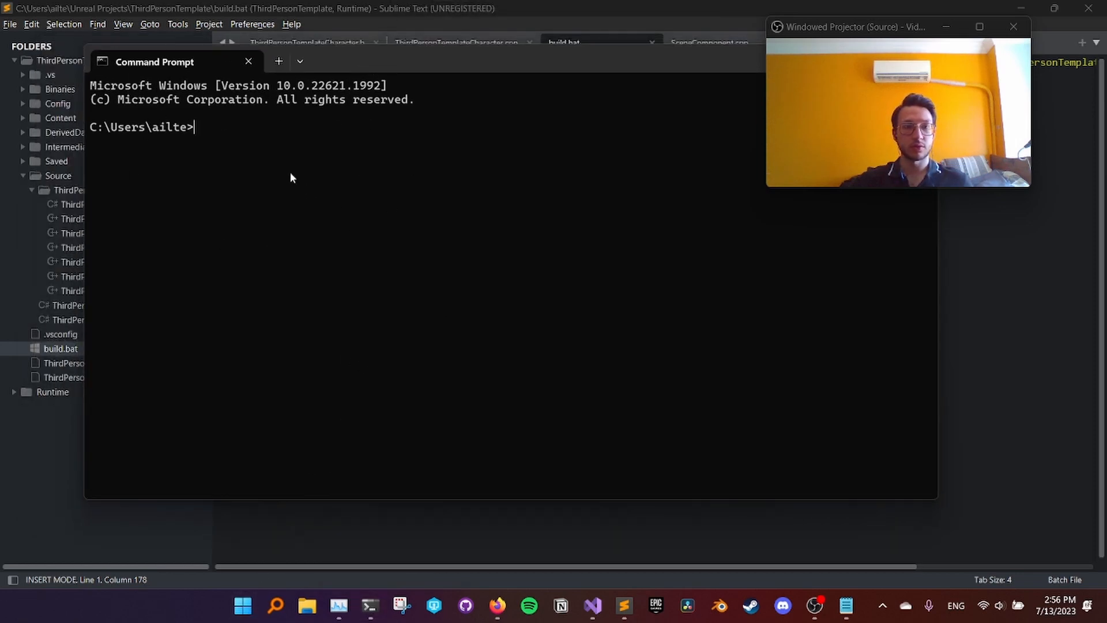
pyautogui.moveTo(265, 131)
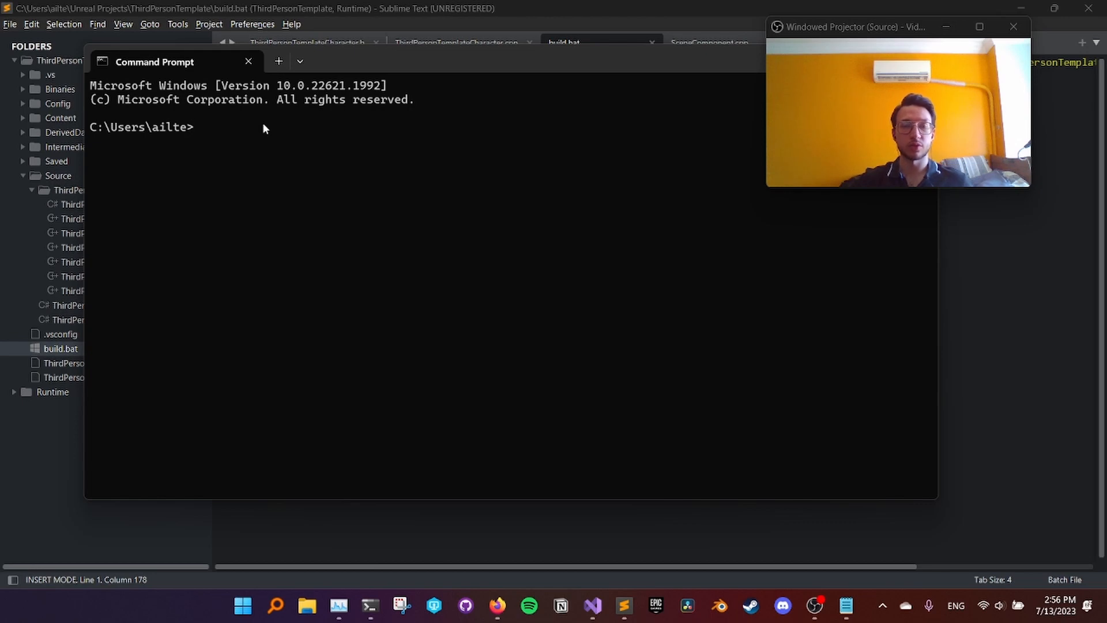
pyautogui.write('cd')
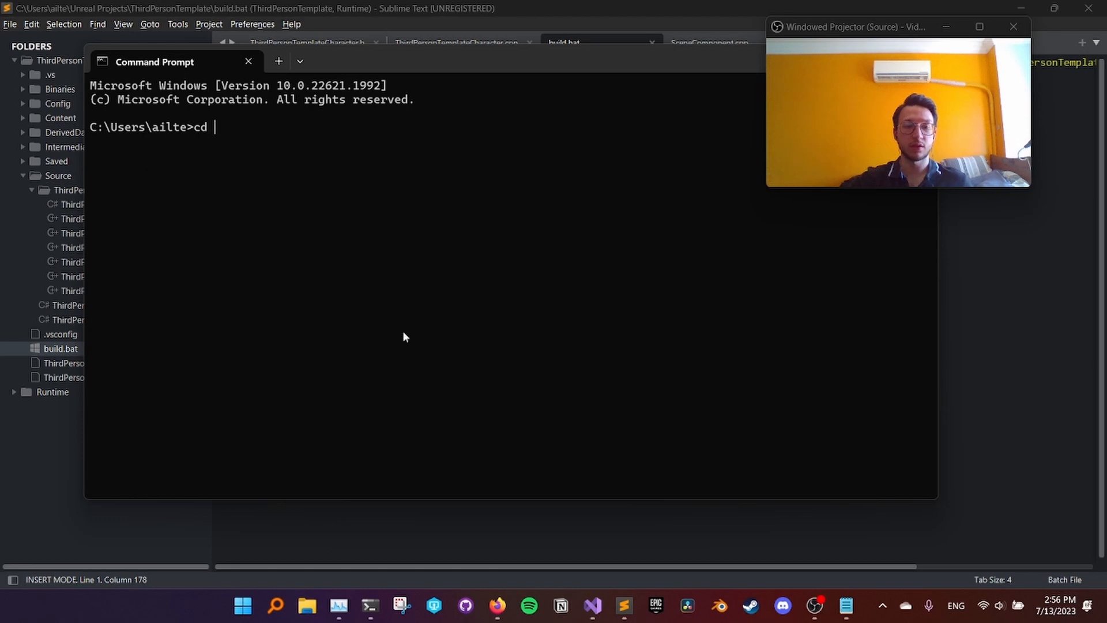
# Step: Locate the project in File Explorer and cd to C:\Users\ailte\Unreal Projects\ThirdPersonTemplate
pyautogui.click(307, 606)
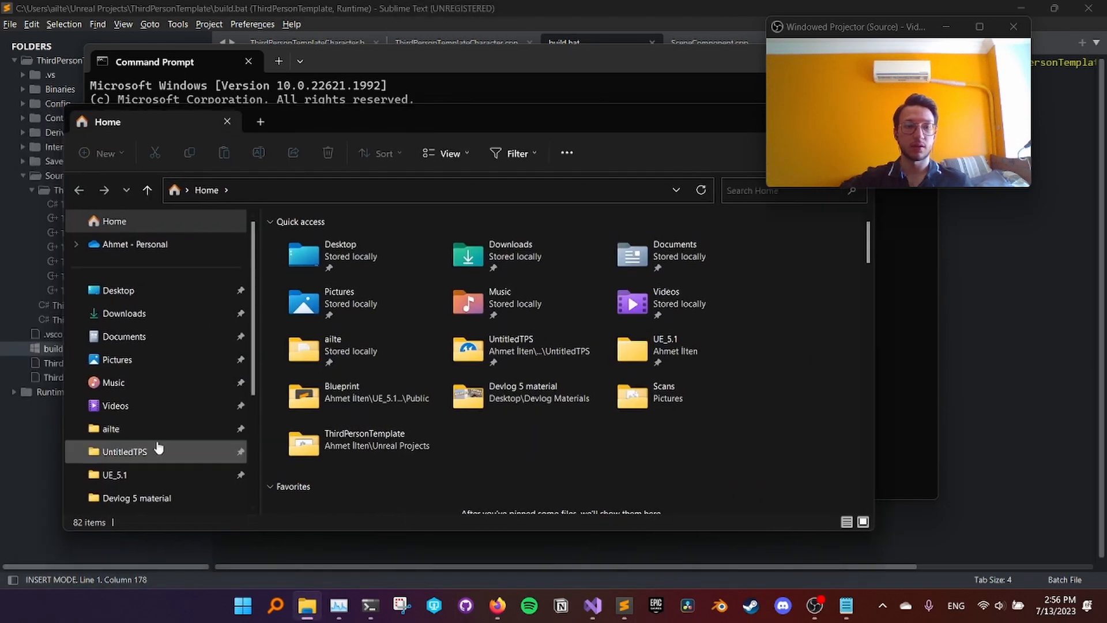
pyautogui.doubleClick(125, 451)
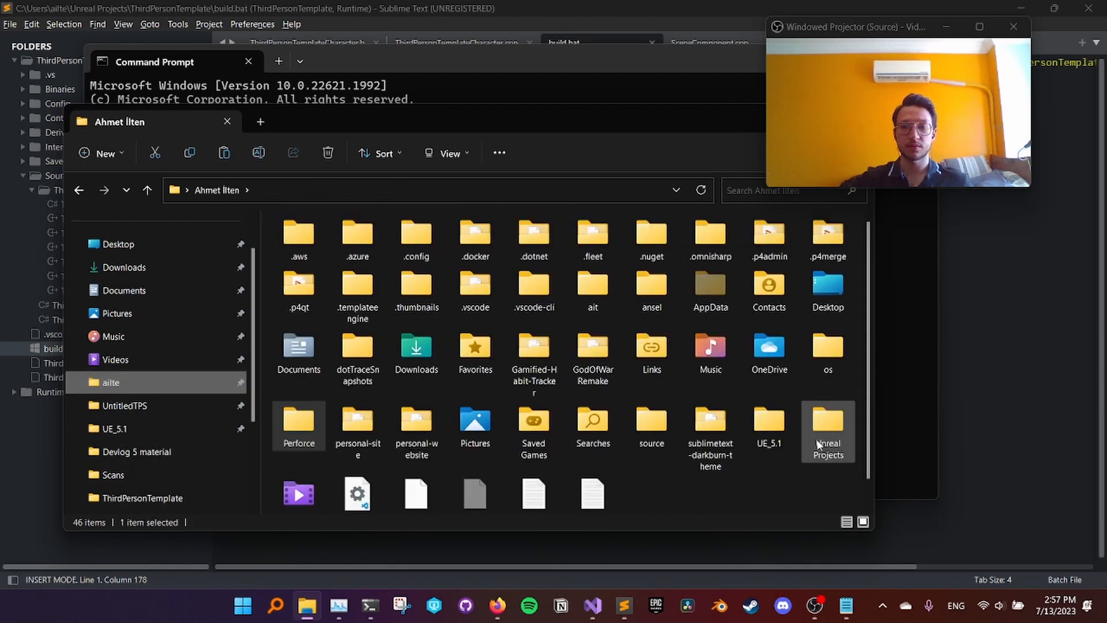
pyautogui.doubleClick(829, 427)
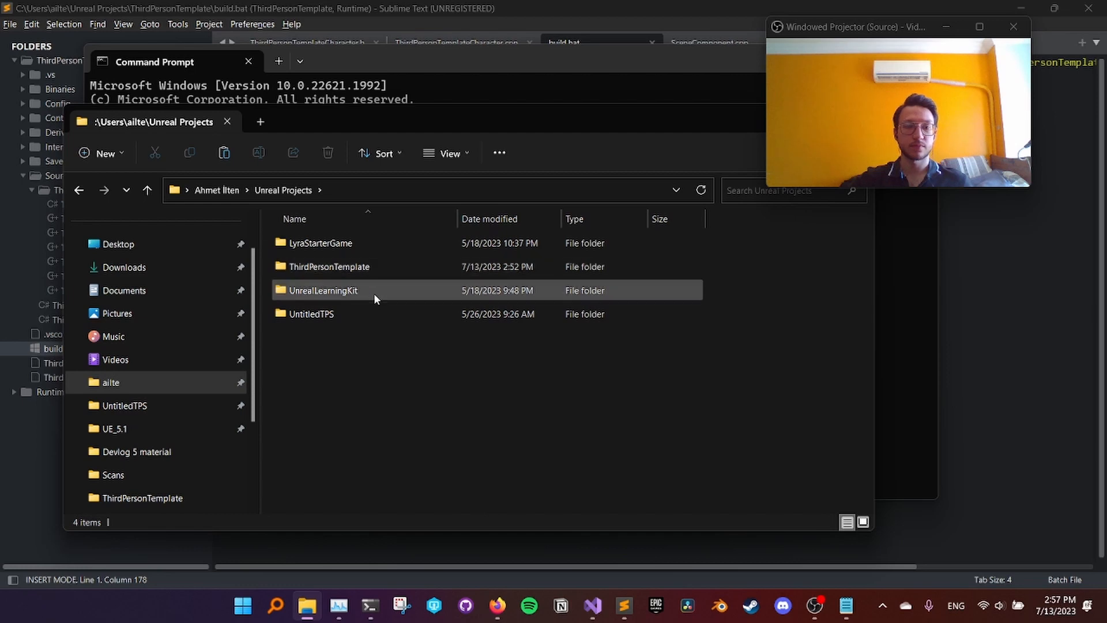
pyautogui.doubleClick(329, 267)
pyautogui.write('cd')
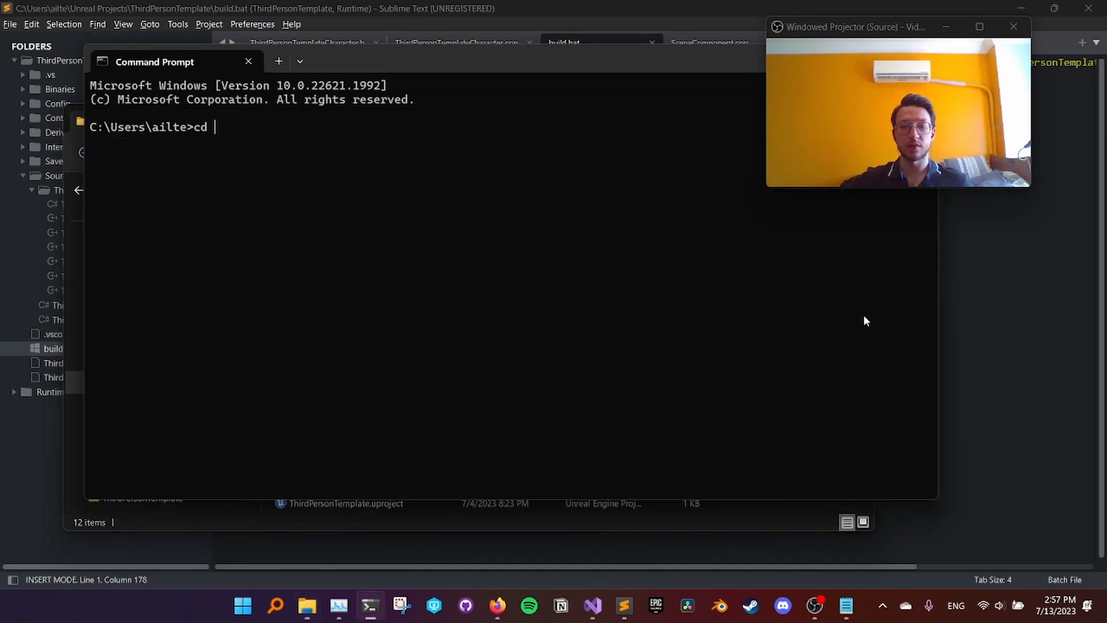
pyautogui.write('C:\\Users\\ailte\\Unreal Projects\\ThirdPersonTemplate')
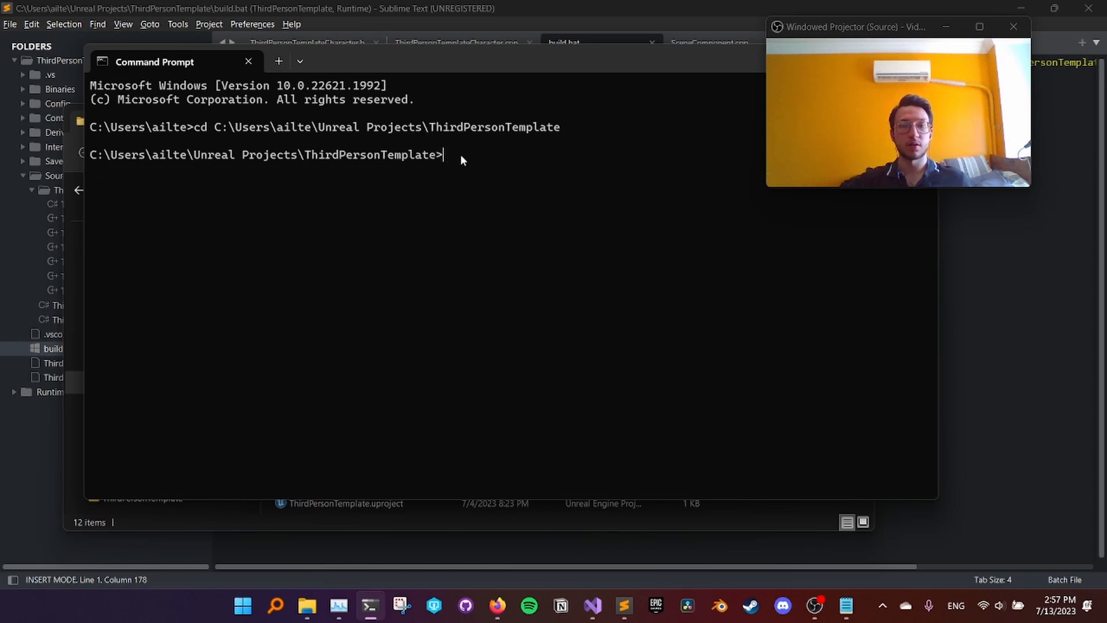
pyautogui.moveTo(150, 285)
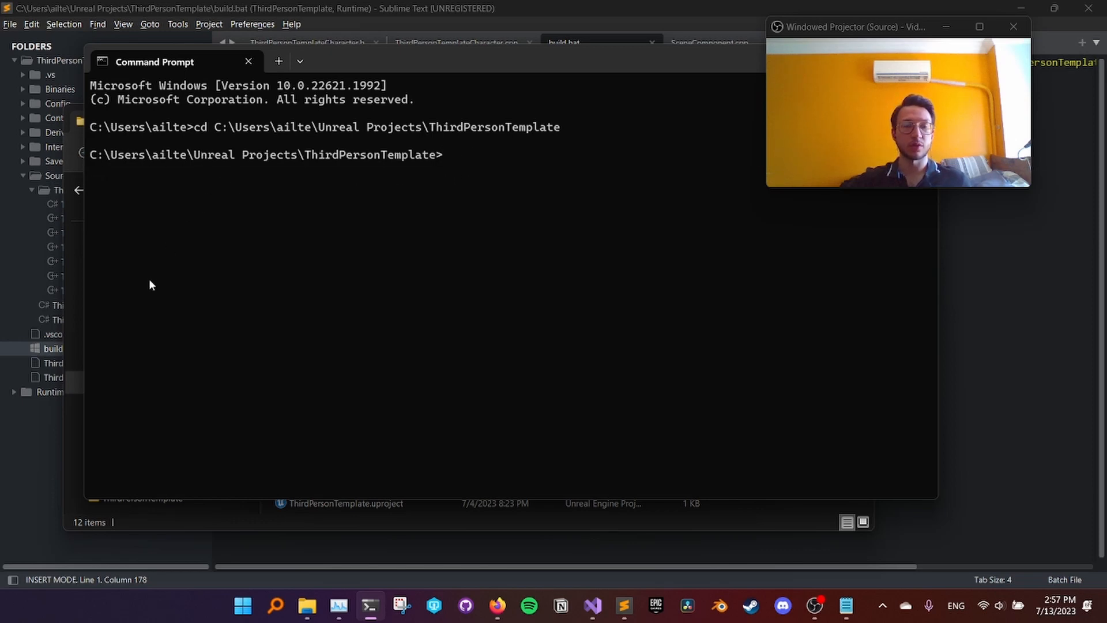
# Step: Replace $(SolutionDir) in build.bat with the copied project folder path and save
pyautogui.write('bu')
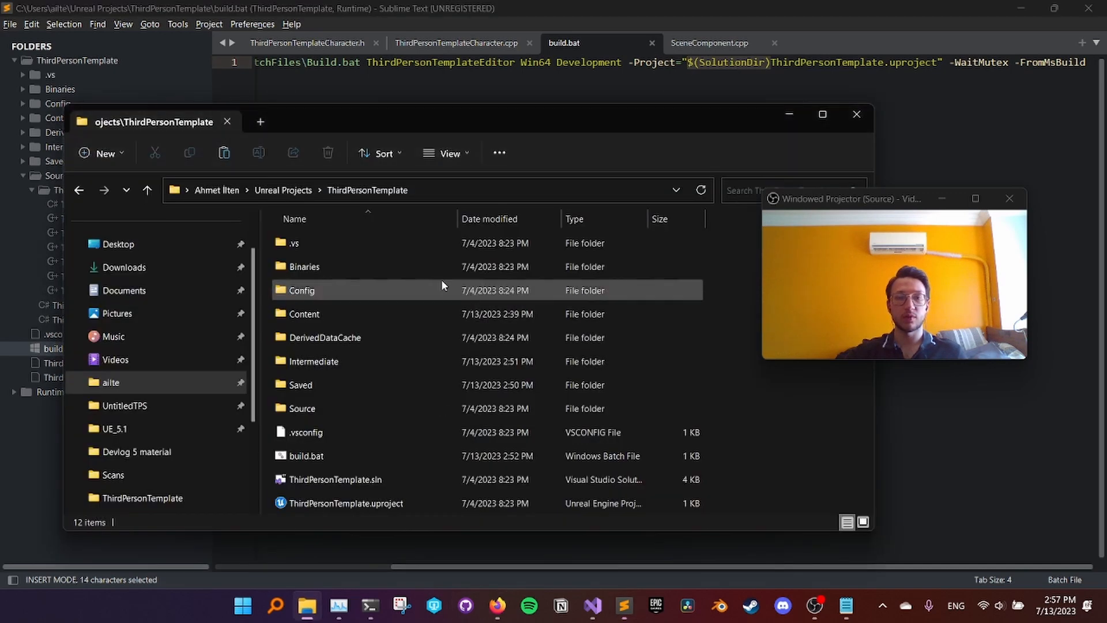
pyautogui.rightClick(382, 190)
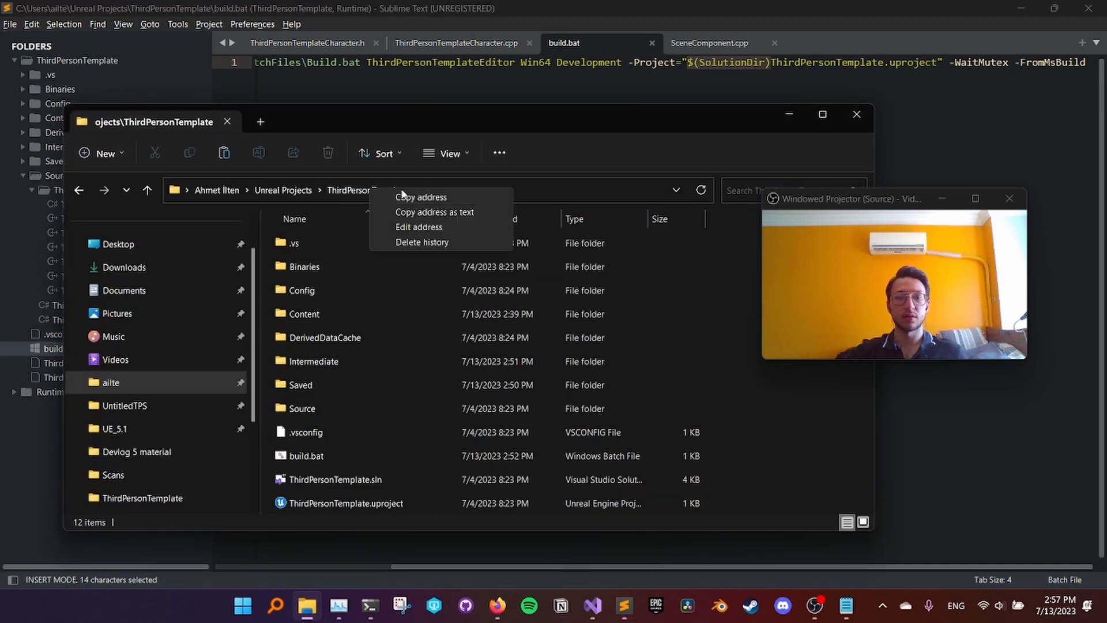
pyautogui.click(417, 228)
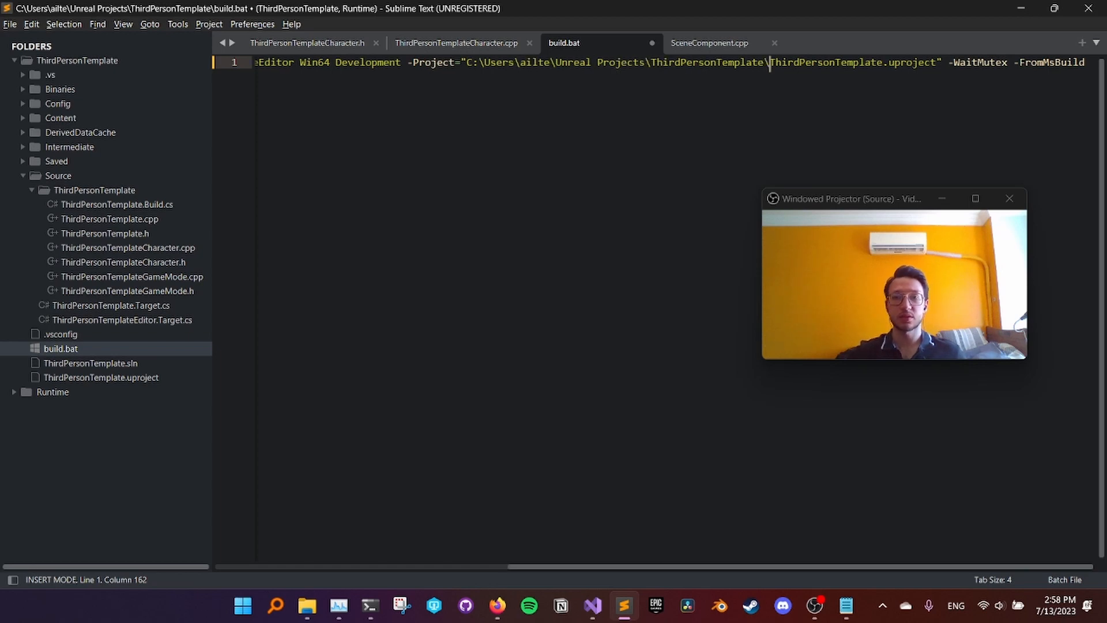
pyautogui.press('ctrl+s')
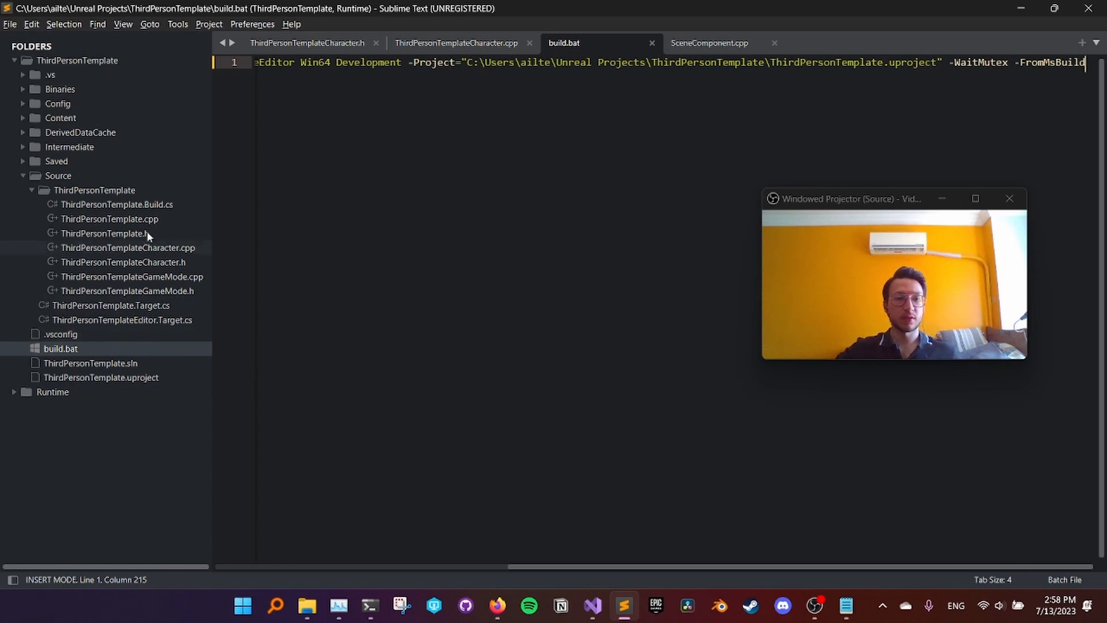
# Step: Create a new untitled file in the project root folder
pyautogui.click(31, 24)
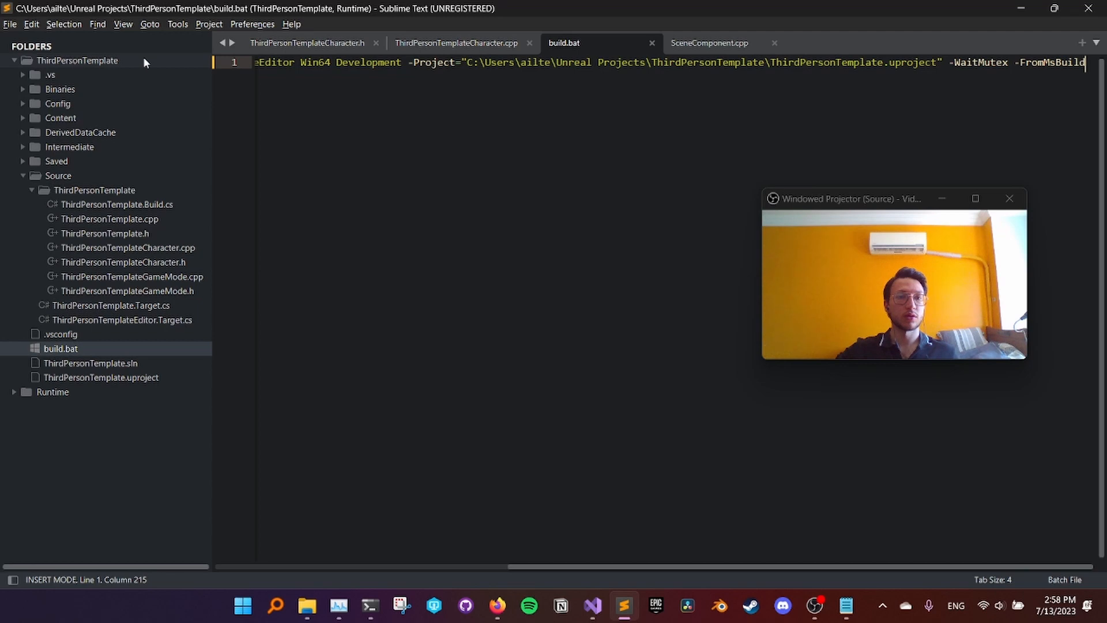
pyautogui.rightClick(79, 60)
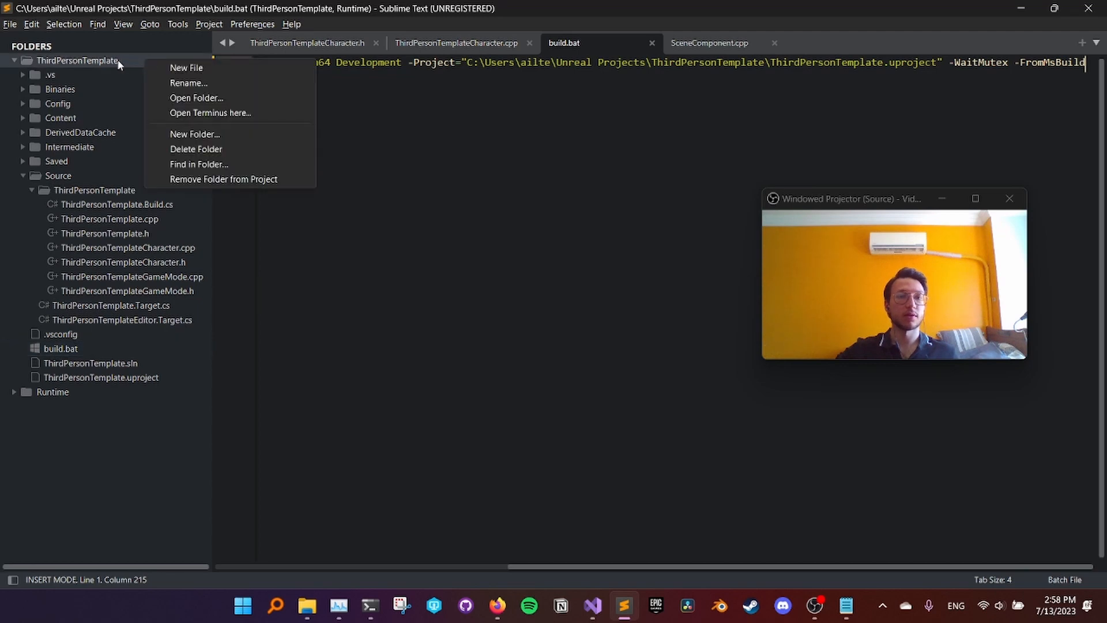
pyautogui.moveTo(209, 68)
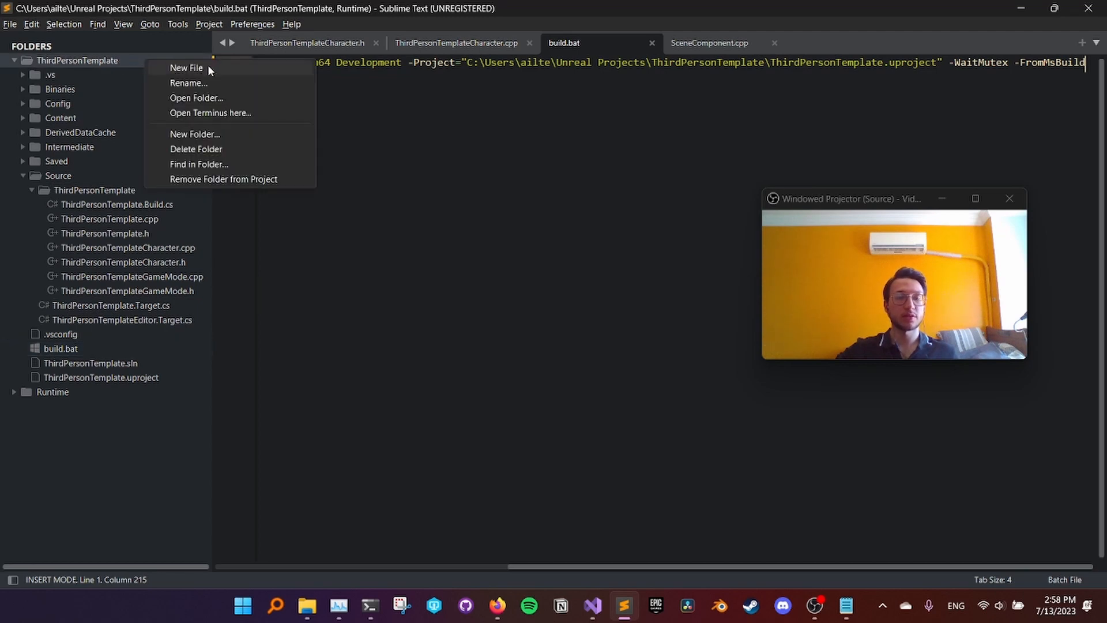
pyautogui.click(185, 68)
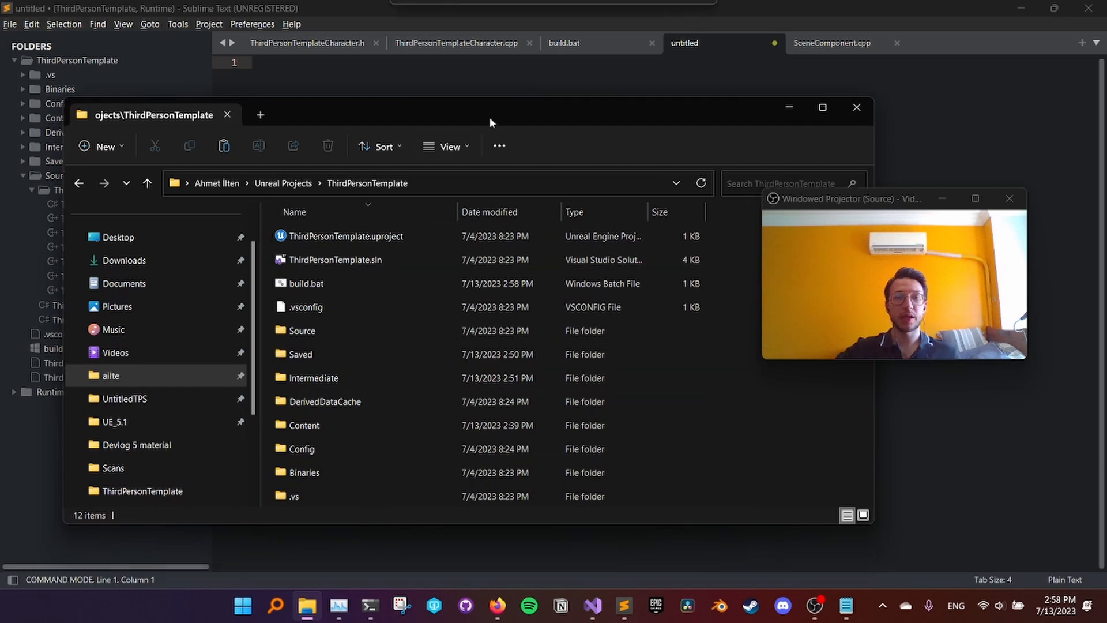
pyautogui.moveTo(346, 235)
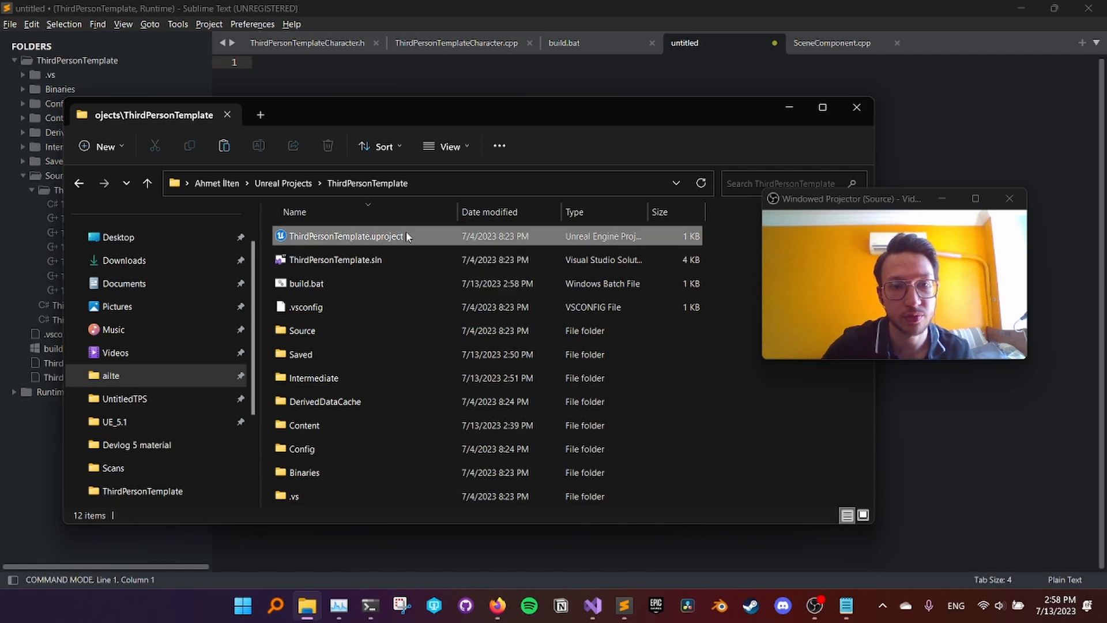
# Step: Paste the quoted full ThirdPersonTemplate.uproject path and begin naming the file editor.bat
pyautogui.rightClick(346, 235)
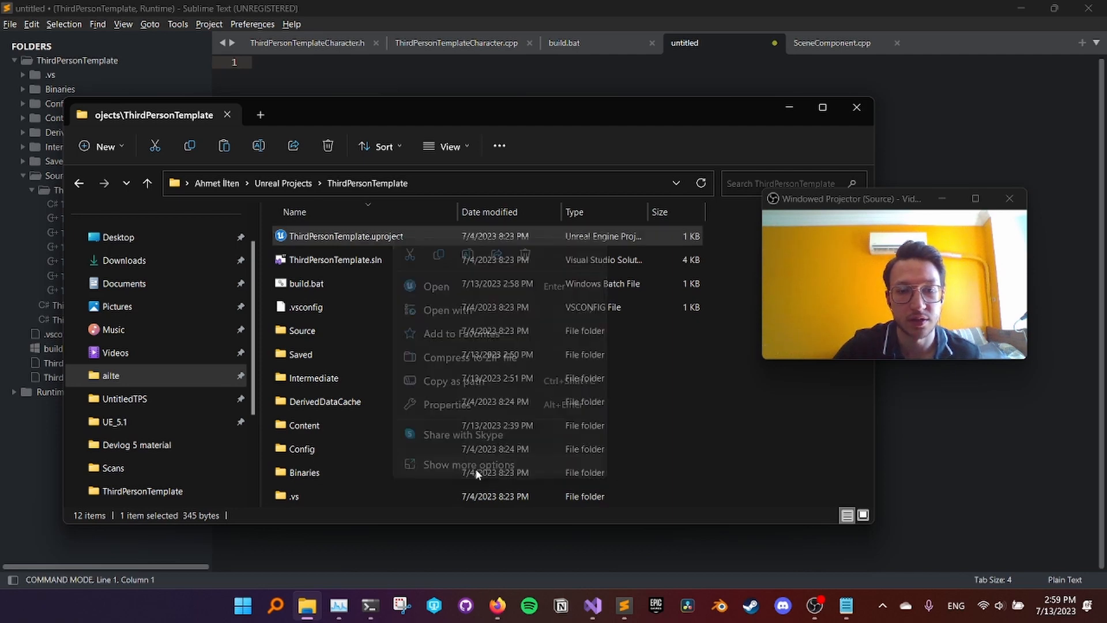
pyautogui.click(470, 465)
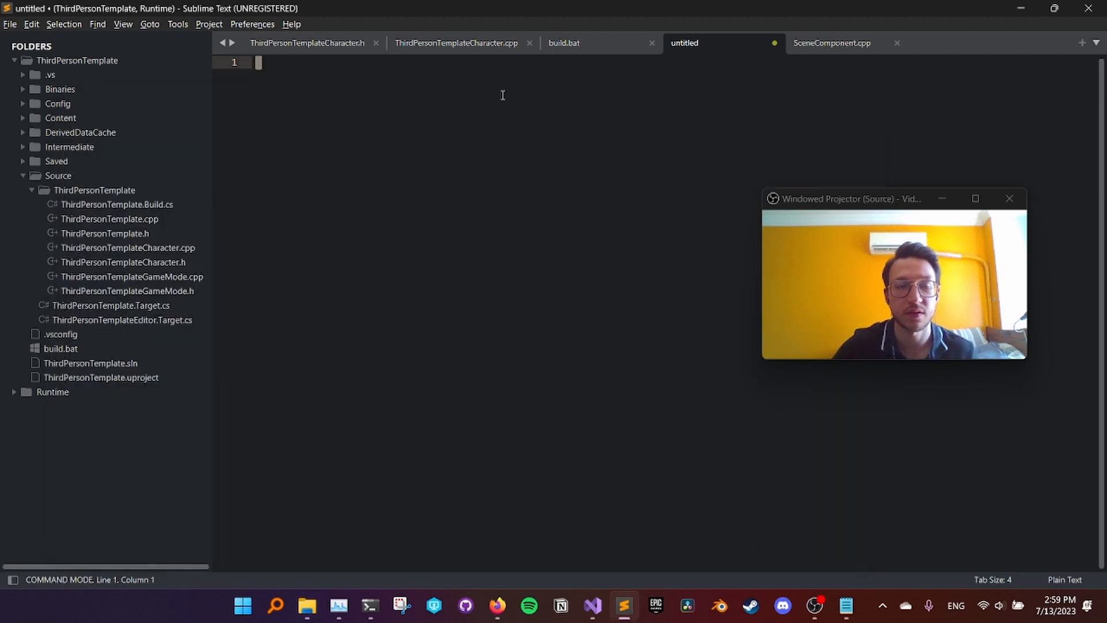
pyautogui.write('"C:\\Users\\ailte\\Unreal Projects\\ThirdPersonTemplate\\ThirdPersonTemplate.uproject"')
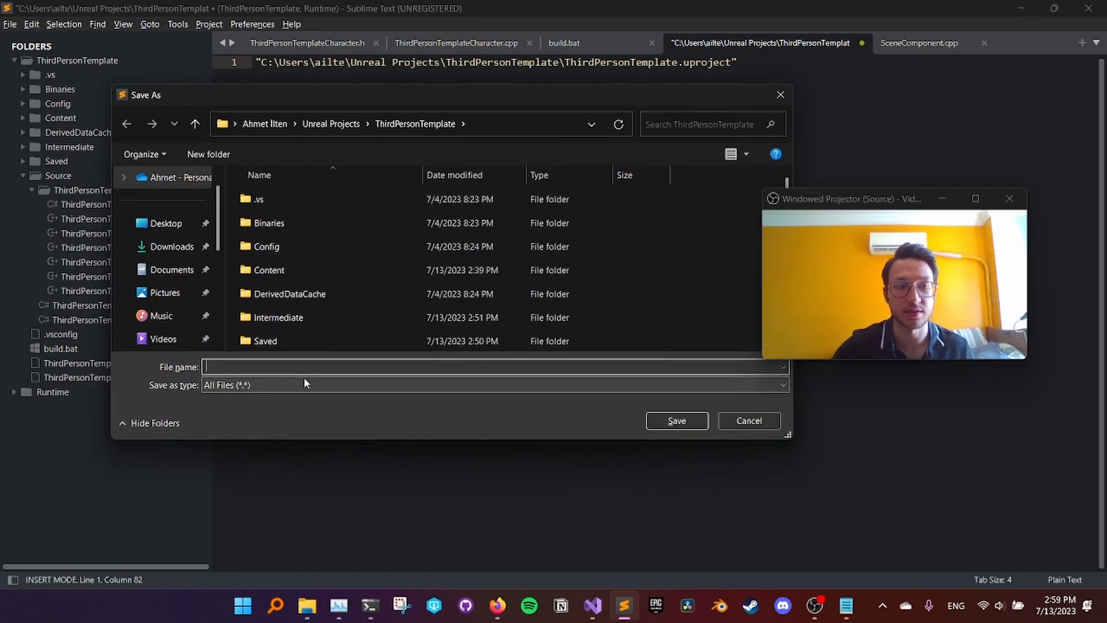
pyautogui.click(267, 246)
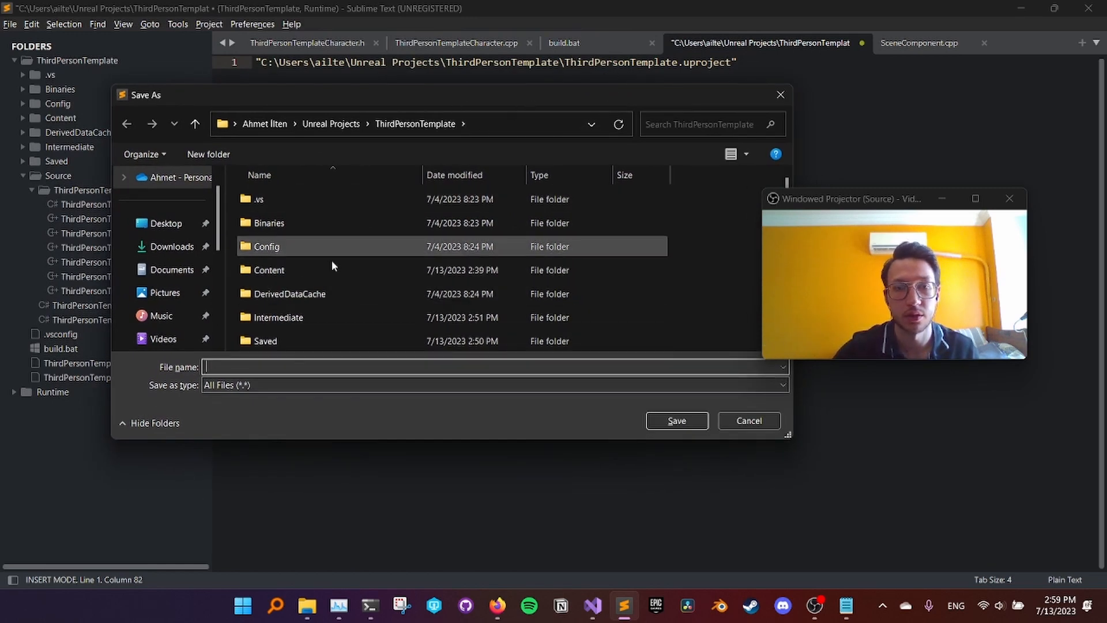
pyautogui.write('editor.bat')
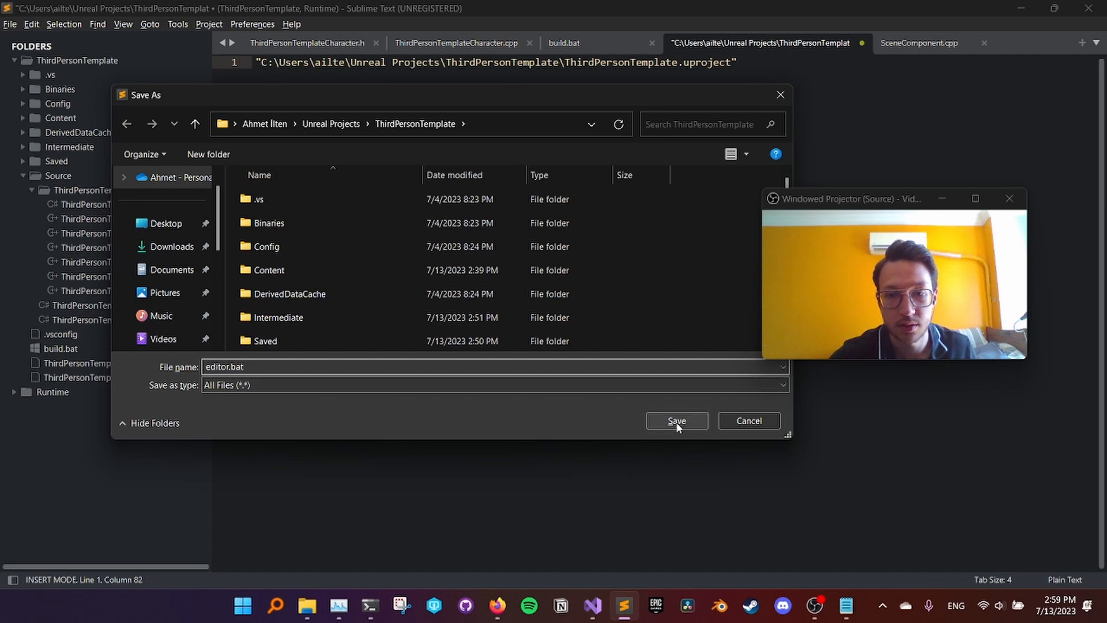
# Step: Save editor.bat and run it from Command Prompt to launch Unreal Editor
pyautogui.click(676, 420)
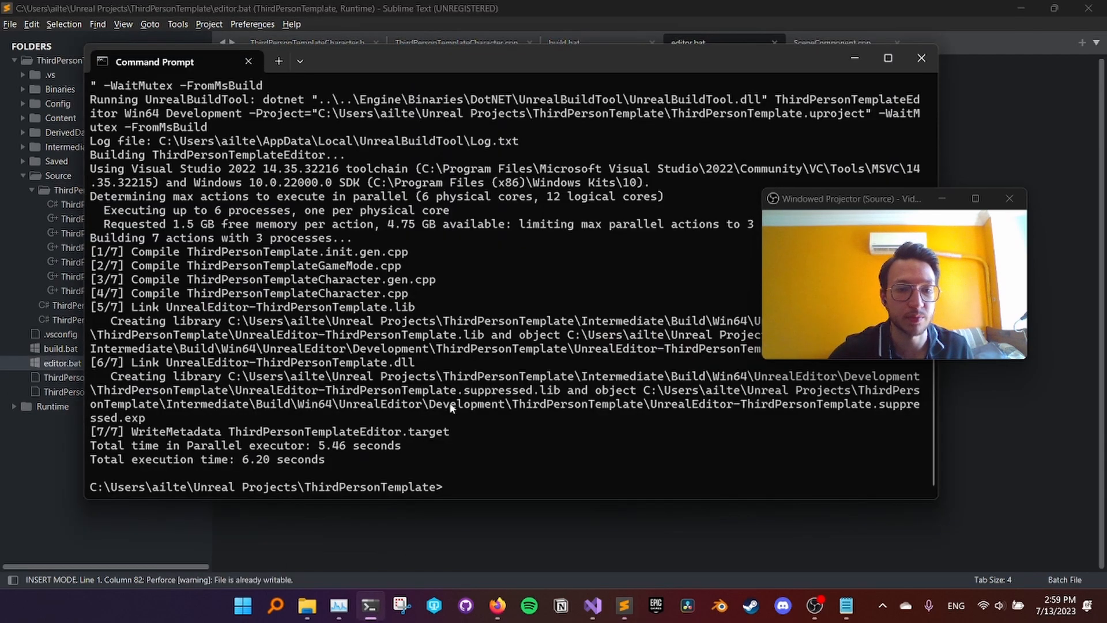
pyautogui.write('editor')
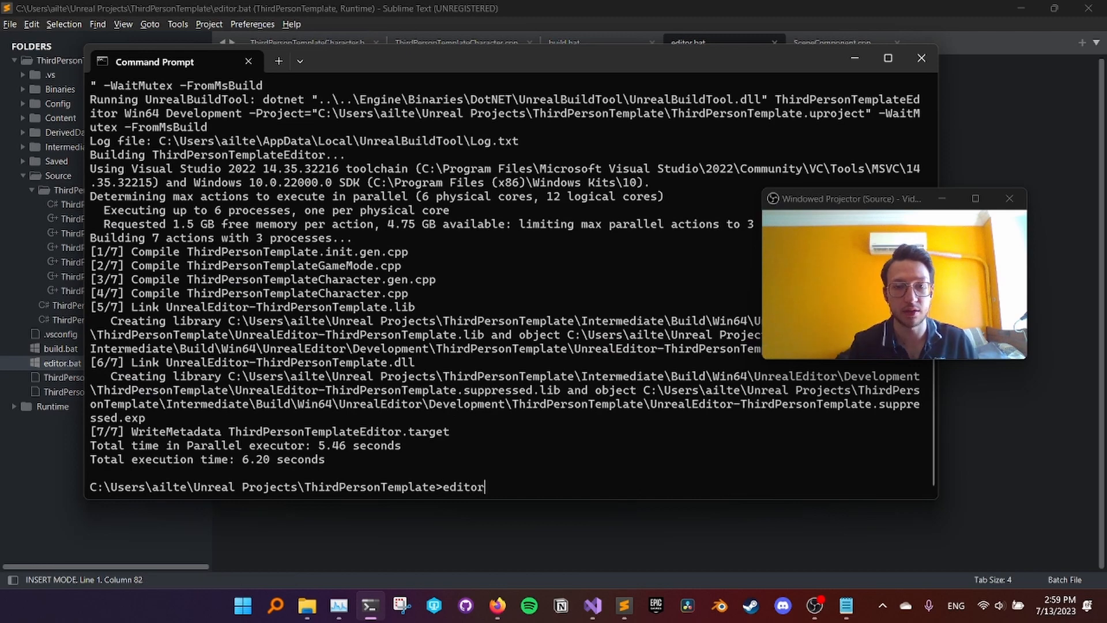
pyautogui.press('enter')
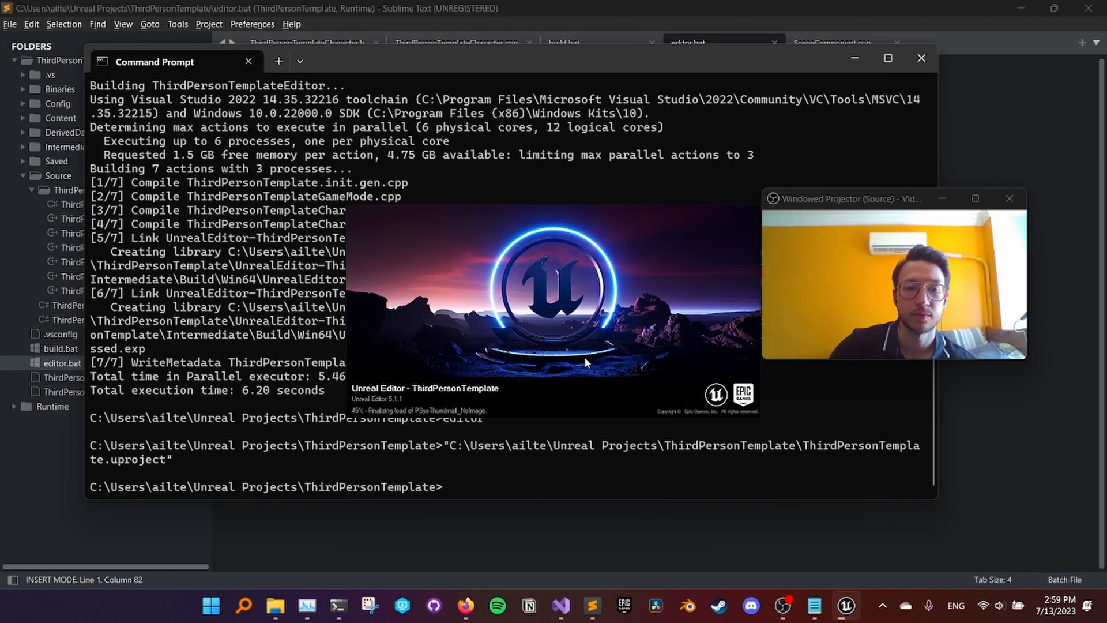
pyautogui.moveTo(495, 382)
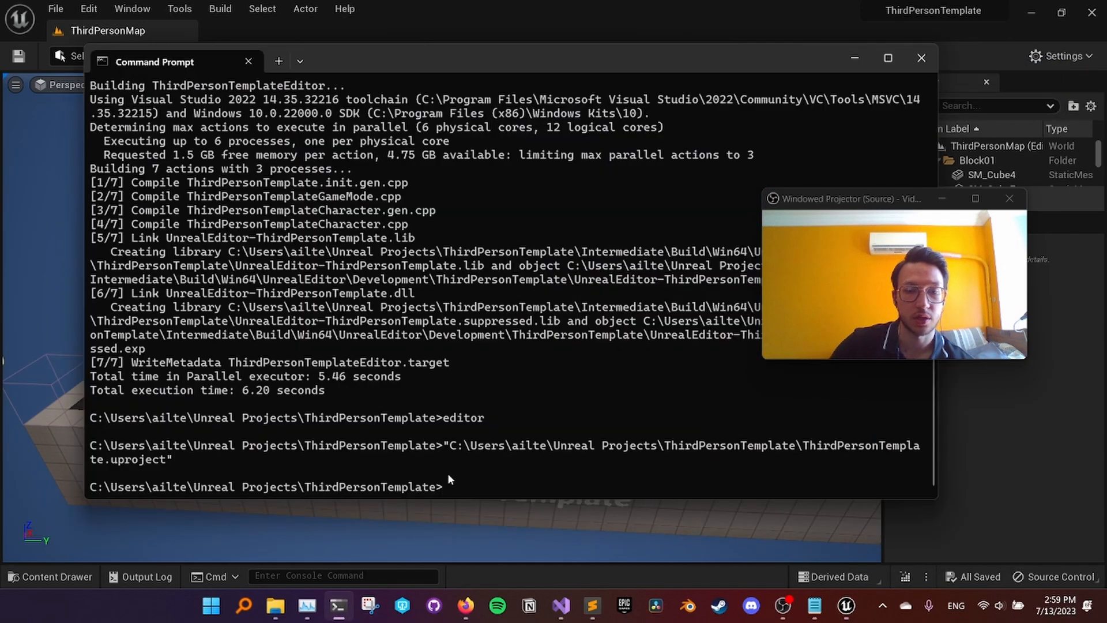
# Step: Rerun build, which reports the target up to date, and view the opened ThirdPersonMap
pyautogui.write('build')
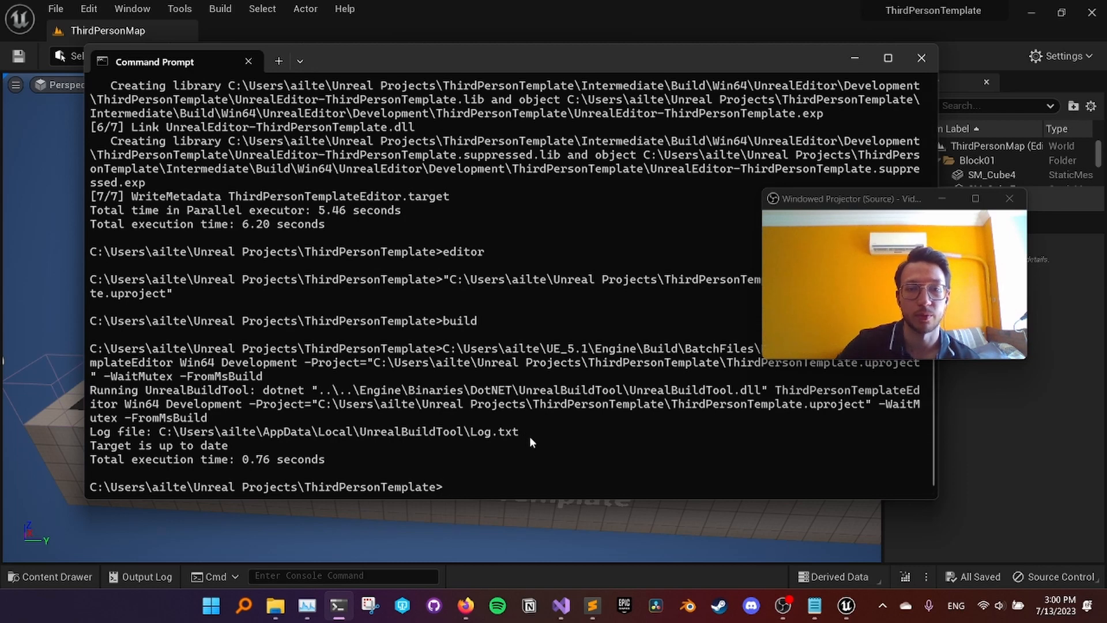
pyautogui.click(921, 58)
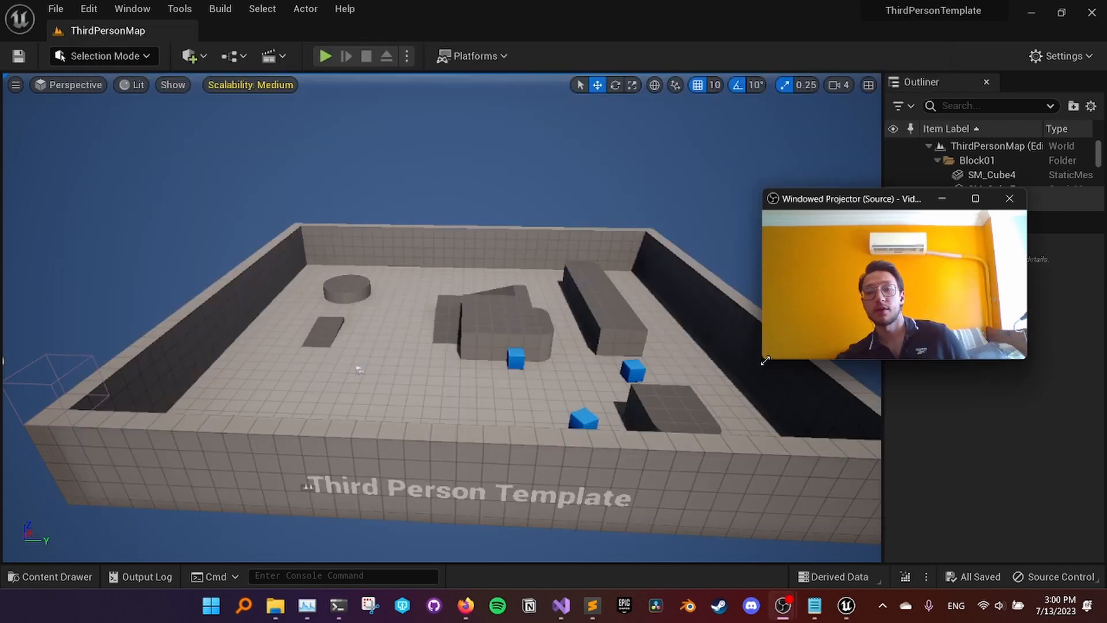